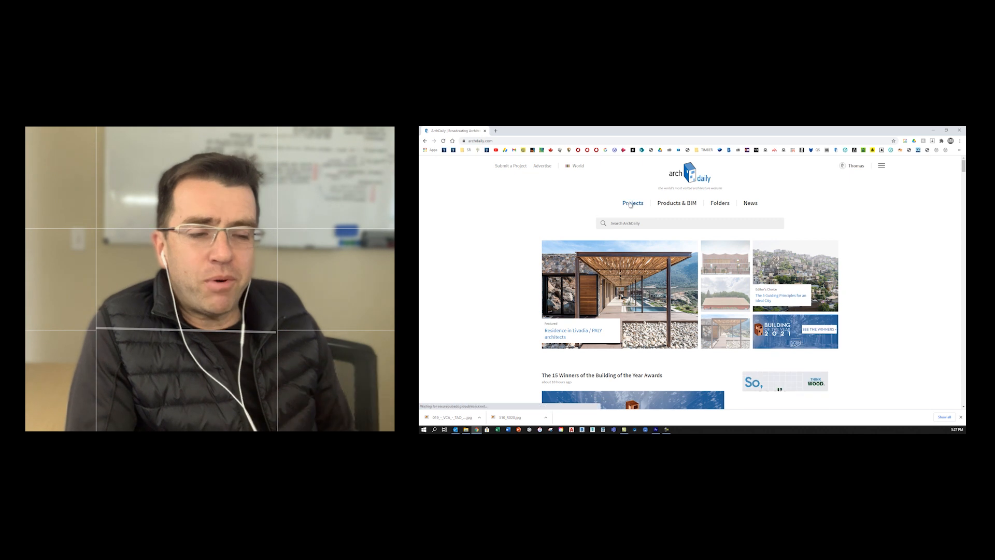
Filter ArchDaily projects to Residential > Apartments and scroll through the results.
{"action": "left_click", "coordinate": [633, 203]}
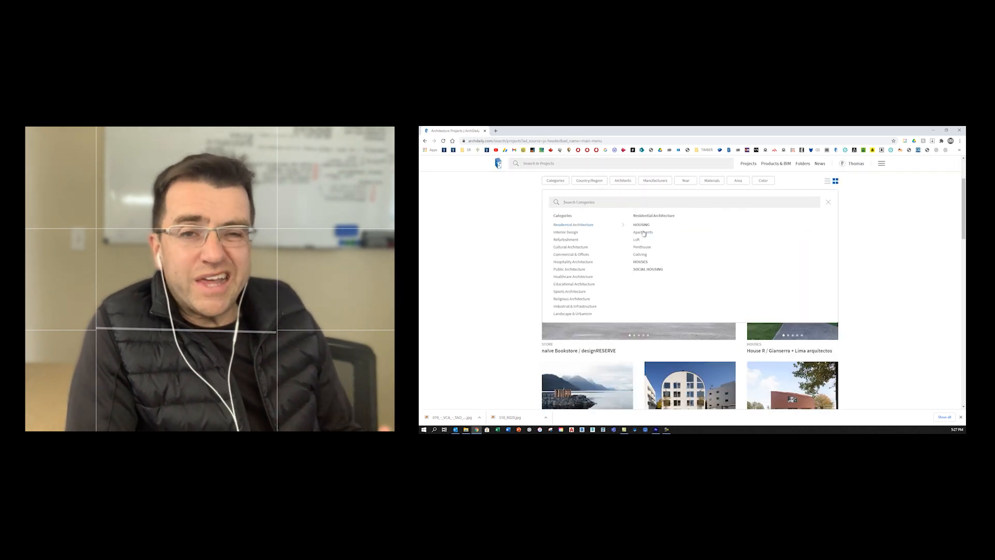
{"action": "left_click", "coordinate": [643, 231]}
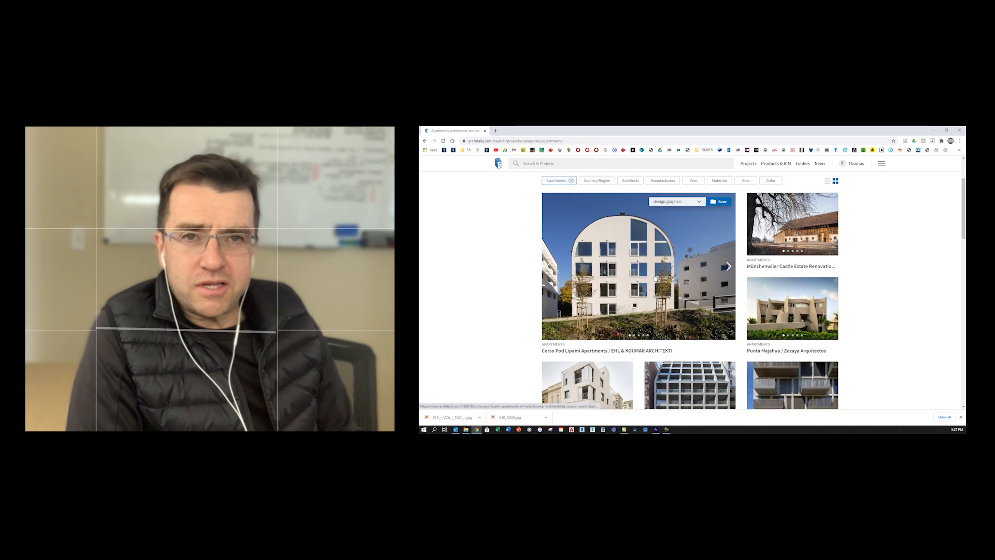
{"action": "scroll", "scroll_direction": "down", "scroll_amount": 3}
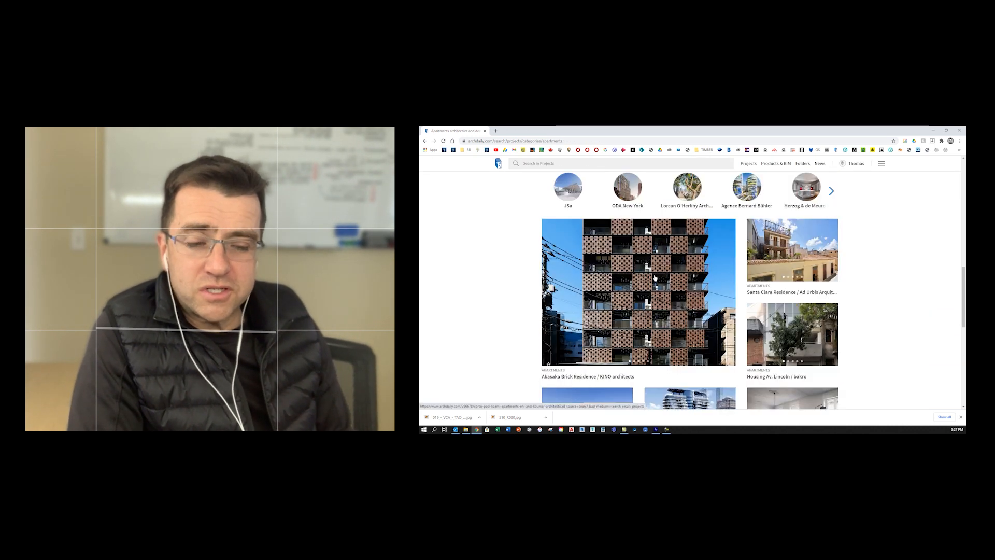
{"action": "scroll", "scroll_direction": "down", "scroll_amount": 3}
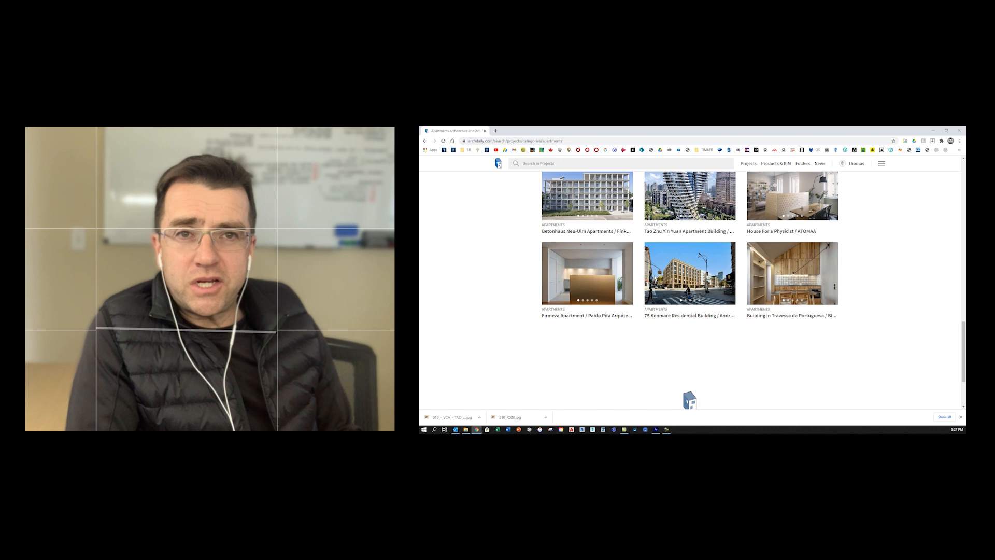
{"action": "scroll", "scroll_direction": "down", "scroll_amount": 3}
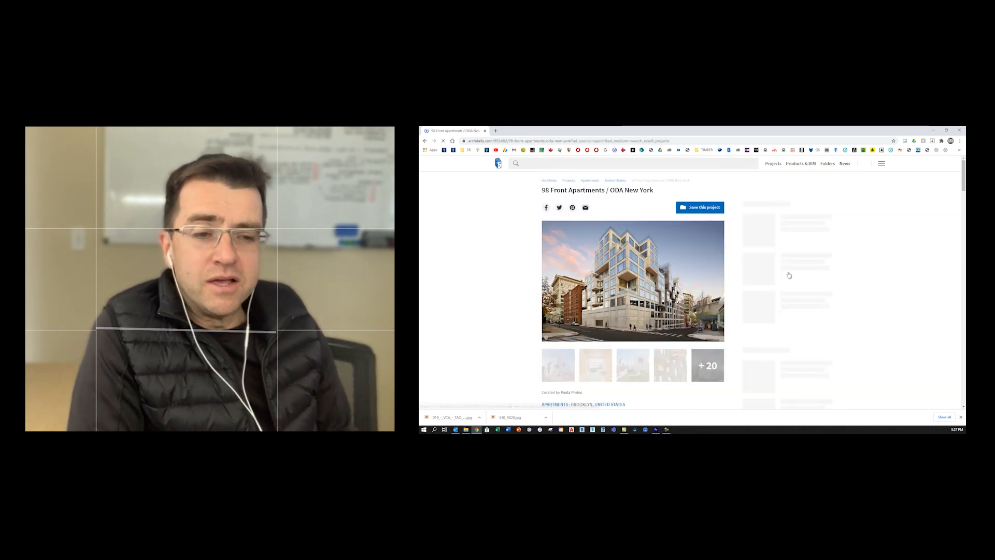
Open the 98 Front Apartments gallery, advance to the evening photo, and save it.
{"action": "left_click", "coordinate": [633, 281]}
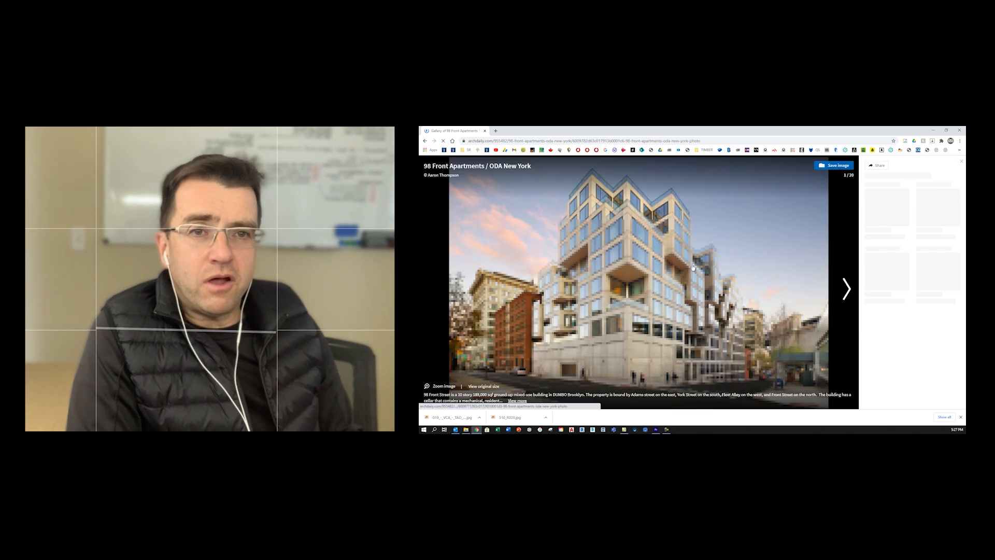
{"action": "left_click", "coordinate": [845, 289]}
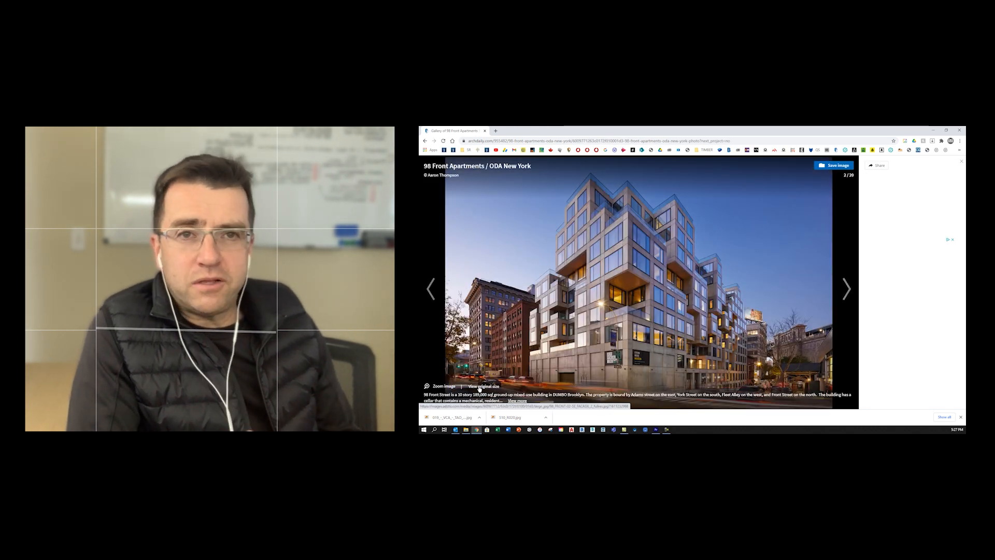
{"action": "right_click", "coordinate": [679, 238]}
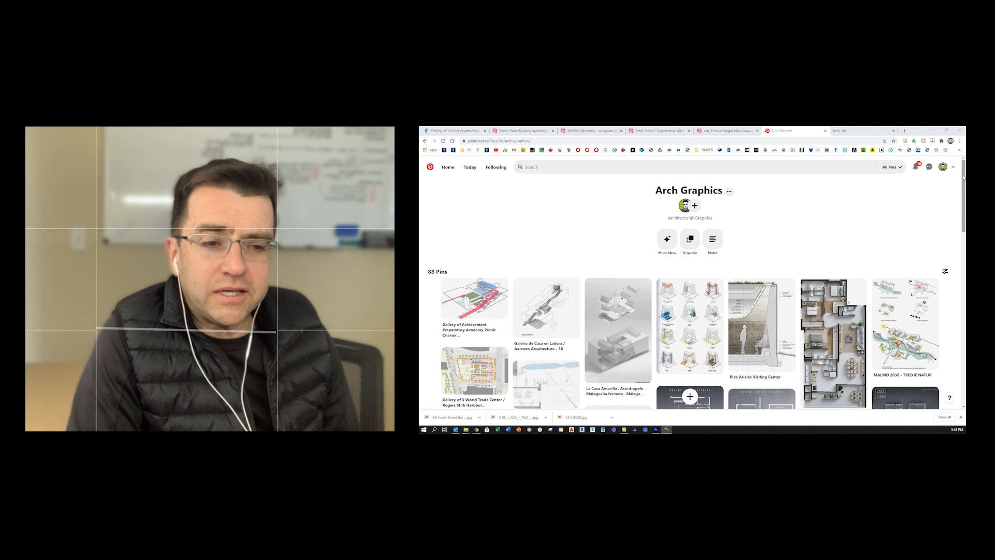
{"action": "scroll", "scroll_direction": "down", "scroll_amount": 3}
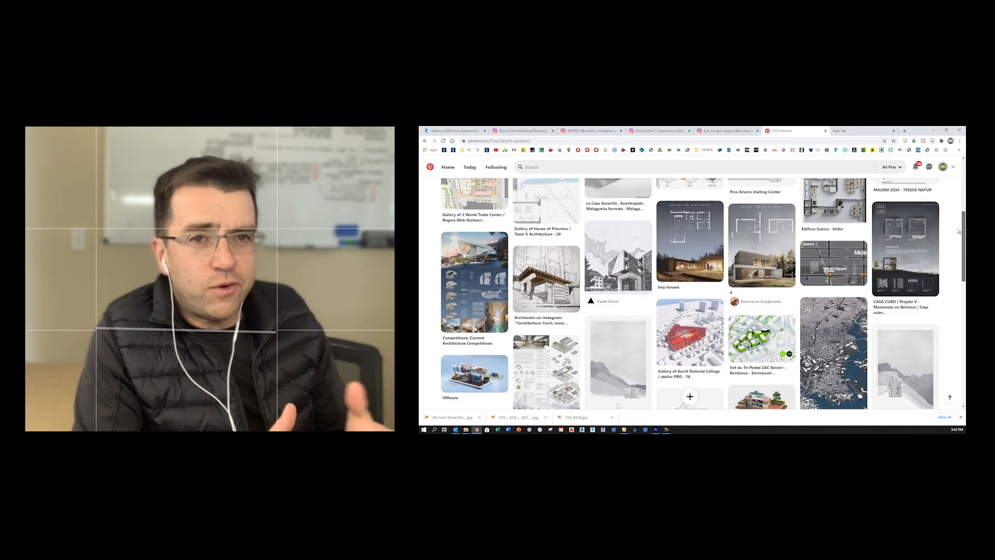
{"action": "scroll", "scroll_direction": "down", "scroll_amount": 3}
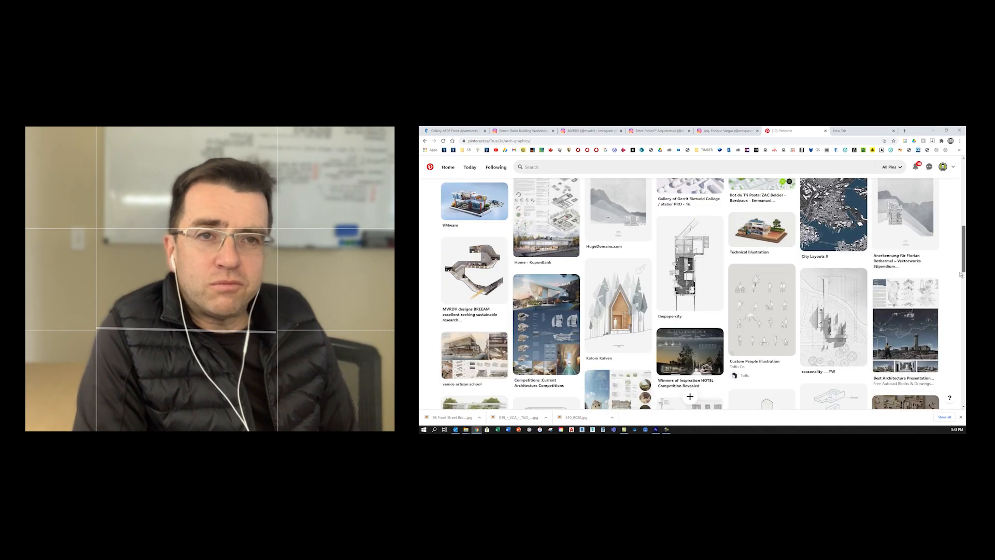
{"action": "scroll", "scroll_direction": "down", "scroll_amount": 3}
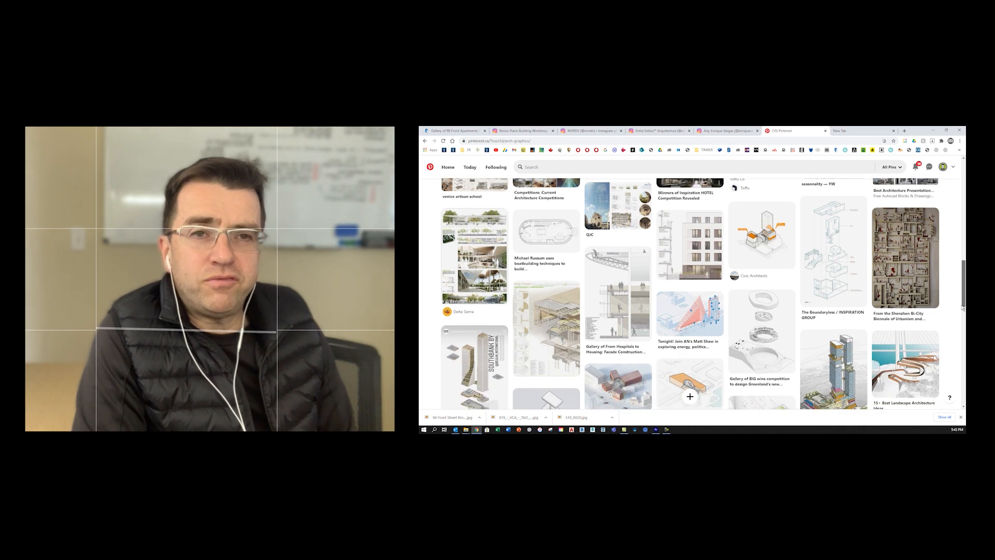
{"action": "scroll", "scroll_direction": "down", "scroll_amount": 3}
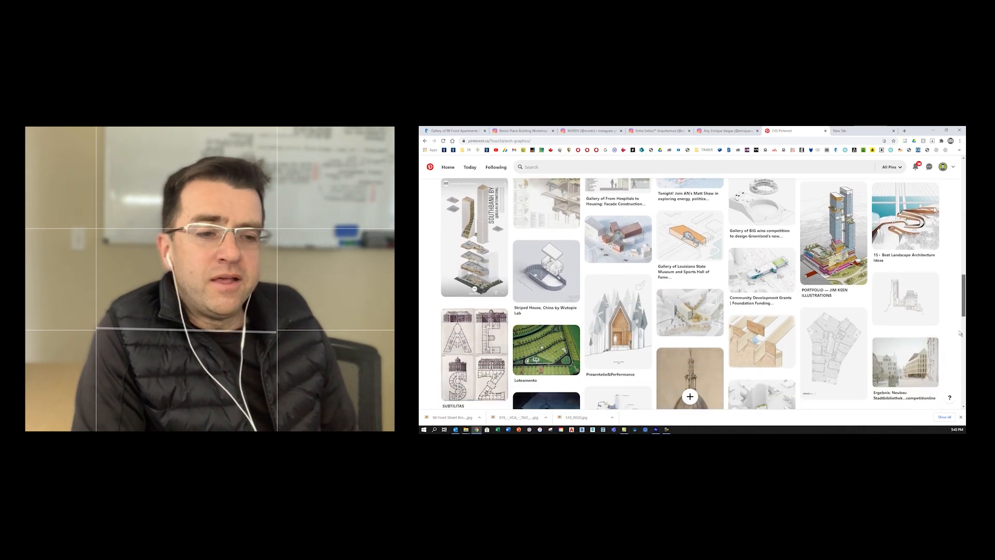
{"action": "scroll", "scroll_direction": "down", "scroll_amount": 3}
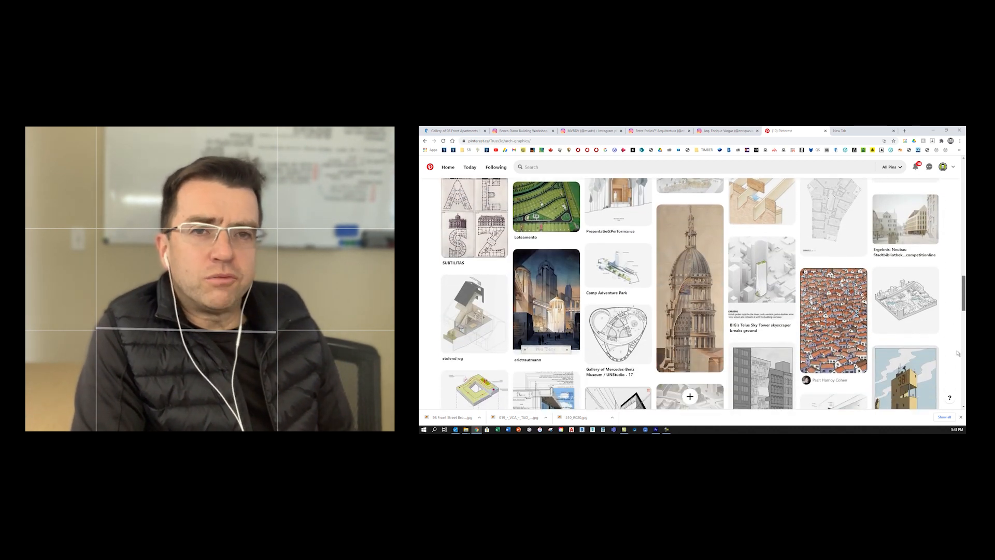
{"action": "scroll", "scroll_direction": "down", "scroll_amount": 3}
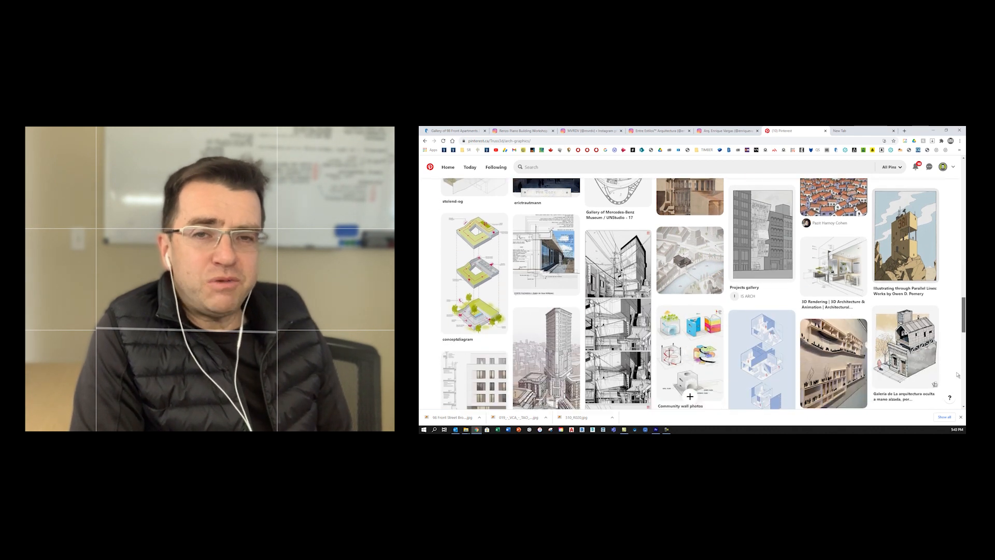
{"action": "scroll", "scroll_direction": "down", "scroll_amount": 3}
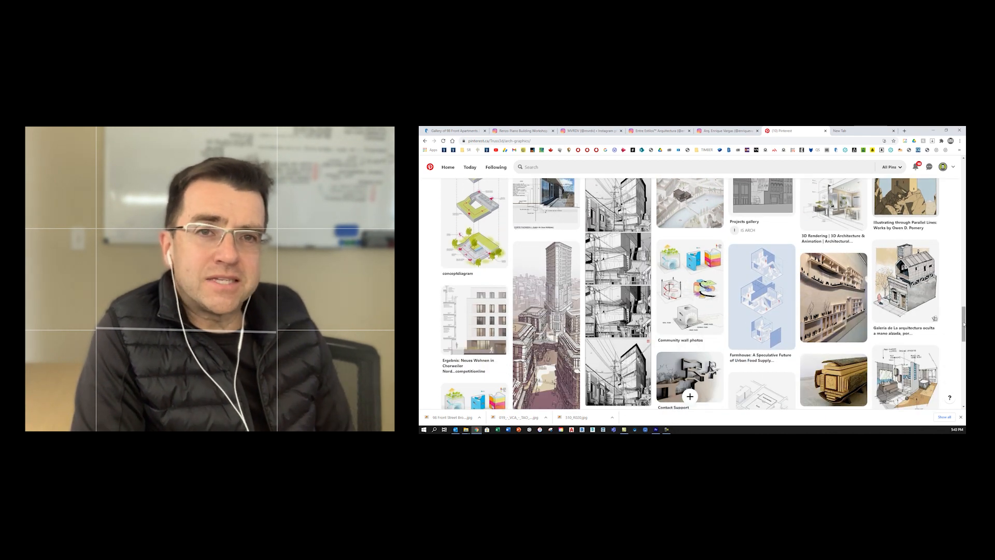
{"action": "scroll", "scroll_direction": "down", "scroll_amount": 3}
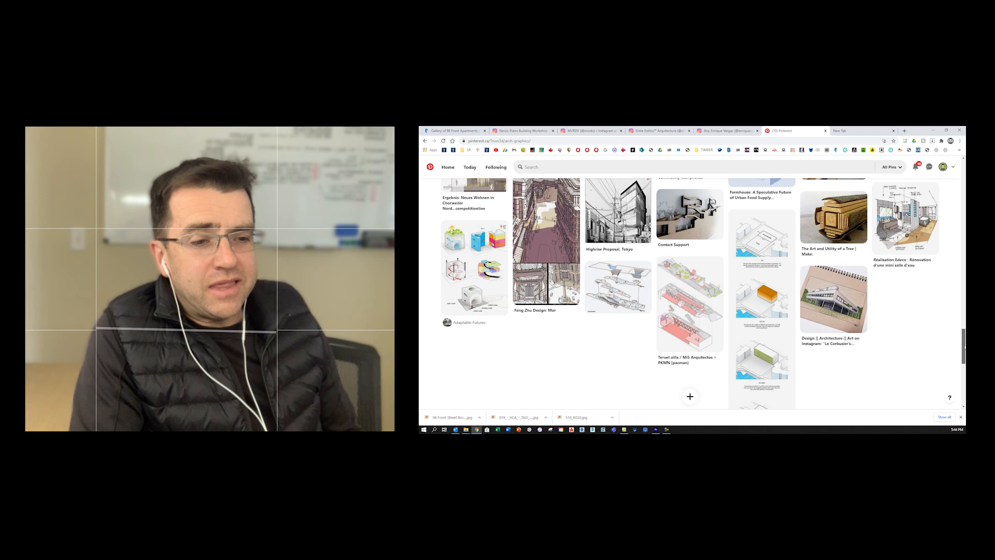
{"action": "scroll", "scroll_direction": "down", "scroll_amount": 3}
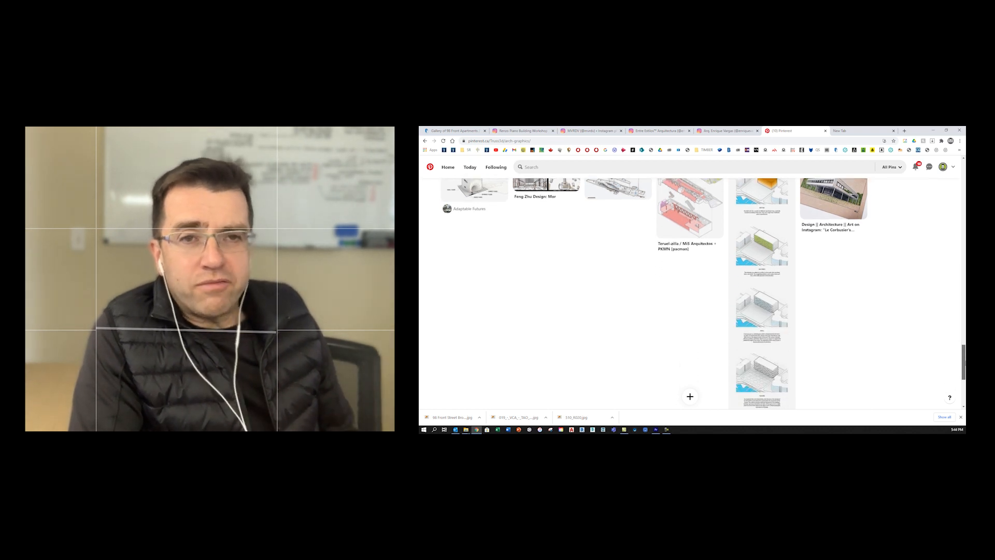
{"action": "scroll", "scroll_direction": "down", "scroll_amount": 3}
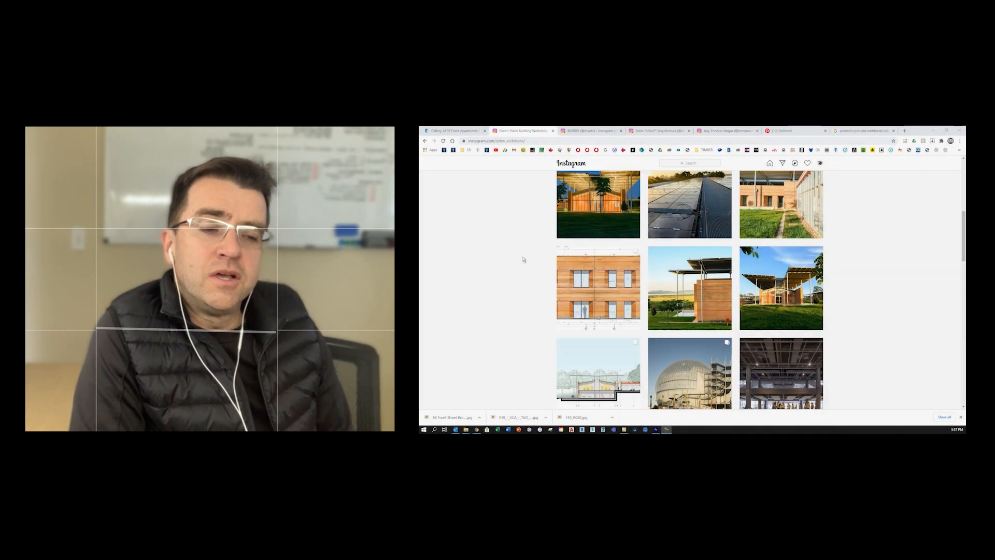
Open the architect's Instagram post showing the blue building section drawing.
{"action": "left_click", "coordinate": [689, 374]}
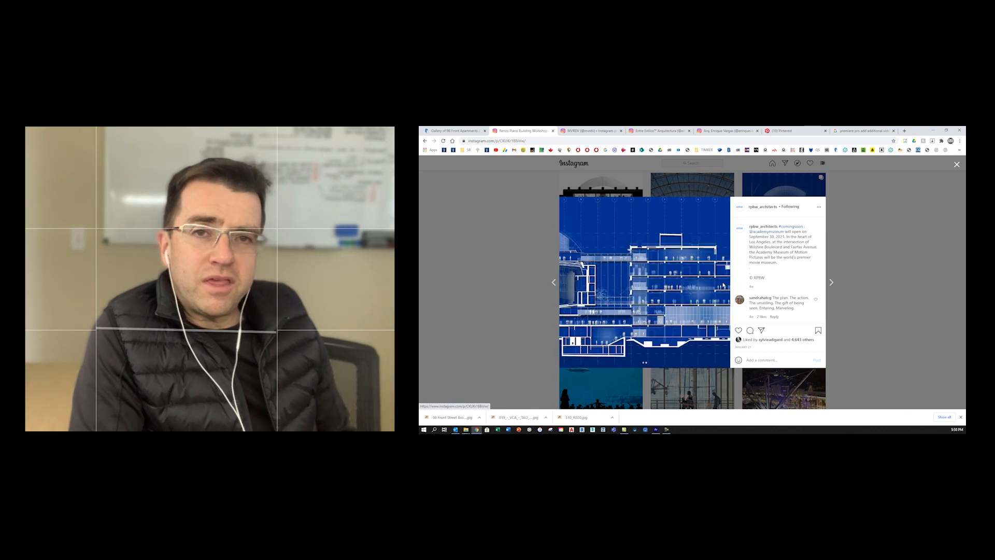
{"action": "left_click", "coordinate": [831, 282]}
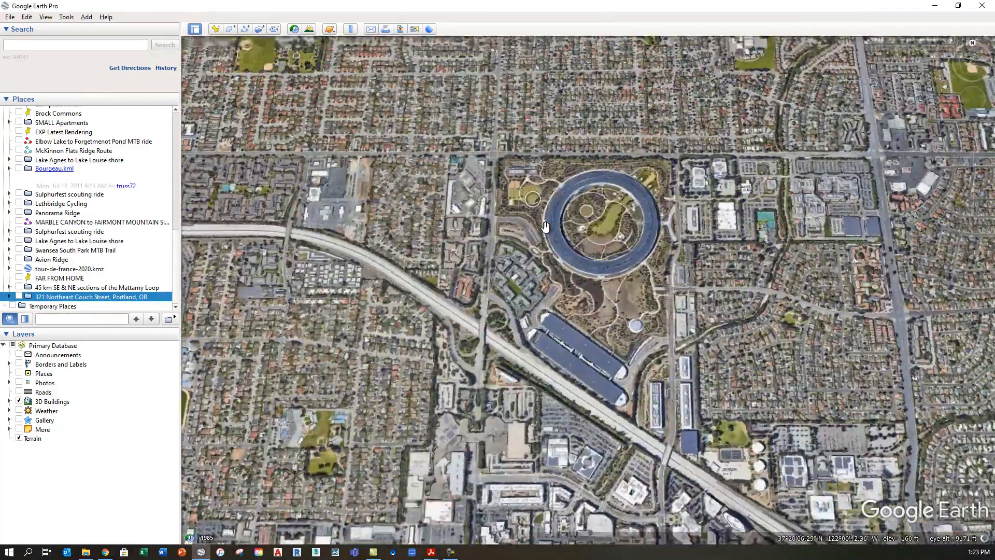
Zoom in on the Apple Park campus in Google Earth, then return to Chrome.
{"action": "scroll", "scroll_direction": "down", "scroll_amount": 3}
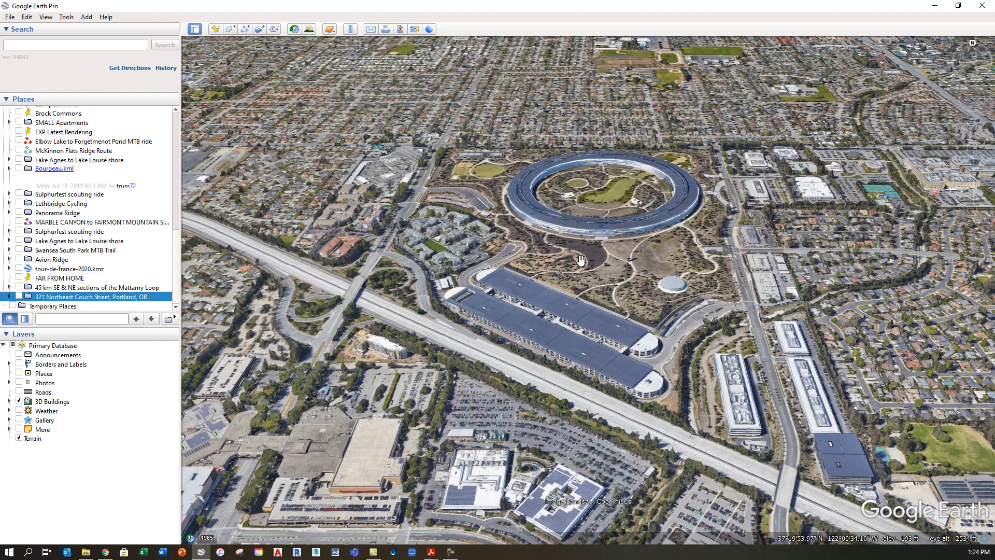
{"action": "mouse_move", "coordinate": [551, 240]}
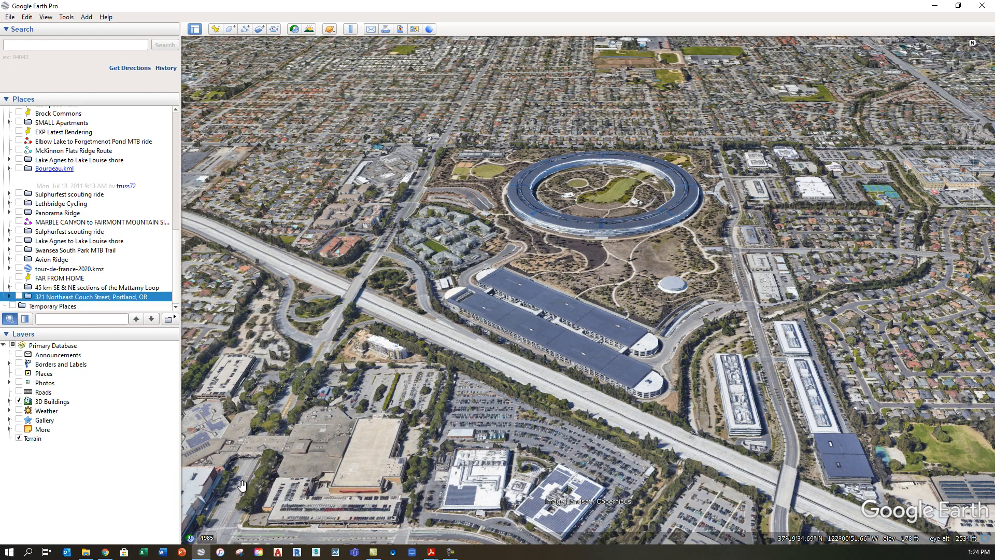
{"action": "left_click", "coordinate": [105, 551]}
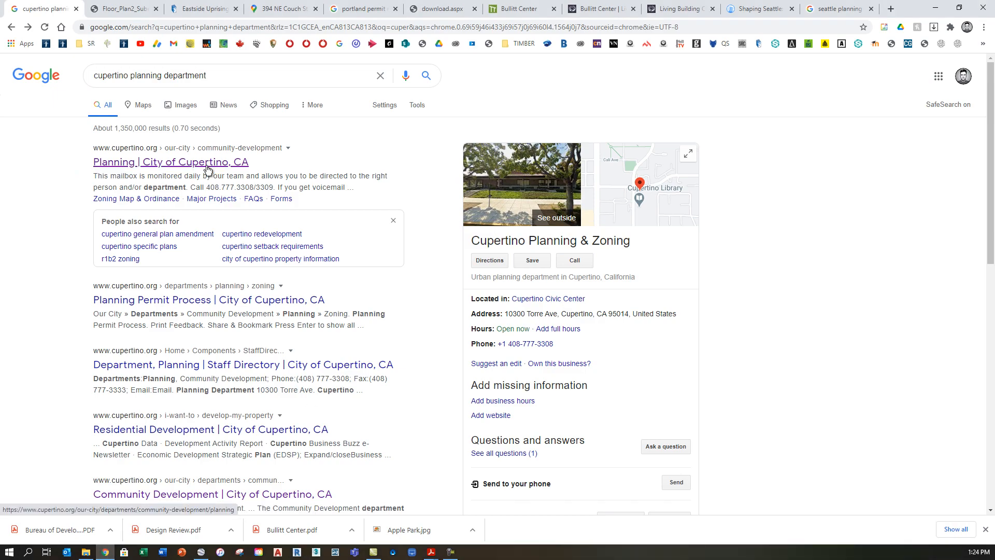
Open the City of Cupertino planning page from the search results.
{"action": "left_click", "coordinate": [222, 75]}
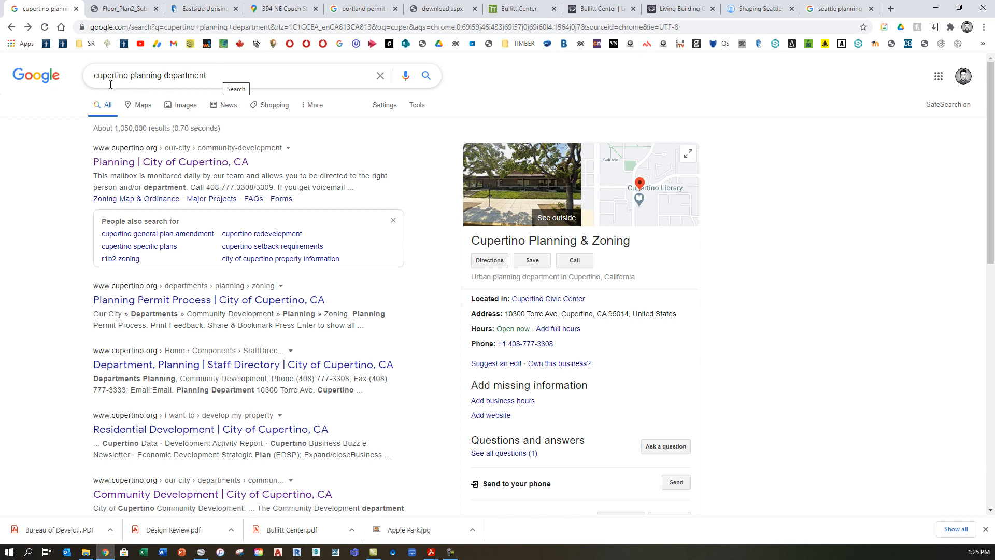
{"action": "mouse_move", "coordinate": [172, 162]}
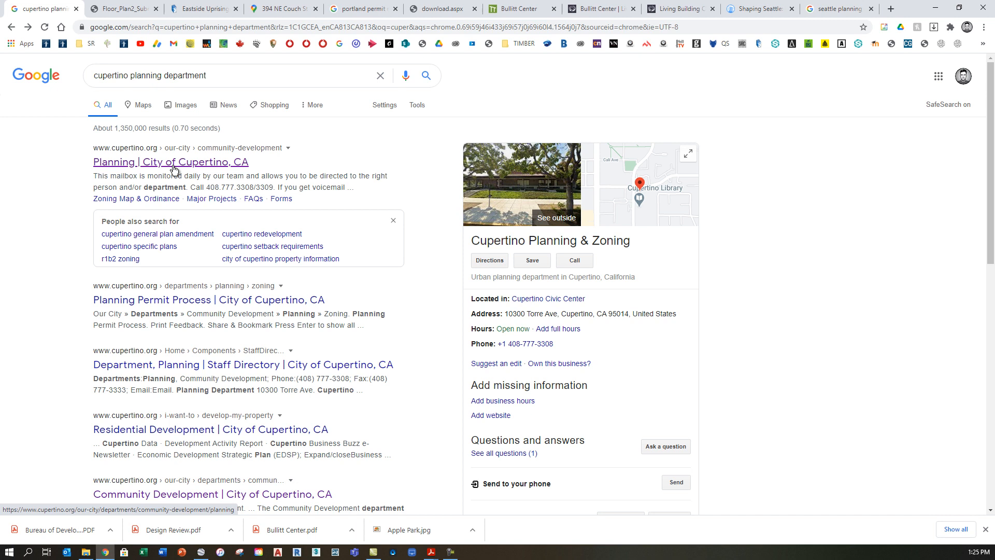
{"action": "mouse_move", "coordinate": [166, 167]}
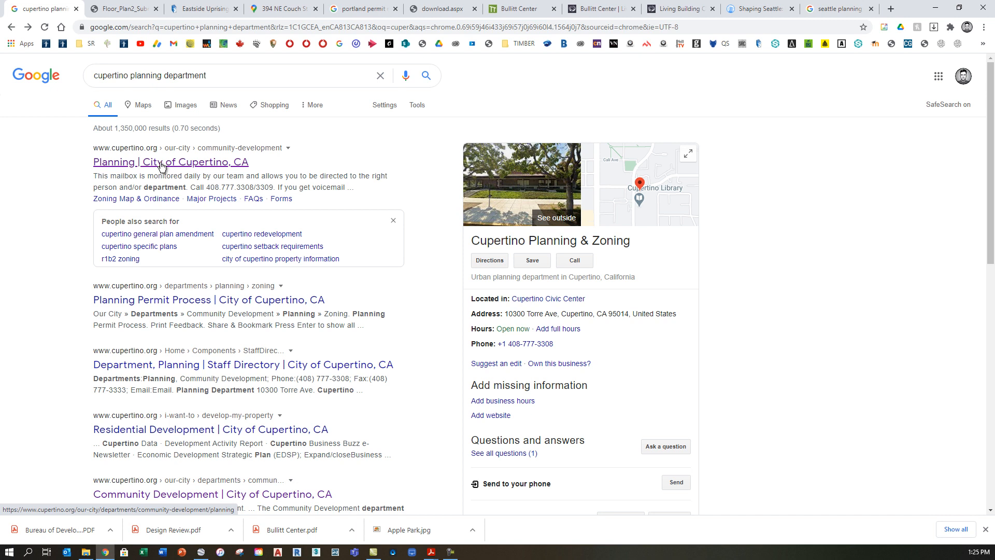
{"action": "left_click", "coordinate": [170, 161]}
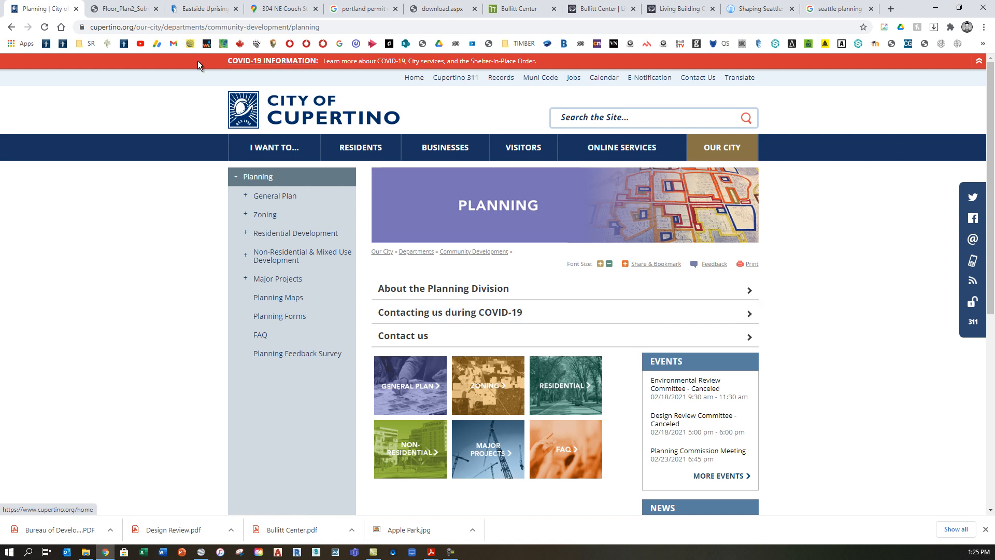
{"action": "left_click", "coordinate": [274, 147]}
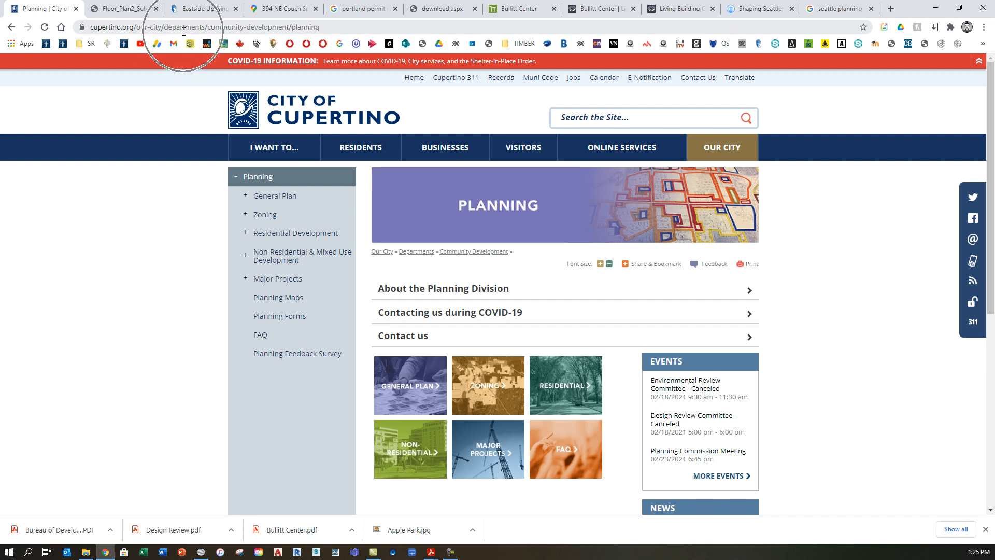
{"action": "mouse_move", "coordinate": [487, 449]}
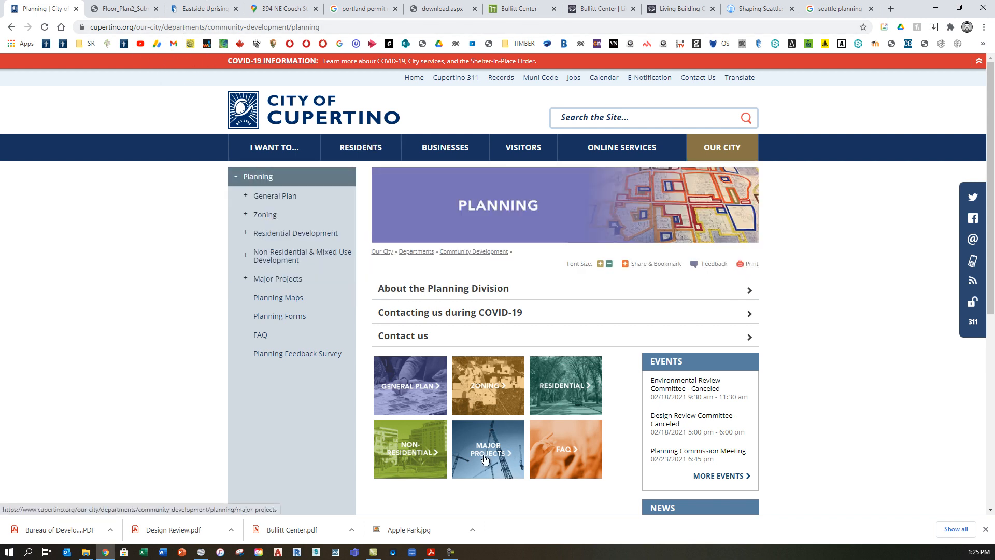
Go to Major Projects > Apple Park and scroll to the Plans Submitted lists.
{"action": "left_click", "coordinate": [488, 449]}
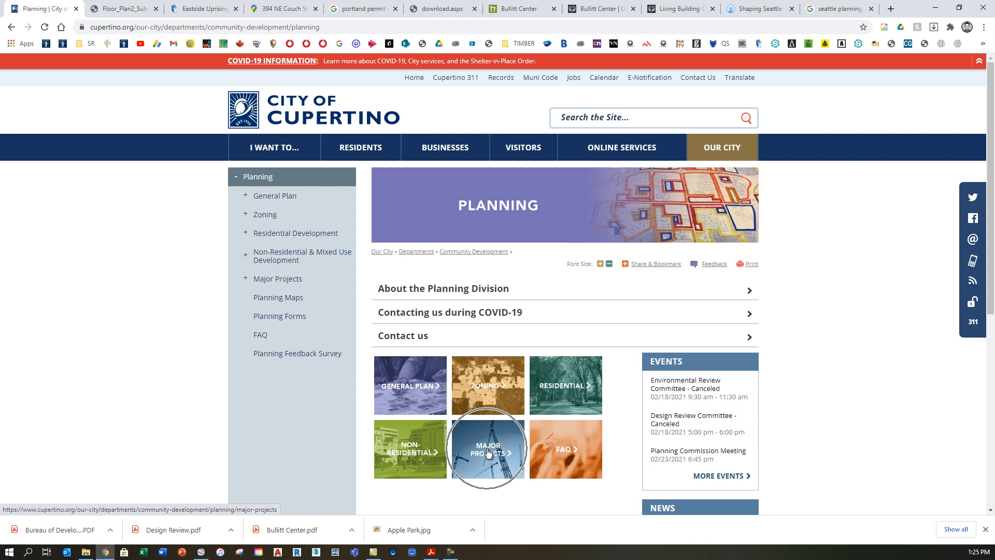
{"action": "left_click", "coordinate": [487, 449]}
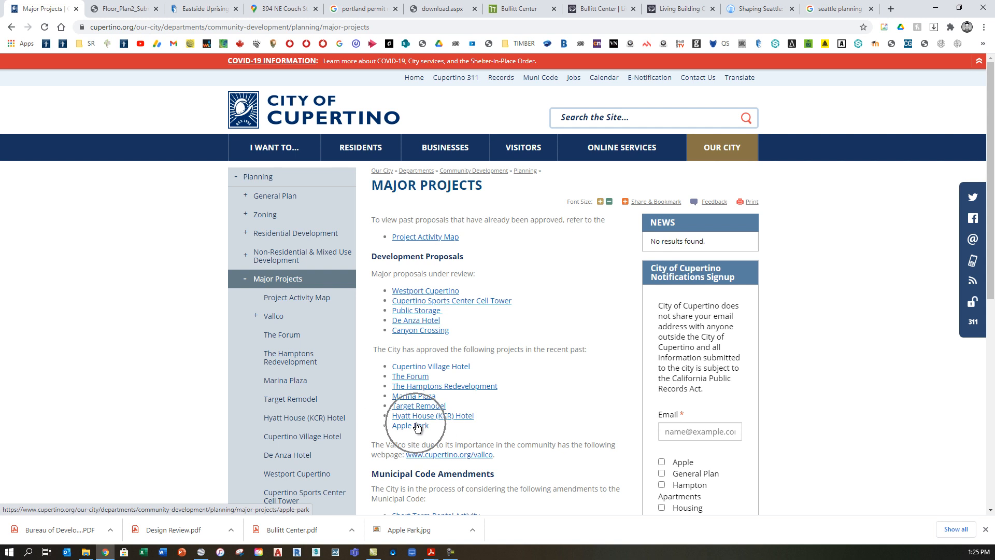
{"action": "left_click", "coordinate": [408, 425]}
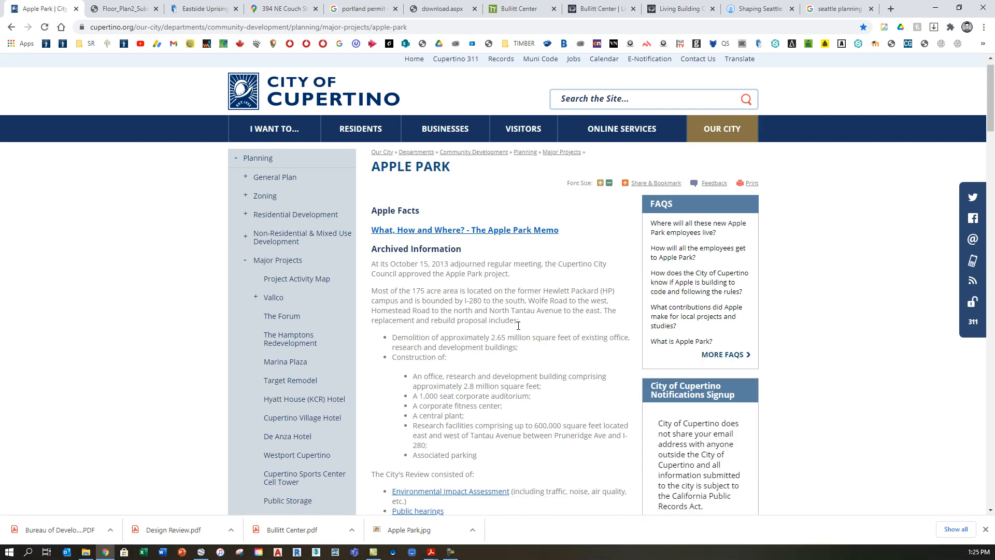
{"action": "scroll", "scroll_direction": "down", "scroll_amount": 3}
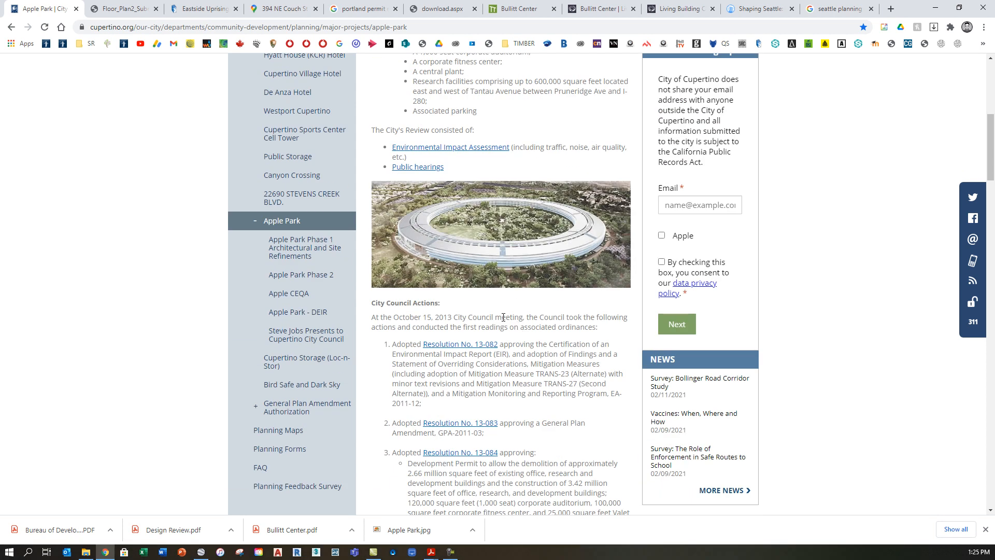
{"action": "scroll", "scroll_direction": "up", "scroll_amount": 3}
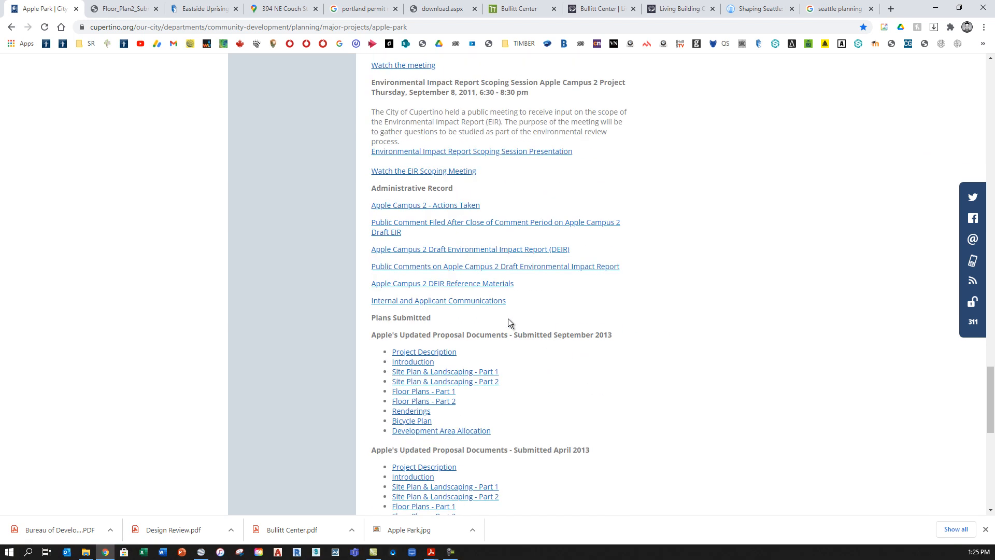
{"action": "scroll", "scroll_direction": "down", "scroll_amount": 3}
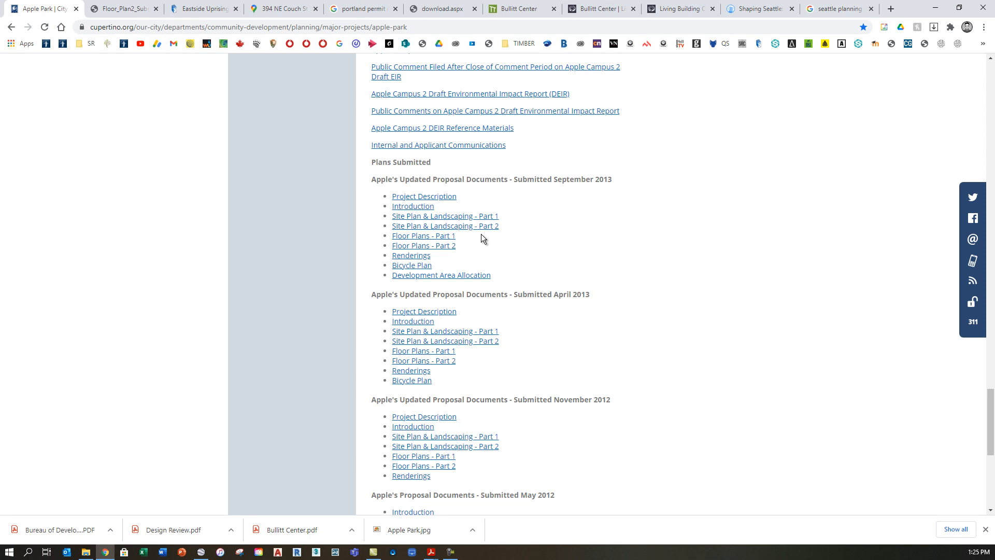
{"action": "mouse_move", "coordinate": [554, 198]}
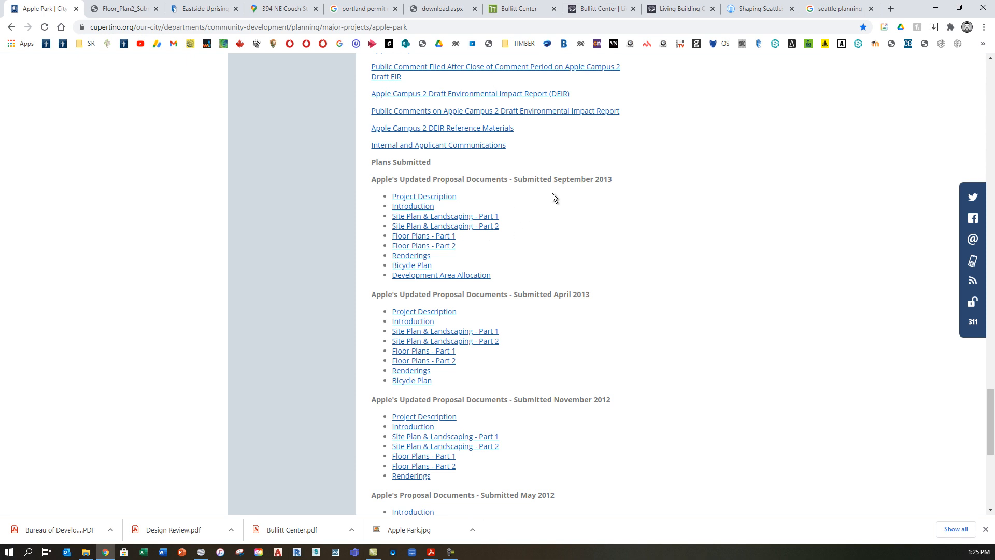
{"action": "mouse_move", "coordinate": [504, 205]}
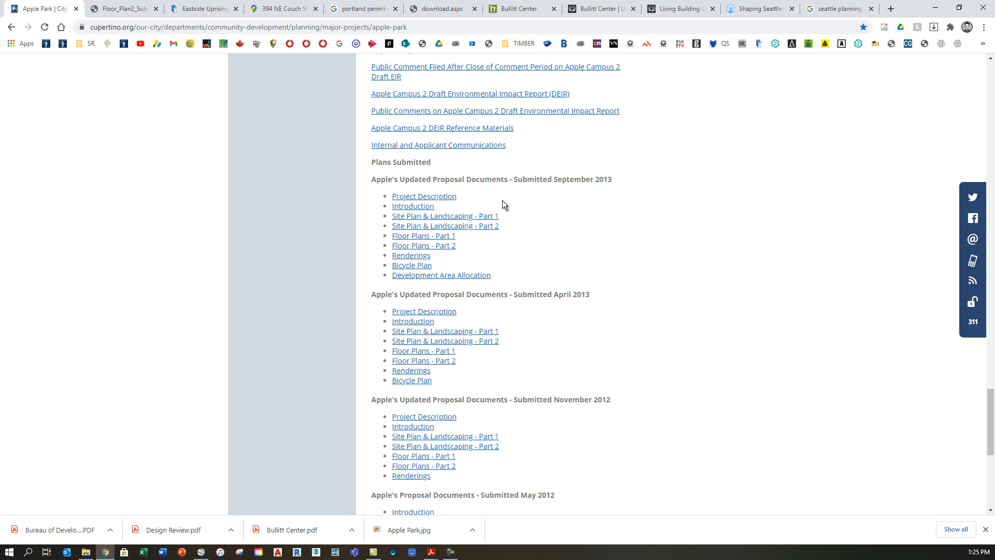
{"action": "mouse_move", "coordinate": [512, 190]}
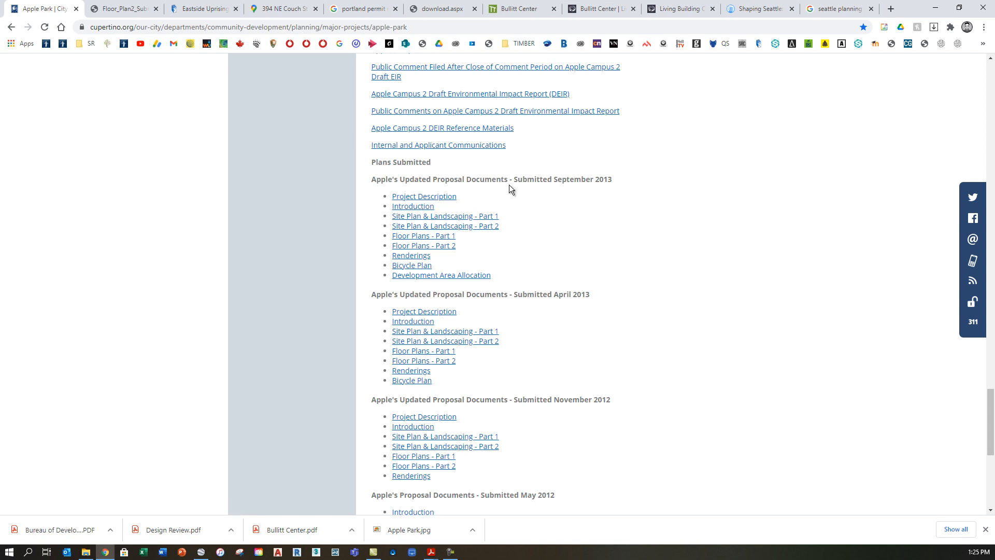
{"action": "mouse_move", "coordinate": [446, 226]}
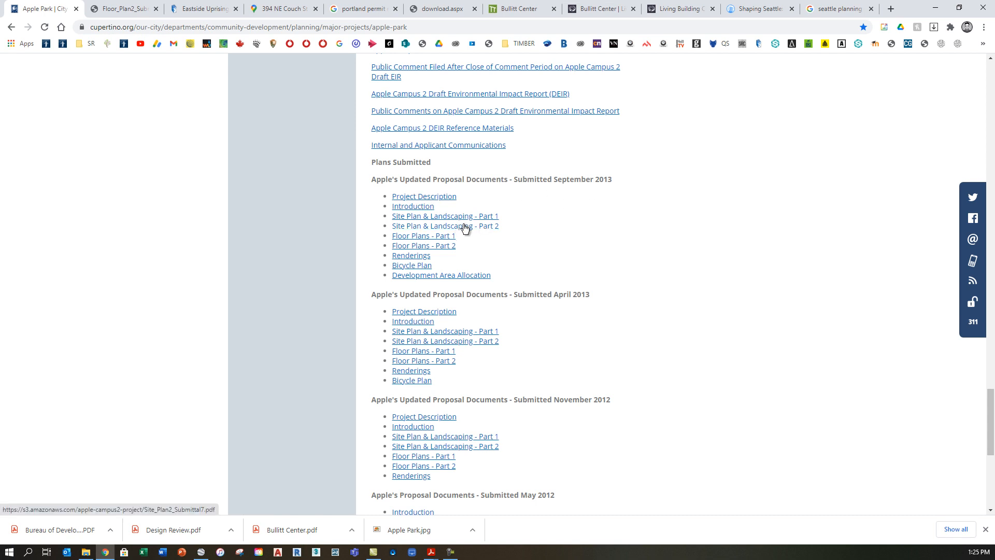
{"action": "mouse_move", "coordinate": [424, 246]}
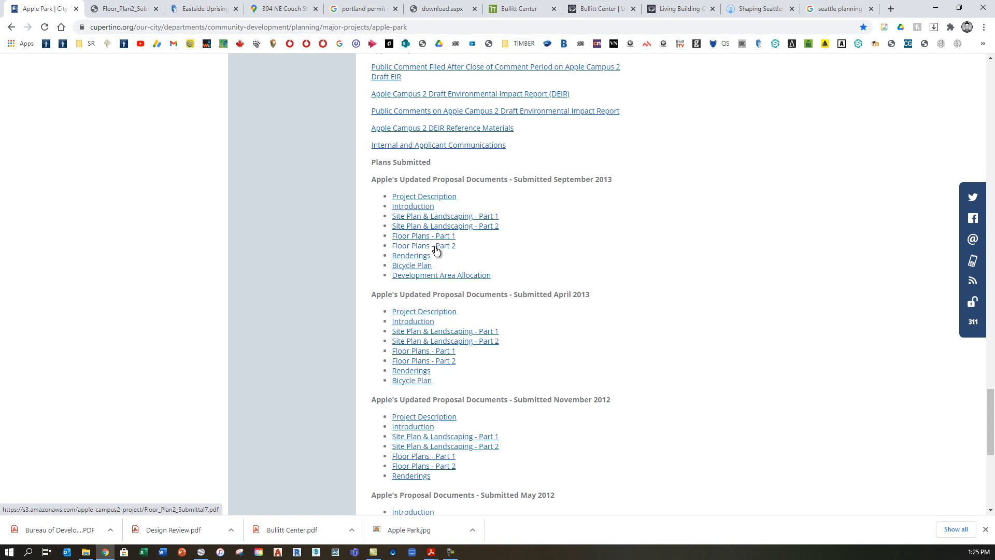
Open the September 2013 Floor Plans Part 2 PDF and jump to page 38, security reception.
{"action": "left_click", "coordinate": [423, 245]}
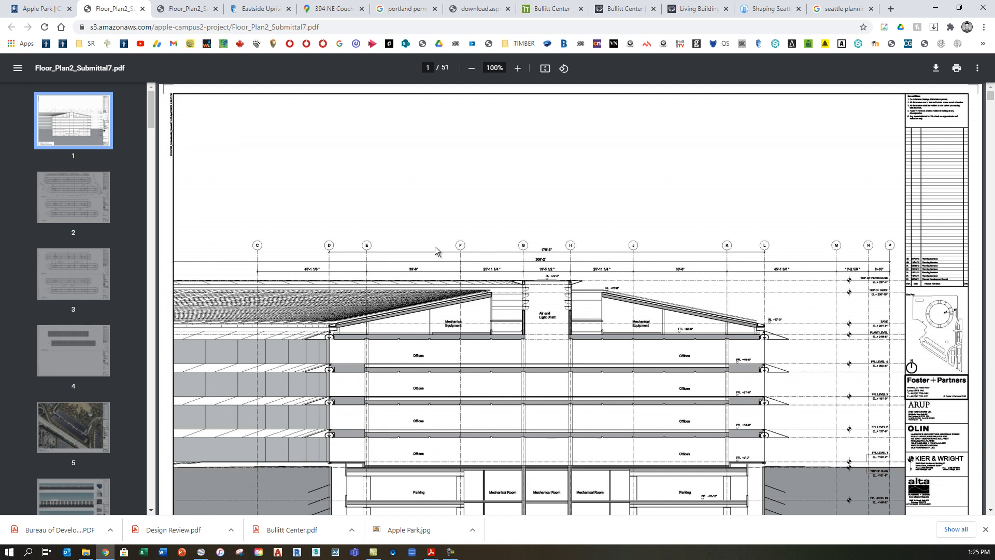
{"action": "mouse_move", "coordinate": [86, 197]}
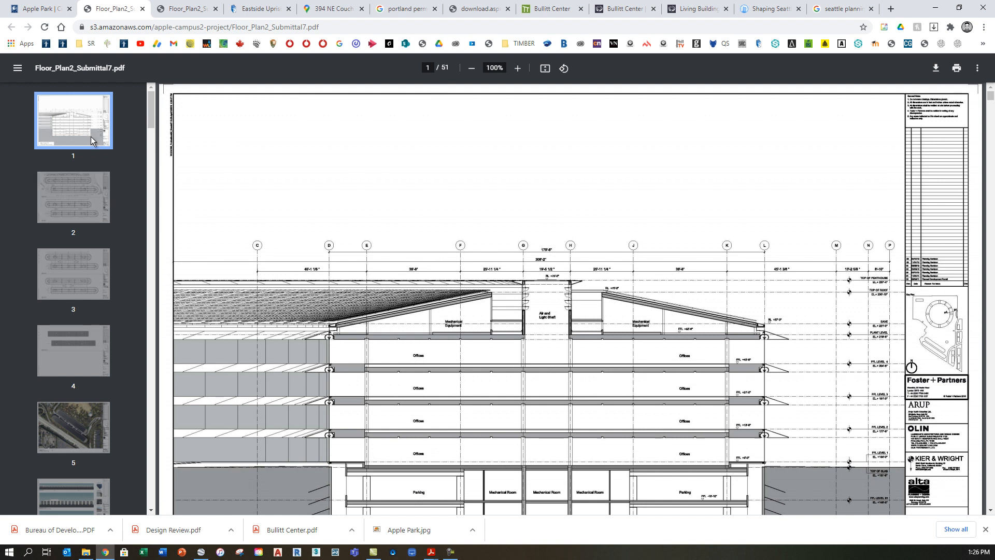
{"action": "scroll", "scroll_direction": "down", "scroll_amount": 3}
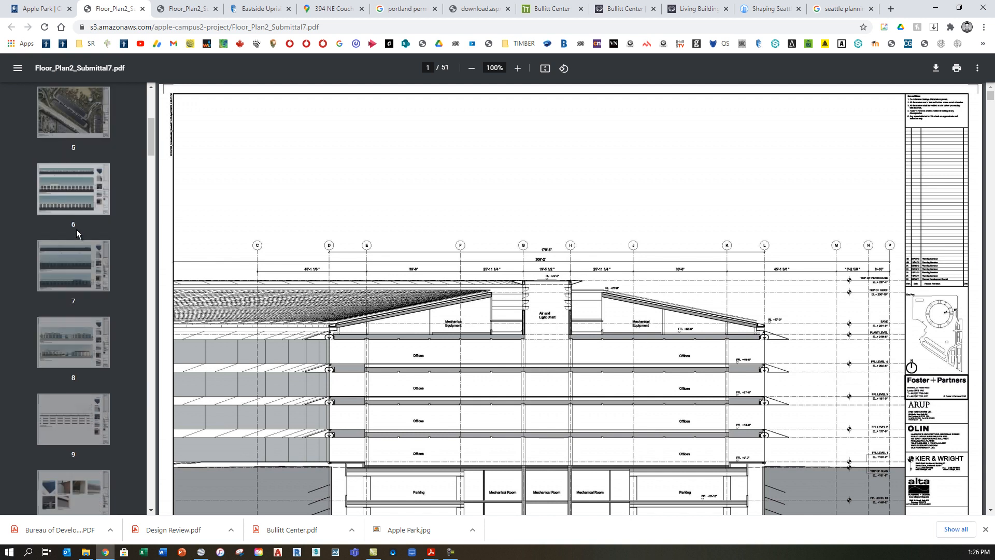
{"action": "scroll", "scroll_direction": "down", "scroll_amount": 3}
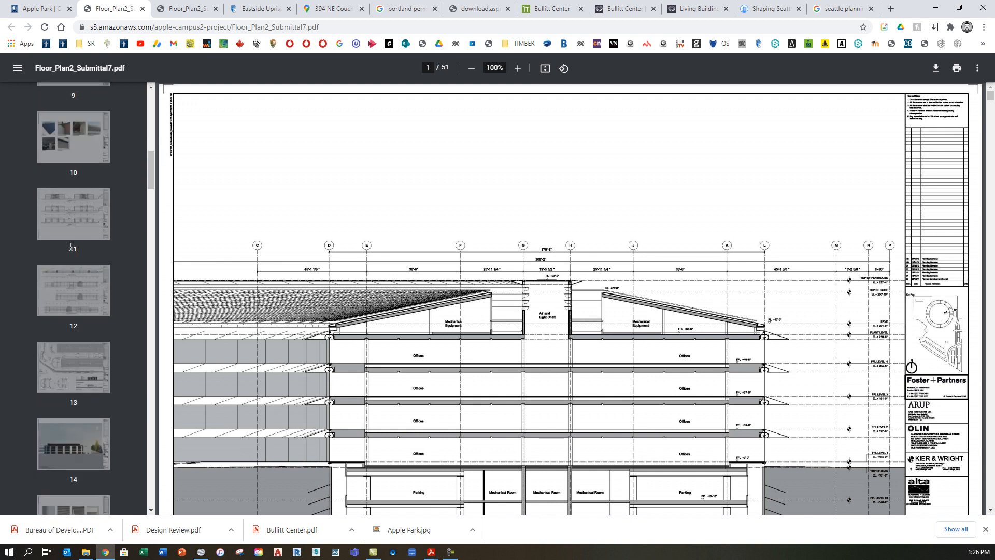
{"action": "scroll", "scroll_direction": "down", "scroll_amount": 3}
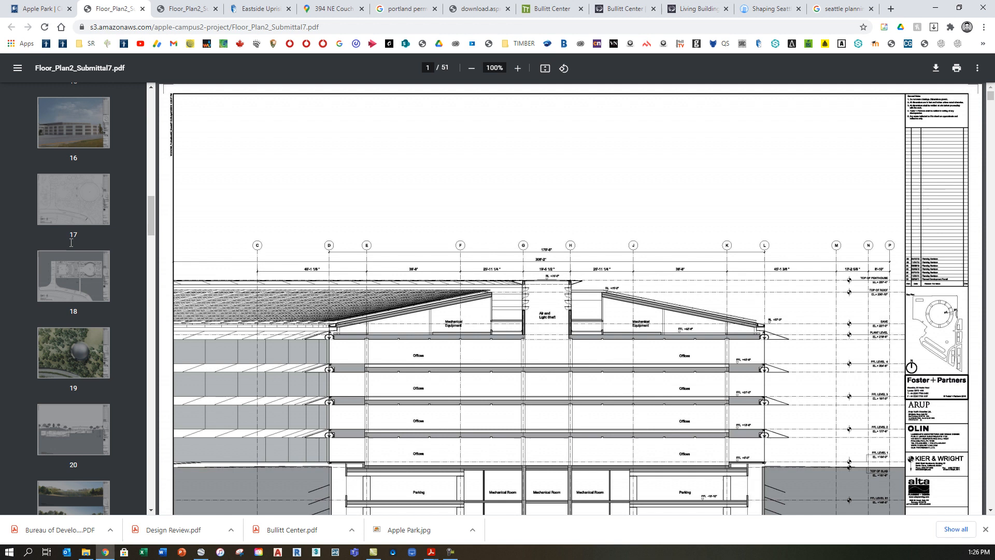
{"action": "scroll", "scroll_direction": "down", "scroll_amount": 3}
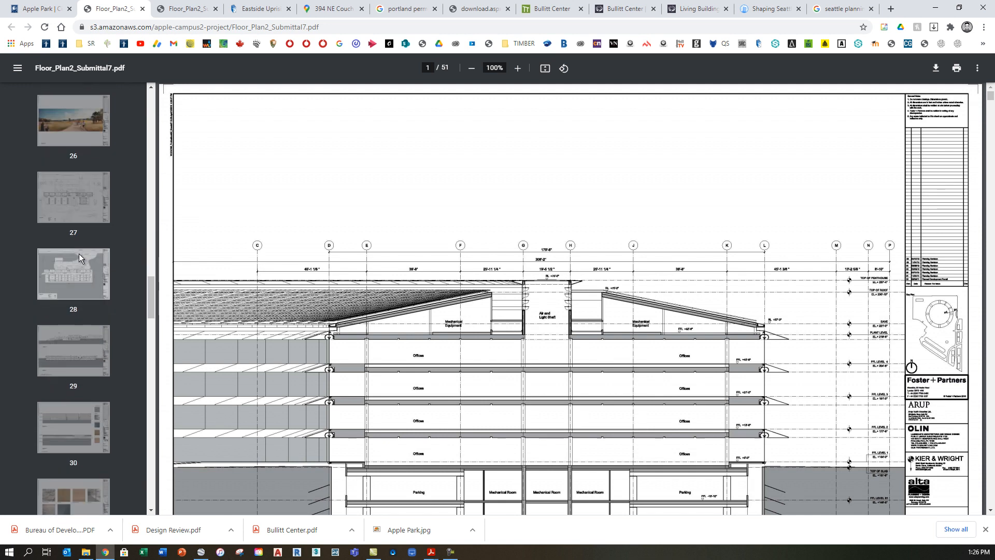
{"action": "left_click", "coordinate": [73, 197]}
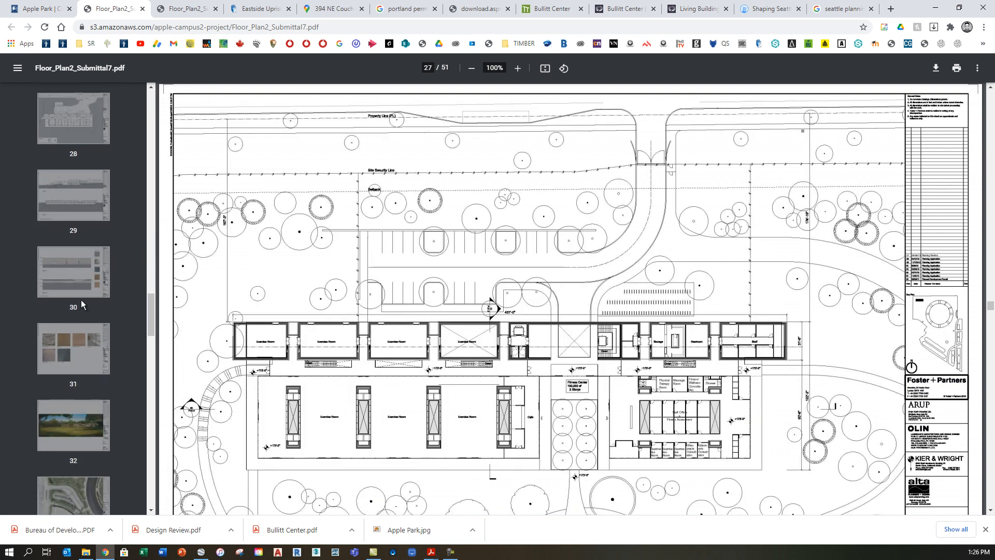
{"action": "scroll", "scroll_direction": "down", "scroll_amount": 3}
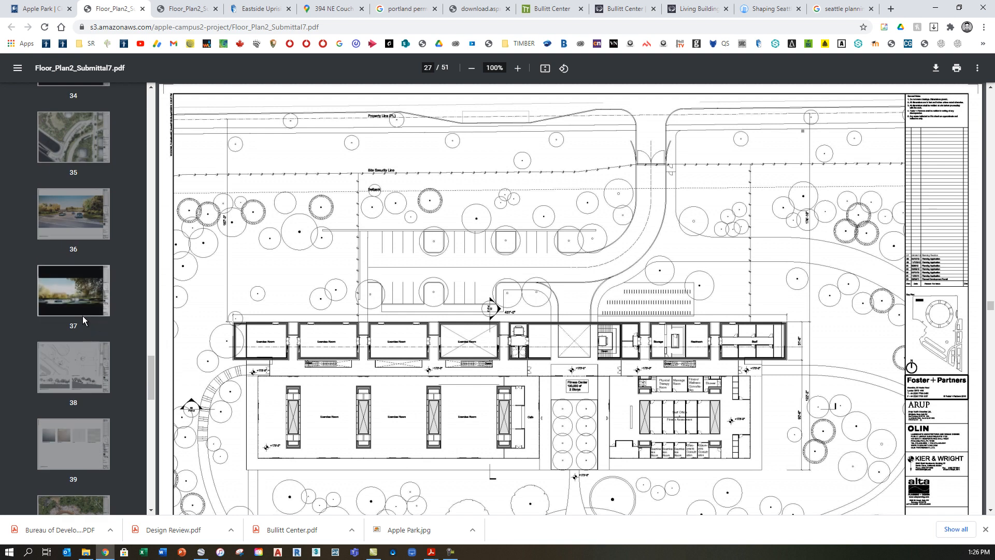
{"action": "left_click", "coordinate": [73, 367]}
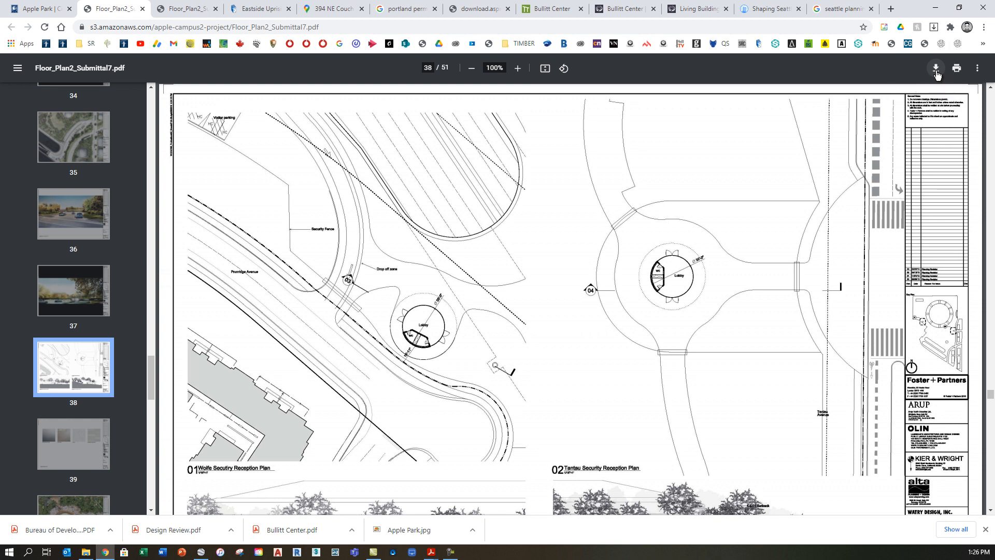
{"action": "mouse_move", "coordinate": [463, 407]}
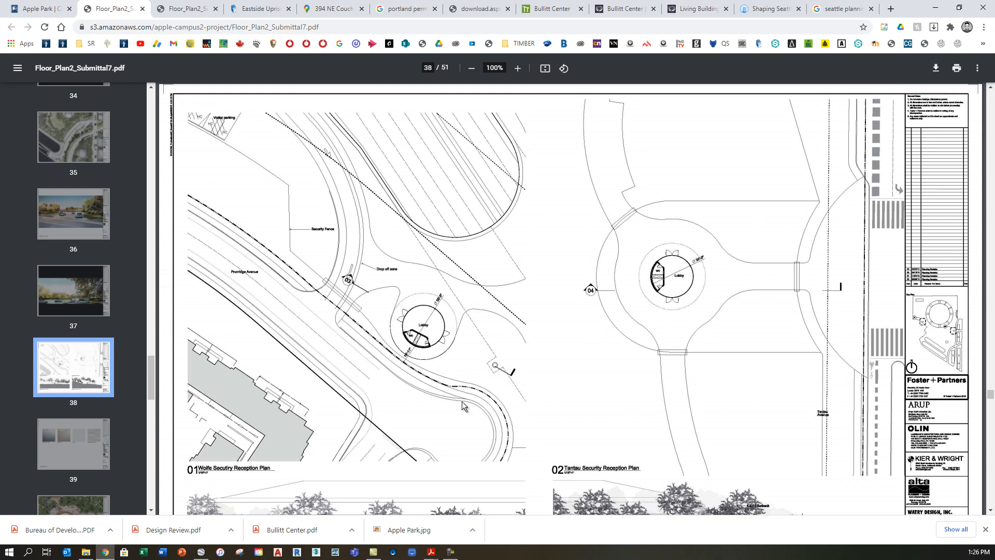
{"action": "mouse_move", "coordinate": [922, 339]}
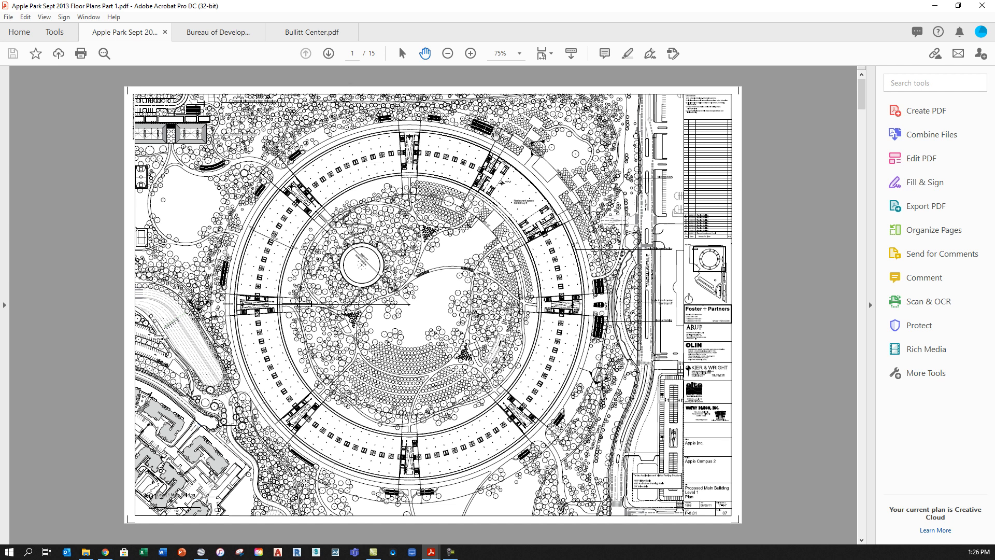
Zoom out on the Acrobat parking level plan and page ahead to the building elevations.
{"action": "left_click", "coordinate": [328, 53]}
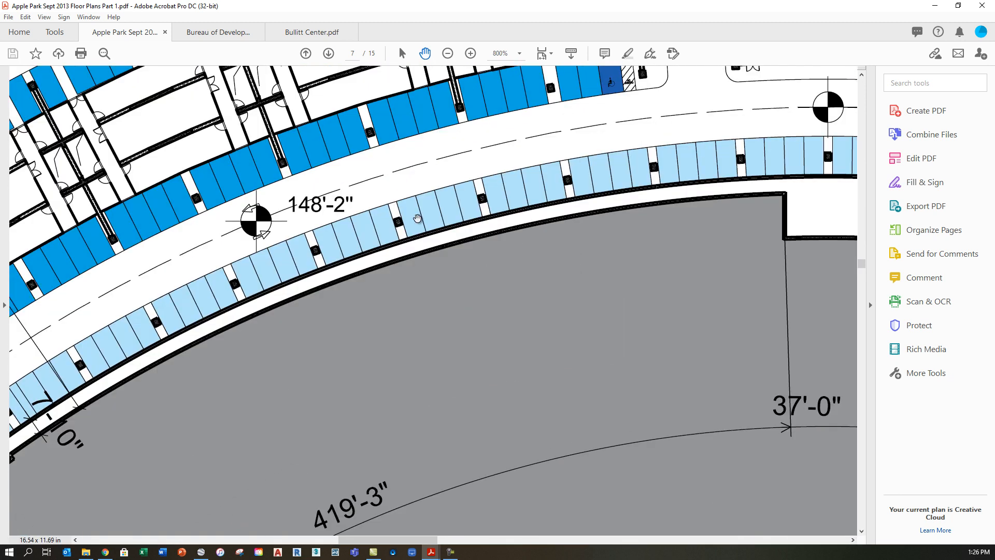
{"action": "left_click", "coordinate": [447, 53]}
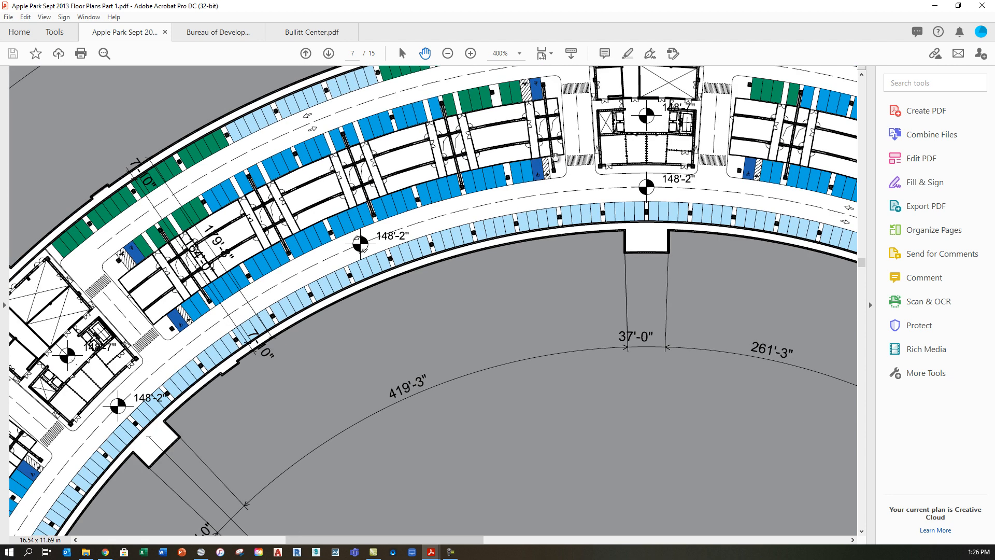
{"action": "left_click", "coordinate": [471, 53]}
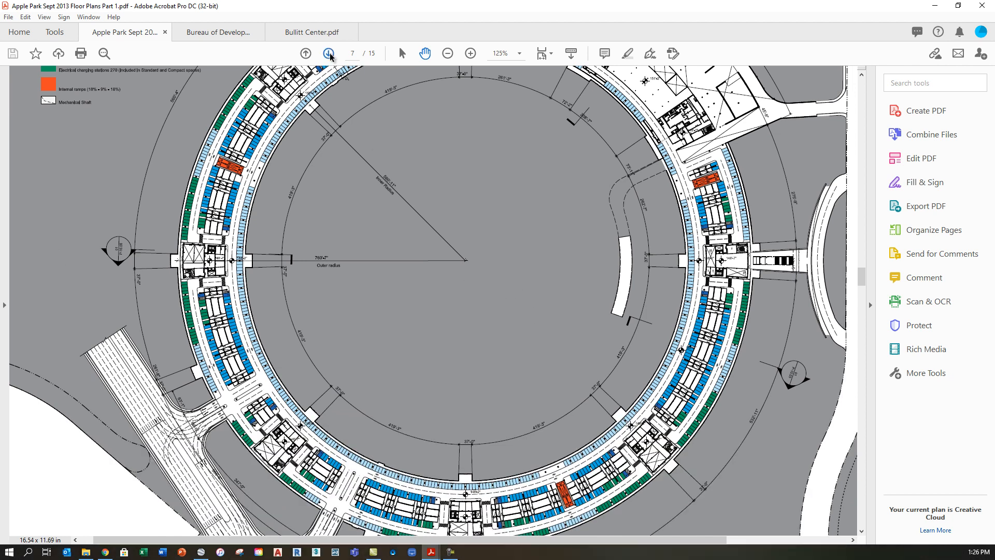
{"action": "left_click", "coordinate": [328, 54]}
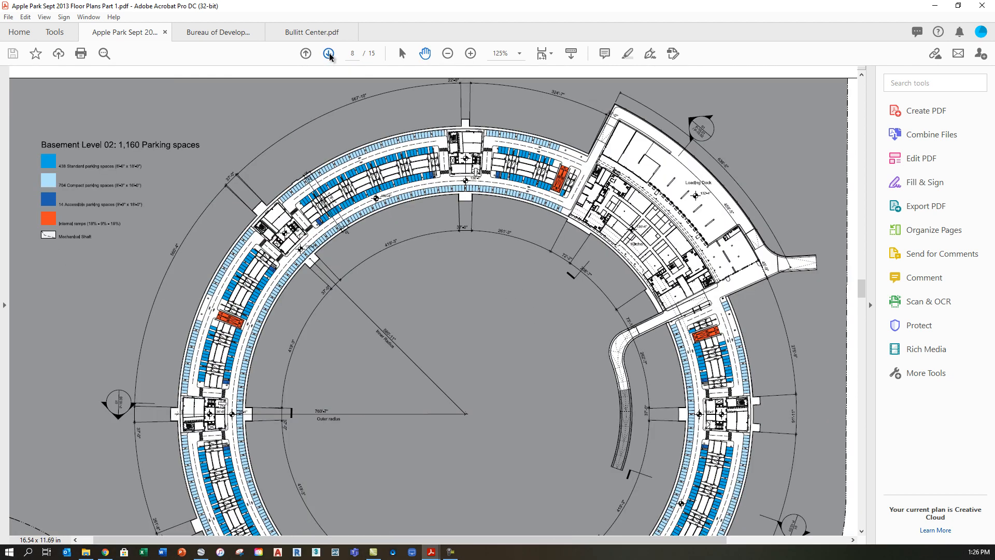
{"action": "left_click", "coordinate": [328, 54]}
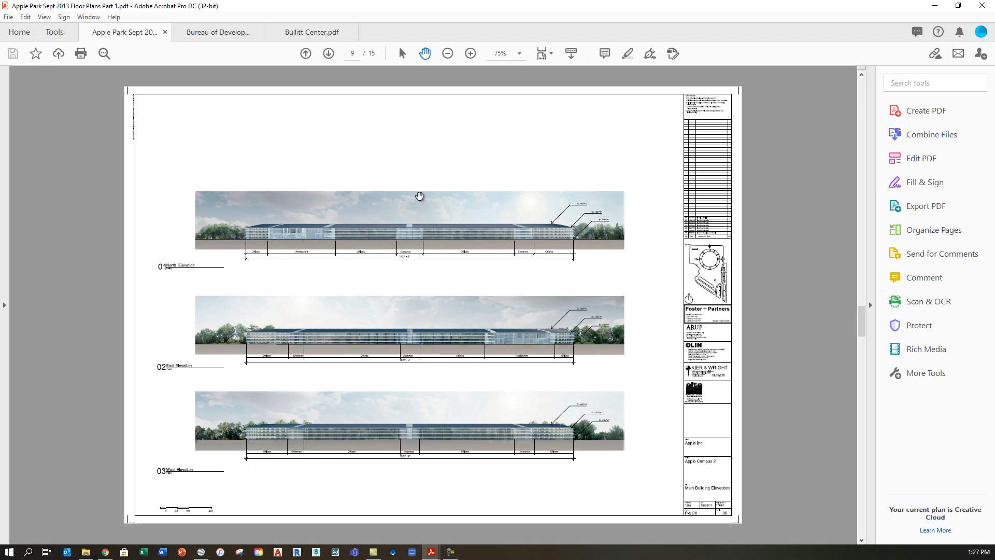
{"action": "mouse_move", "coordinate": [922, 23]}
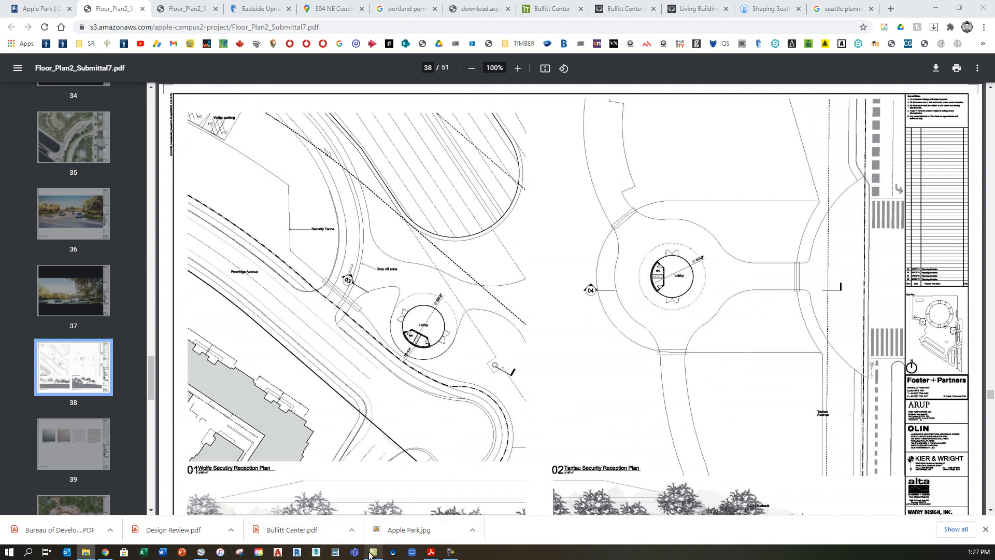
{"action": "left_click", "coordinate": [373, 551]}
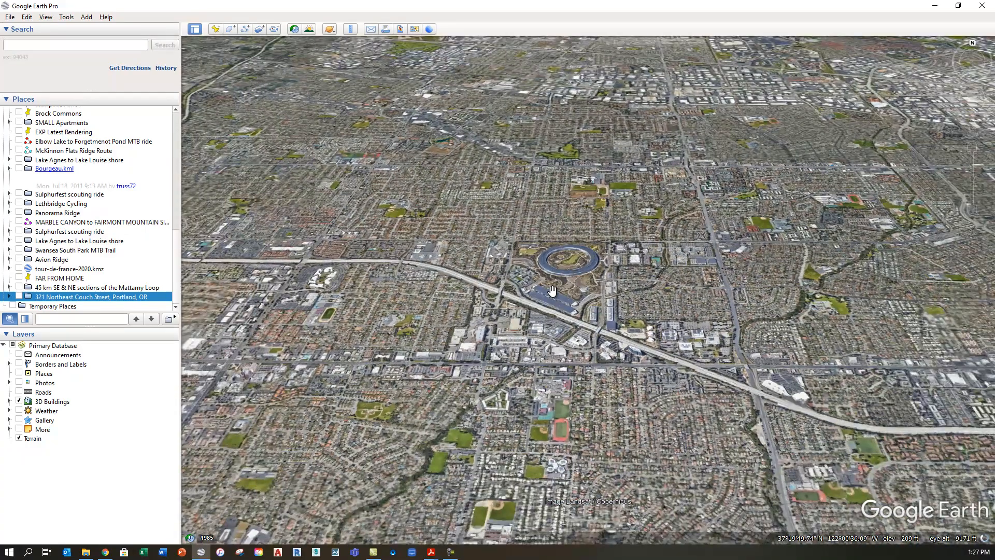
{"action": "scroll", "scroll_direction": "down", "scroll_amount": 3}
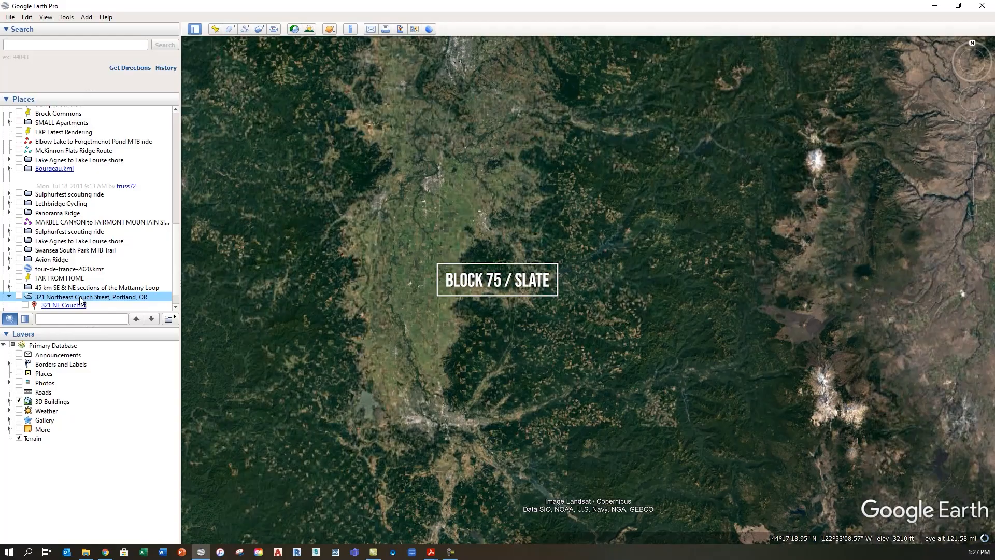
{"action": "left_click", "coordinate": [62, 304]}
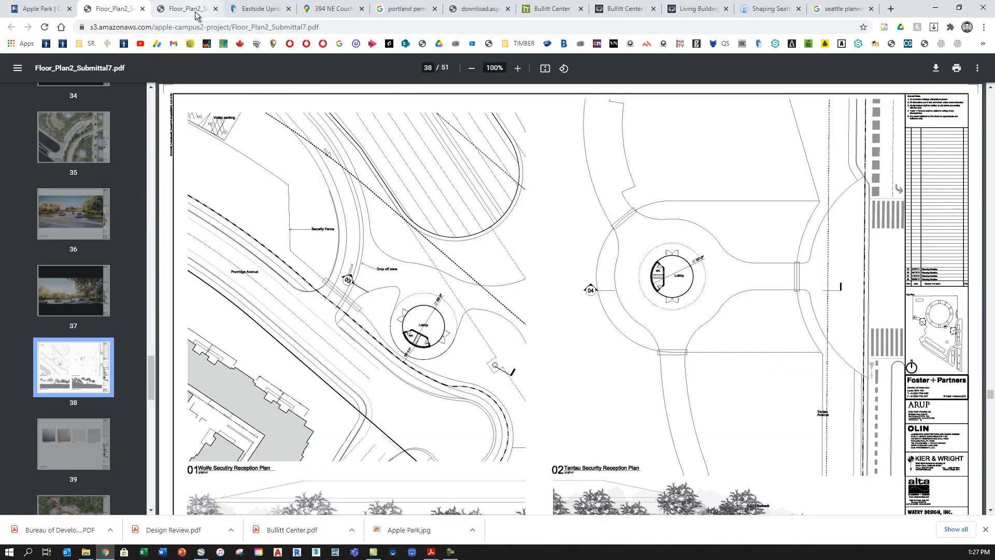
View the Eastside Uprising article, then the 394 NE Couch St street view.
{"action": "left_click", "coordinate": [260, 9]}
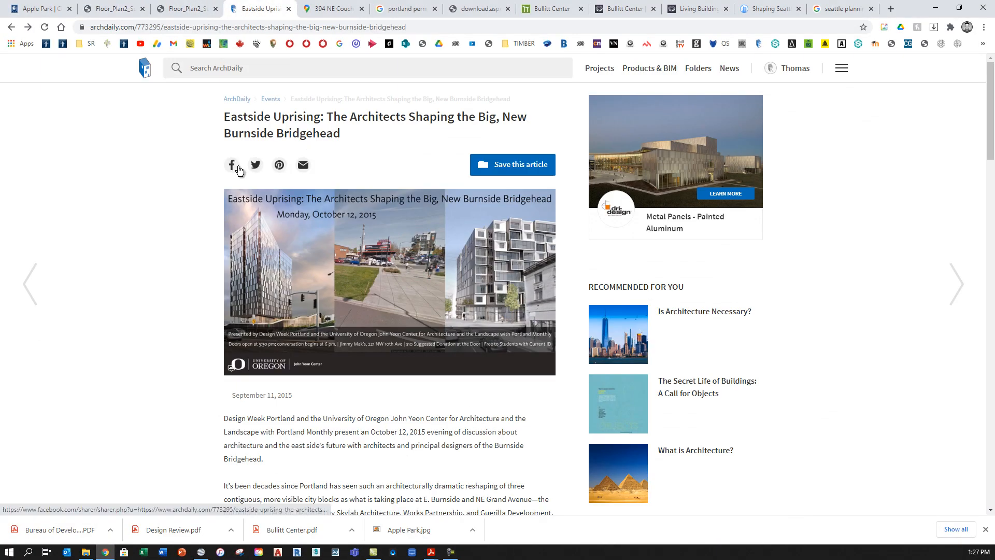
{"action": "mouse_move", "coordinate": [487, 280]}
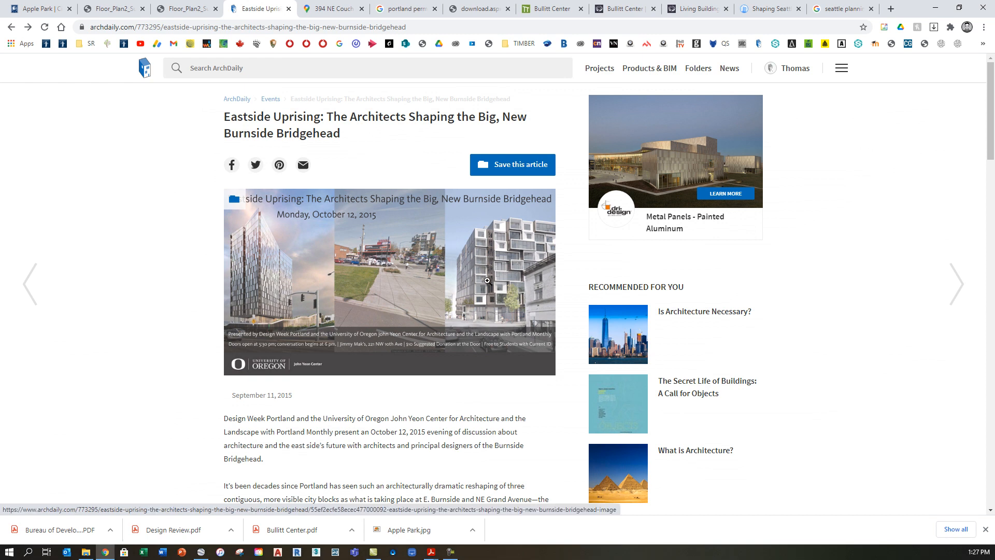
{"action": "mouse_move", "coordinate": [487, 288]}
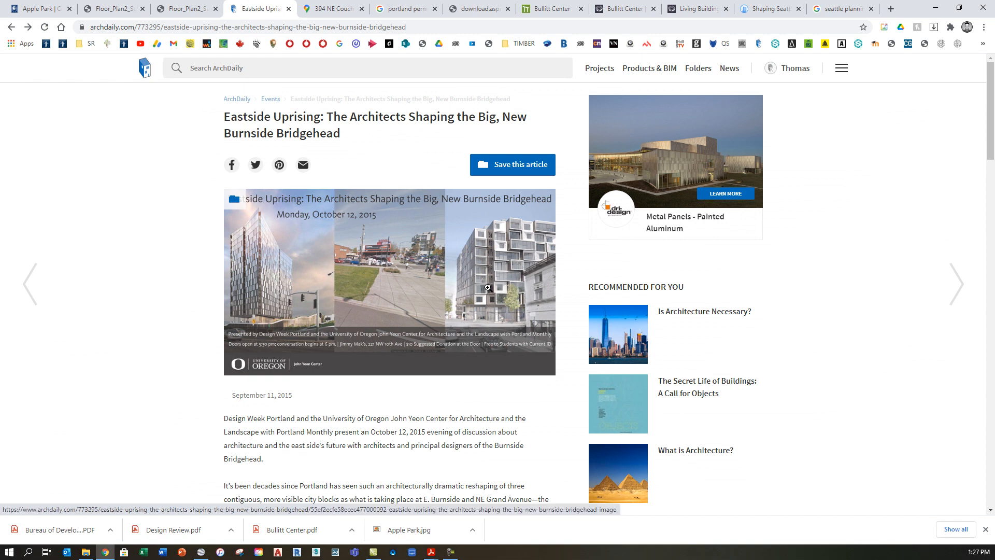
{"action": "mouse_move", "coordinate": [538, 236]}
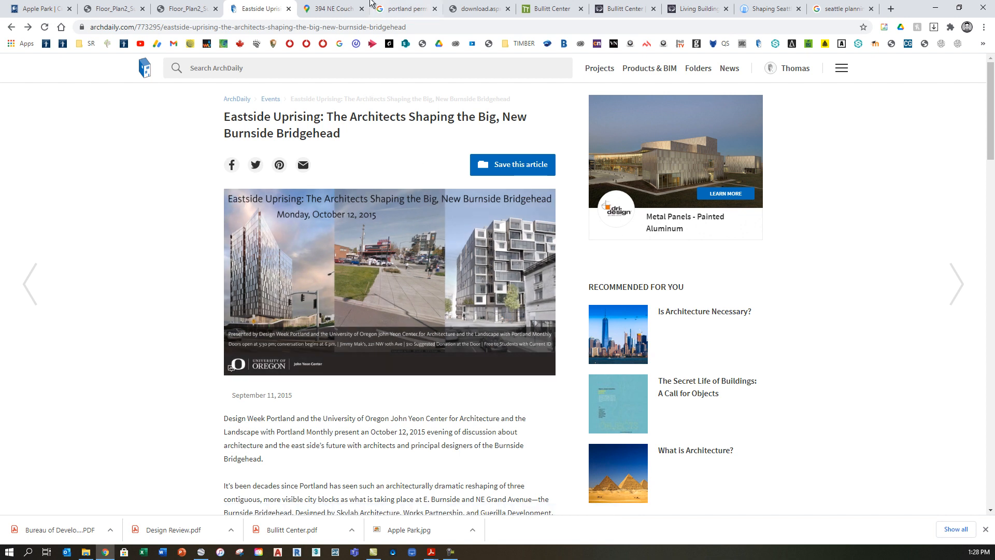
{"action": "left_click", "coordinate": [327, 8]}
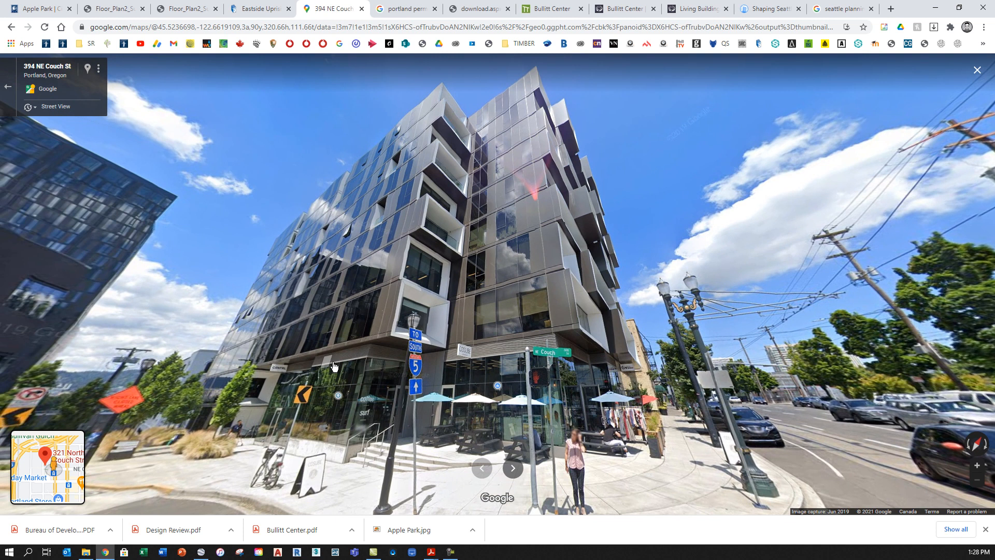
{"action": "mouse_move", "coordinate": [401, 8]}
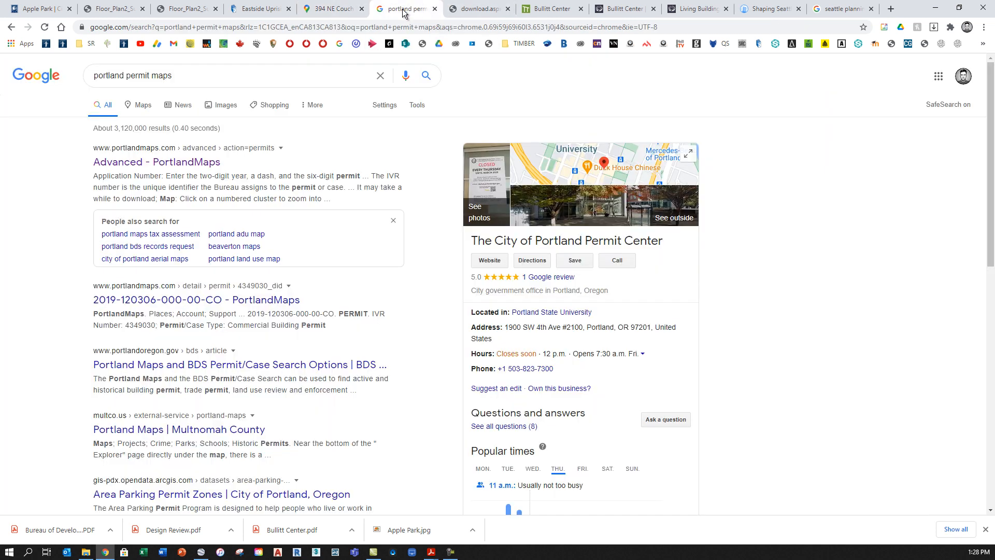
{"action": "mouse_move", "coordinate": [88, 157]}
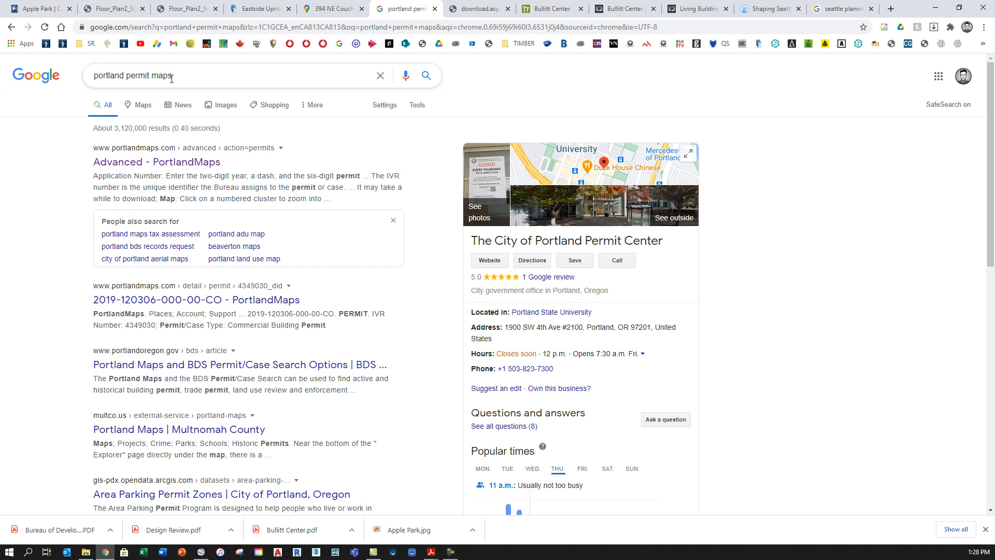
{"action": "mouse_move", "coordinate": [190, 77]}
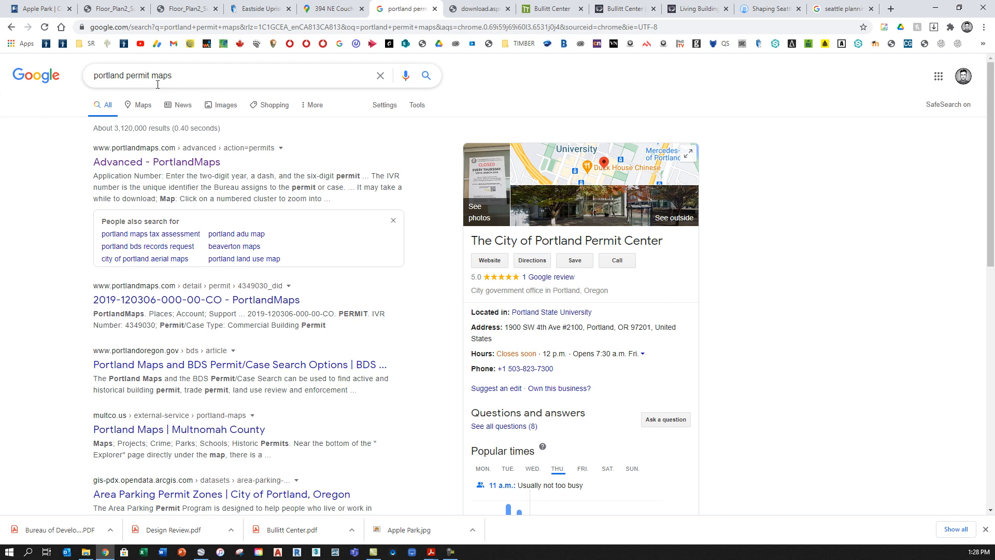
{"action": "mouse_move", "coordinate": [139, 172]}
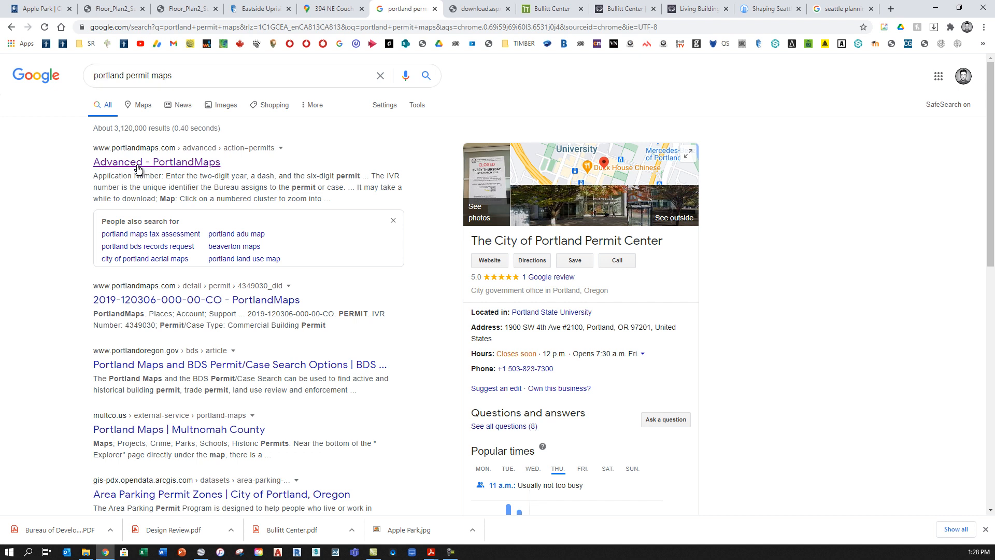
{"action": "mouse_move", "coordinate": [137, 166]}
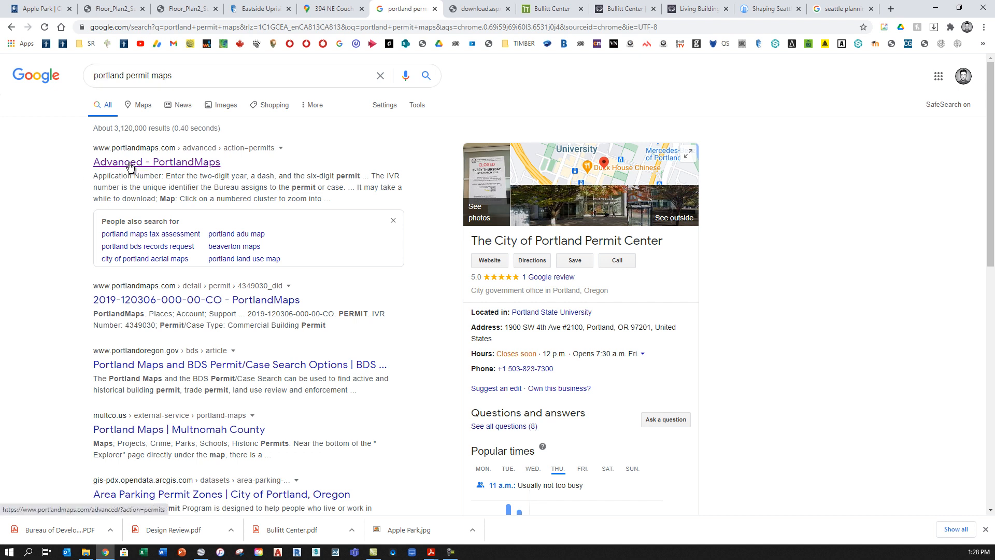
Open Portland Maps, zoom to NE Couch St, and select the 321 NE Couch St building.
{"action": "left_click", "coordinate": [156, 161]}
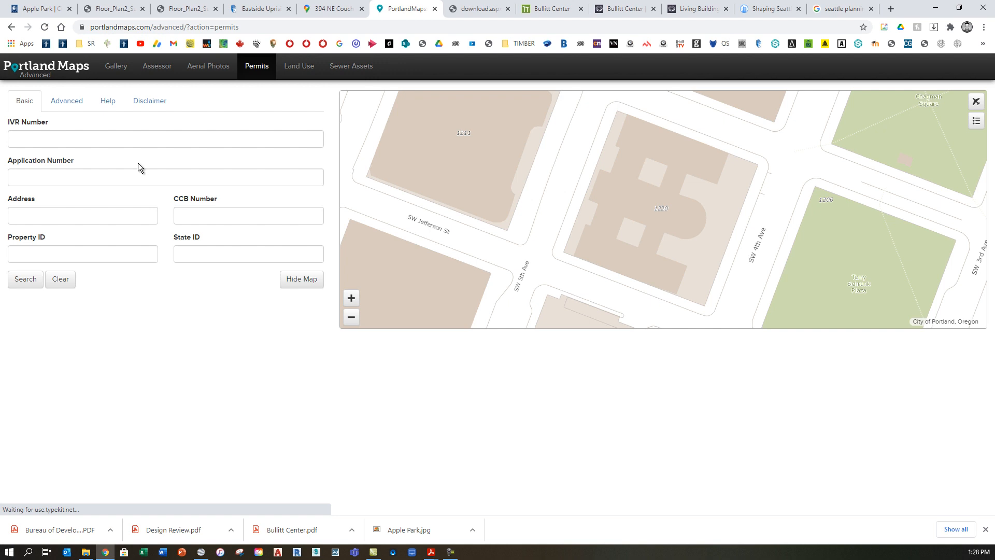
{"action": "mouse_move", "coordinate": [556, 209]}
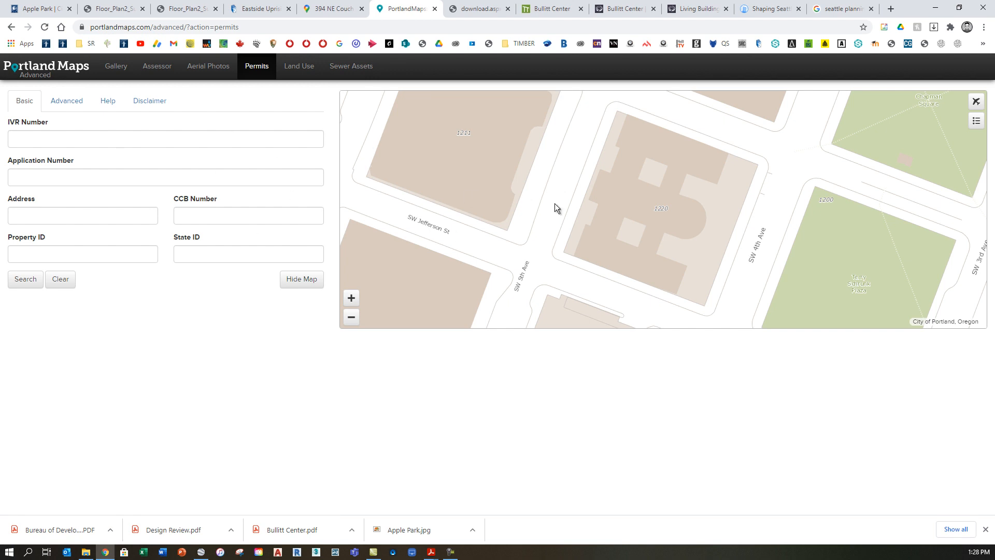
{"action": "mouse_move", "coordinate": [601, 192]}
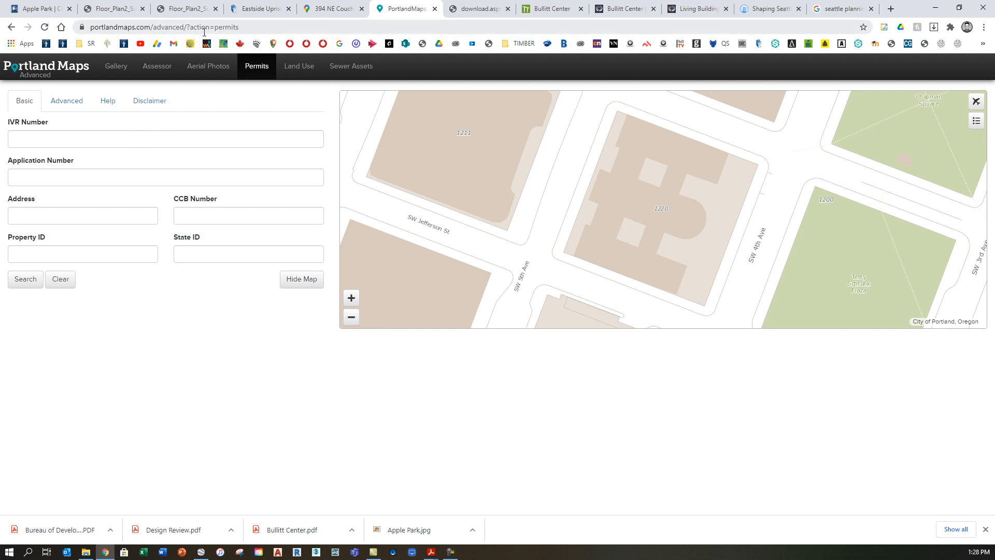
{"action": "left_click", "coordinate": [164, 28]}
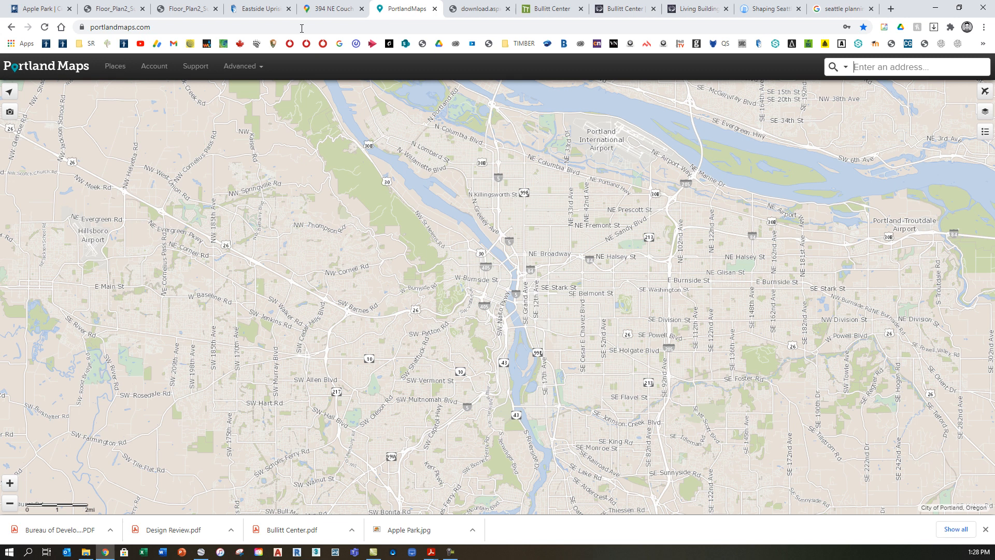
{"action": "mouse_move", "coordinate": [521, 336]}
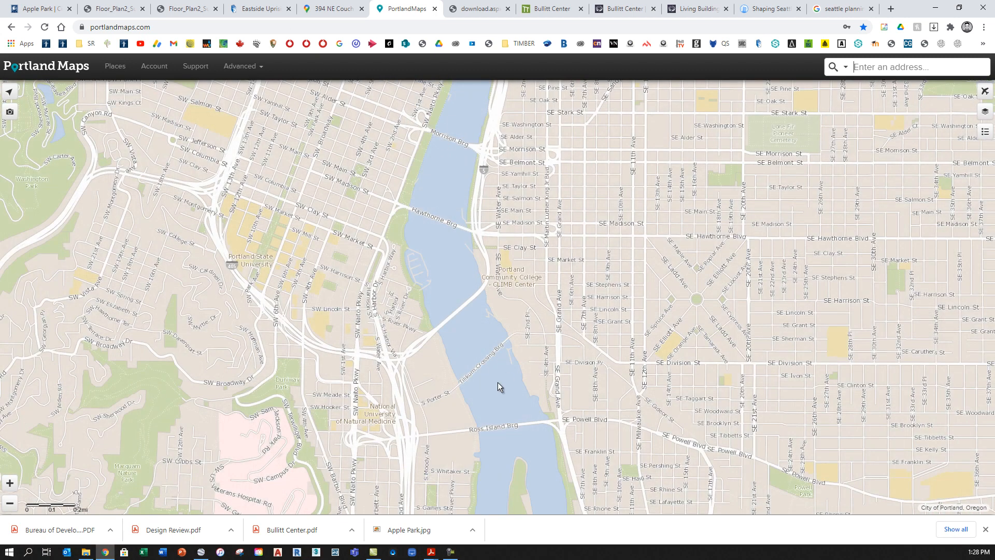
{"action": "scroll", "scroll_direction": "down", "scroll_amount": 3}
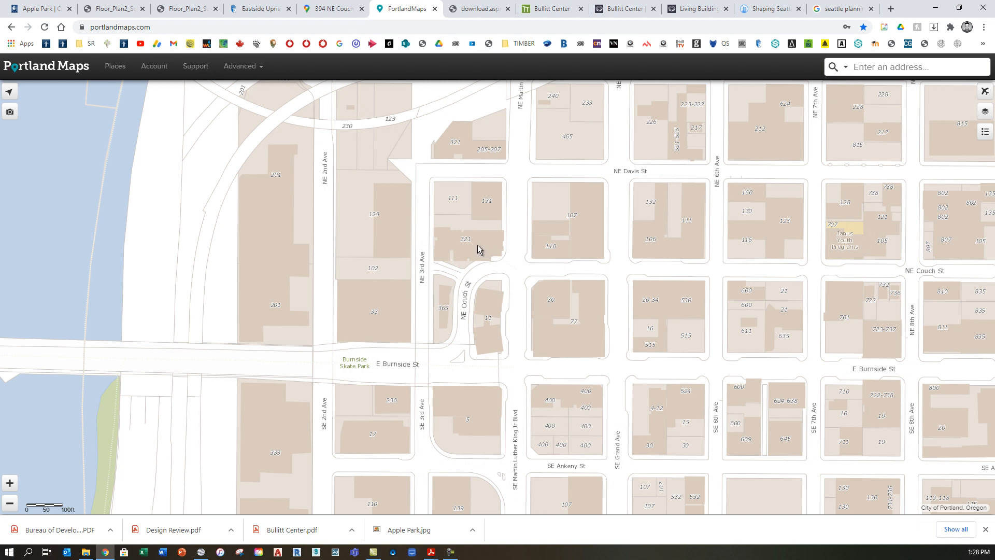
{"action": "left_click", "coordinate": [478, 248]}
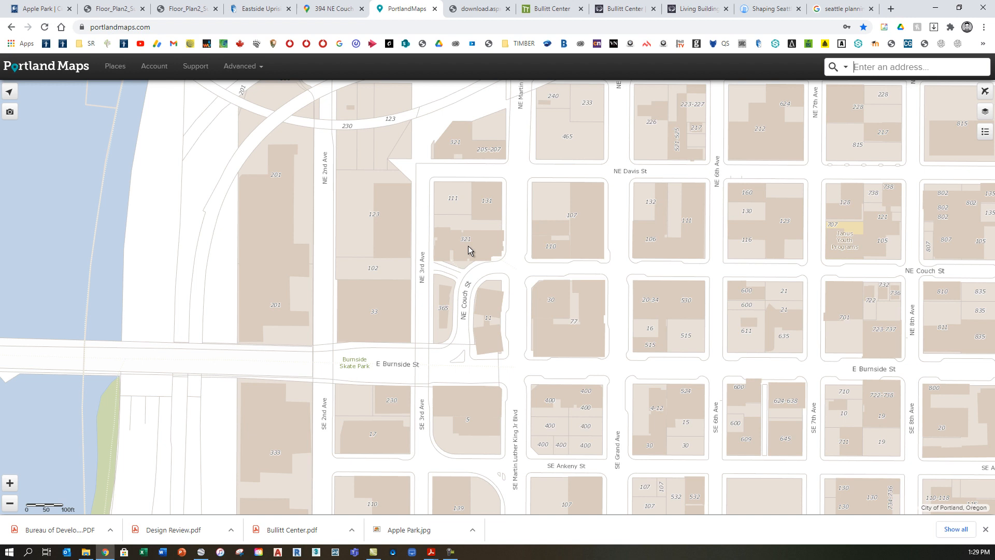
{"action": "scroll", "scroll_direction": "up", "scroll_amount": 3}
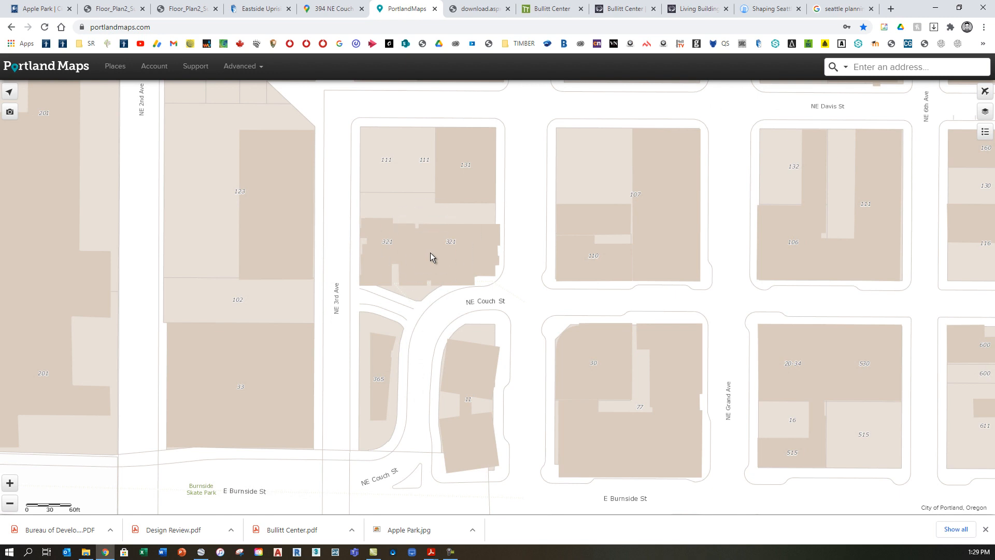
{"action": "left_click", "coordinate": [431, 257]}
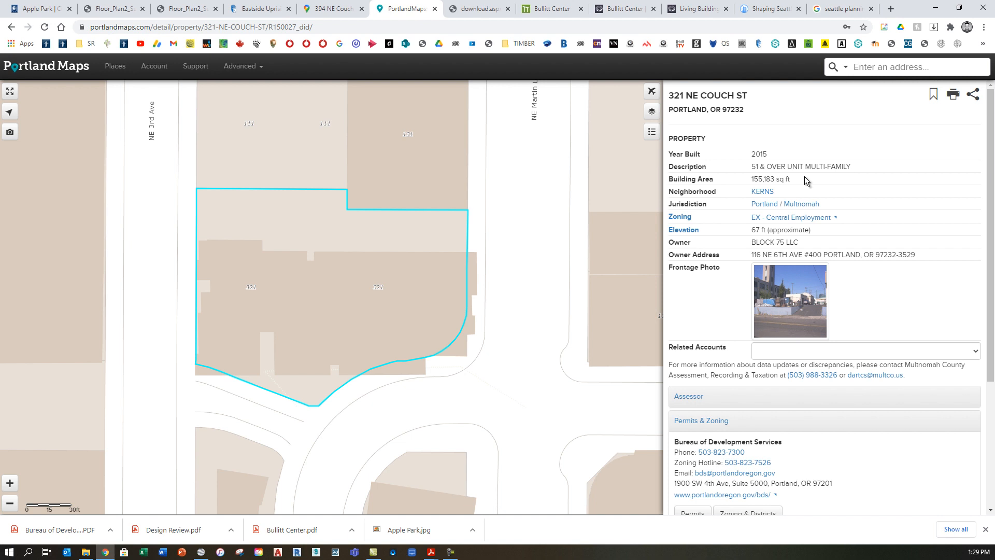
{"action": "scroll", "scroll_direction": "down", "scroll_amount": 3}
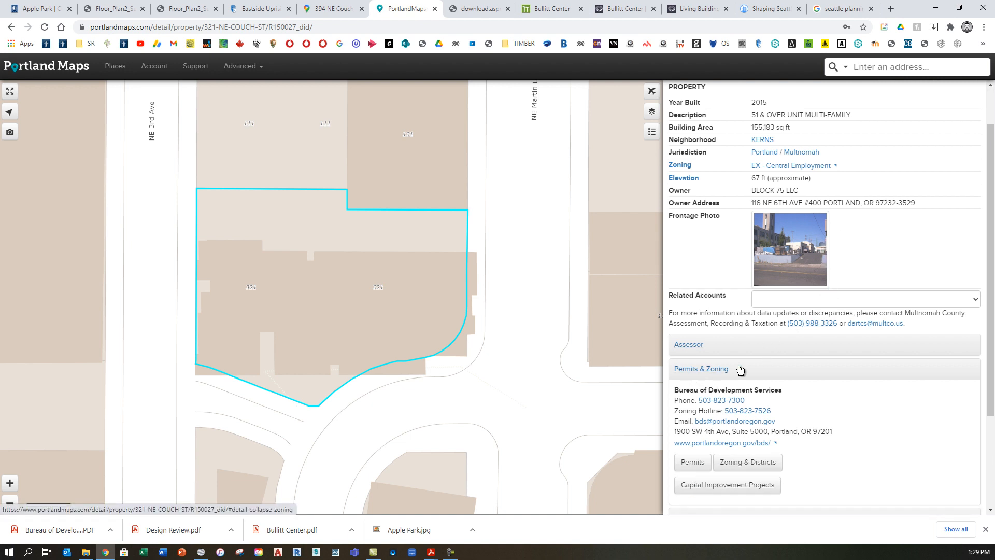
{"action": "scroll", "scroll_direction": "down", "scroll_amount": 3}
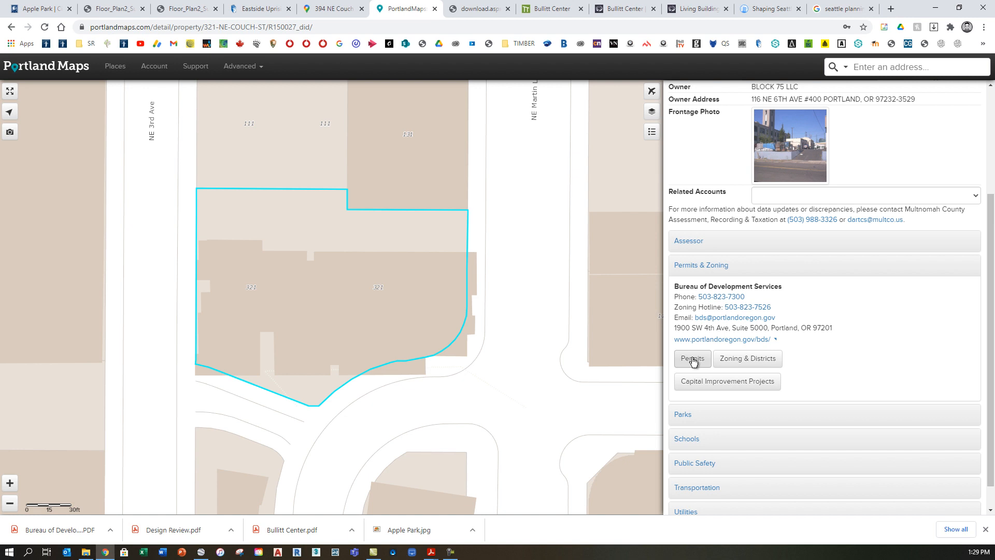
{"action": "left_click", "coordinate": [692, 359]}
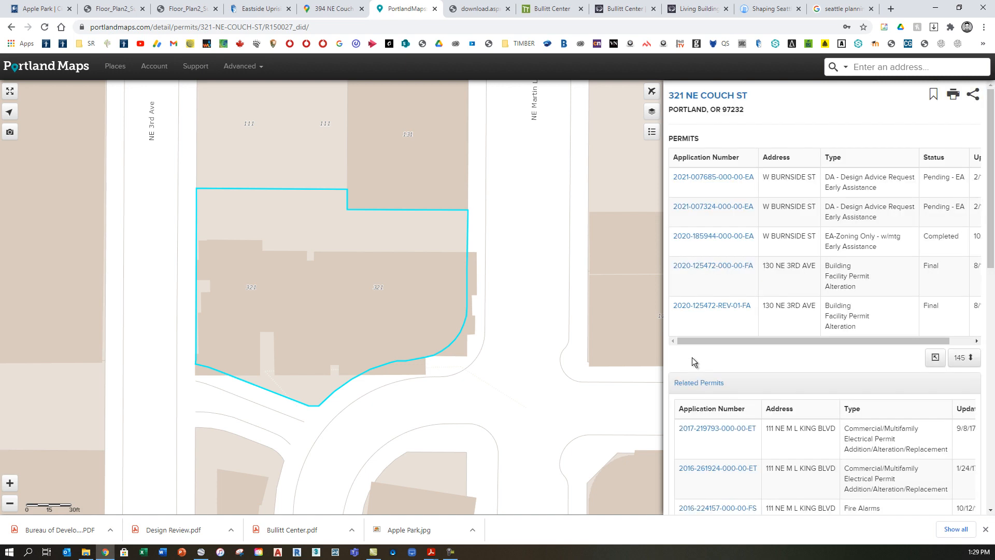
{"action": "mouse_move", "coordinate": [713, 206]}
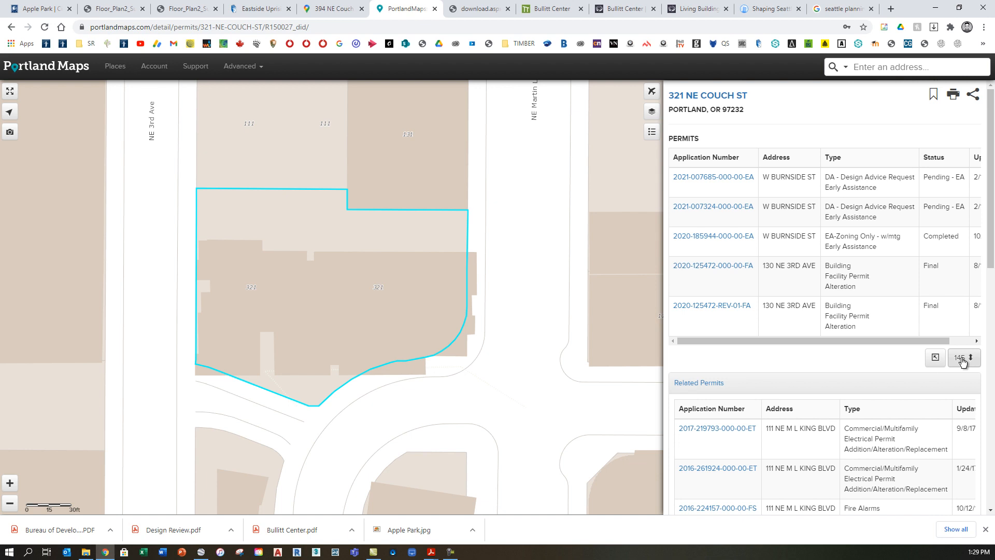
{"action": "left_click", "coordinate": [970, 357]}
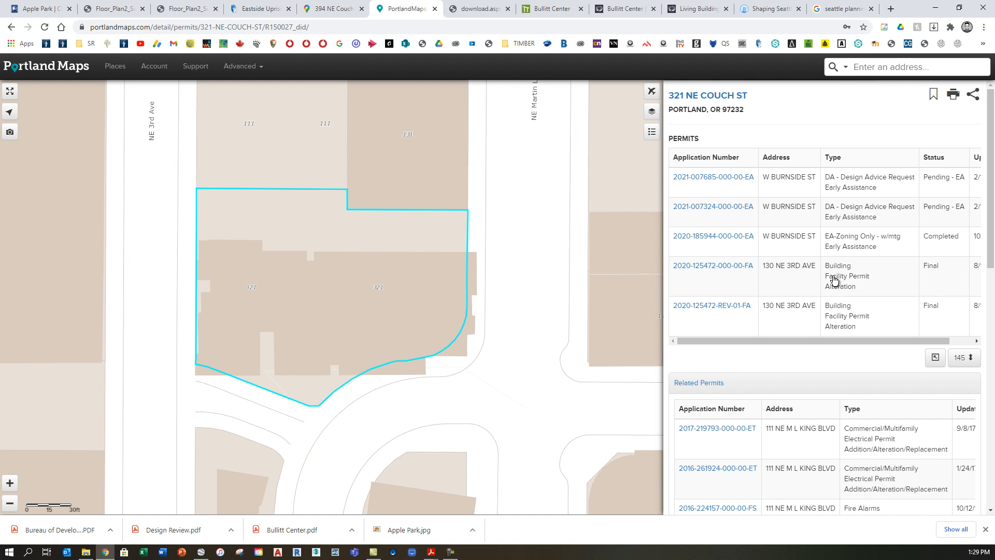
{"action": "mouse_move", "coordinate": [961, 266]}
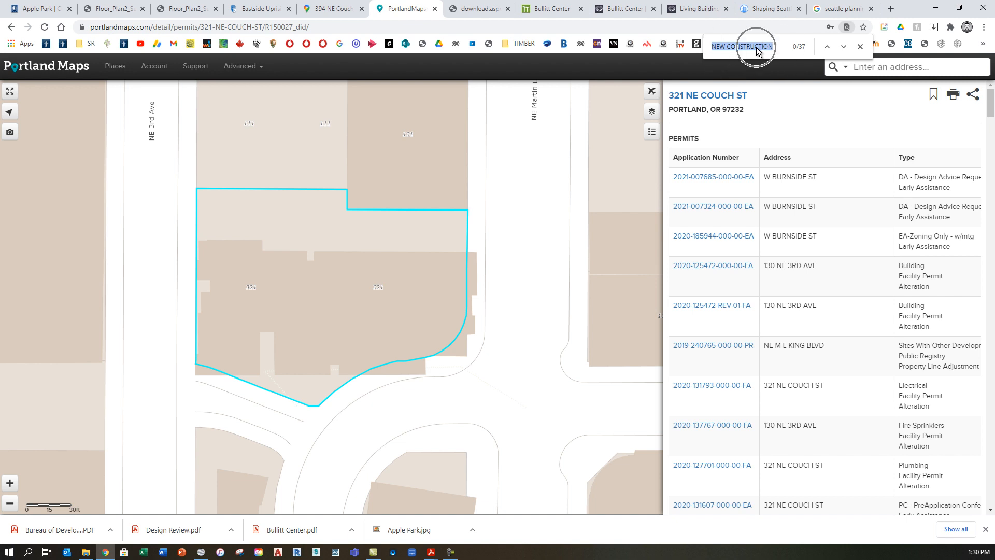
{"action": "mouse_move", "coordinate": [883, 254]}
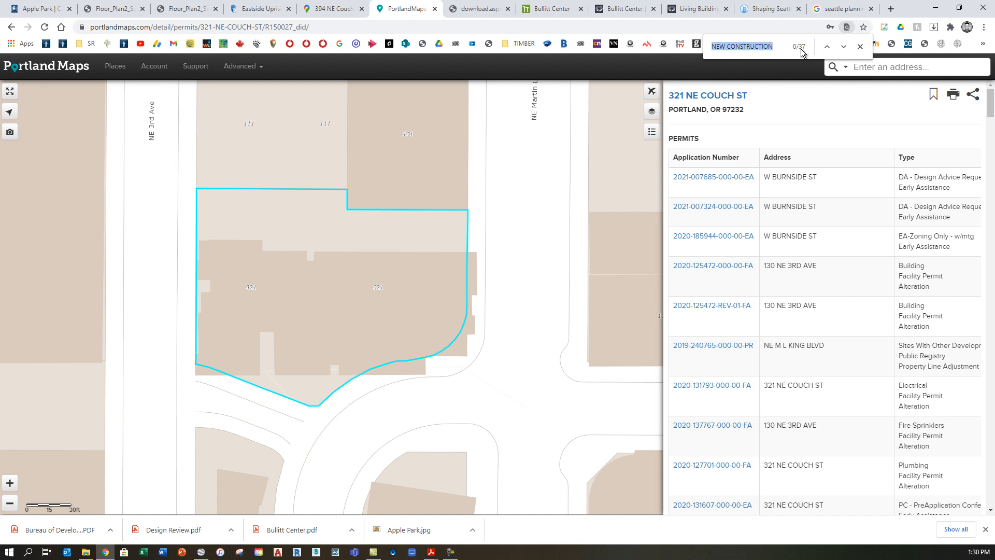
{"action": "mouse_move", "coordinate": [827, 46]}
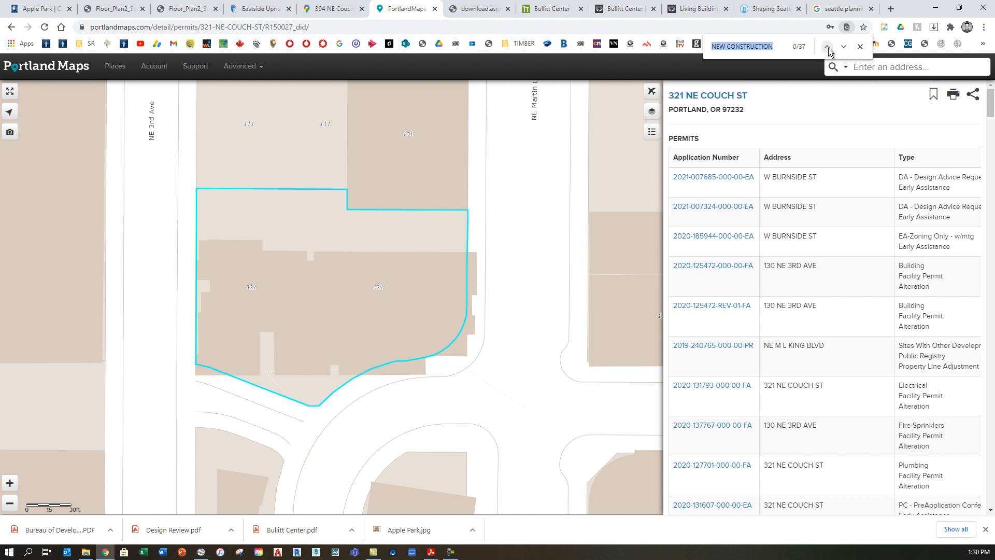
{"action": "left_click", "coordinate": [828, 46]}
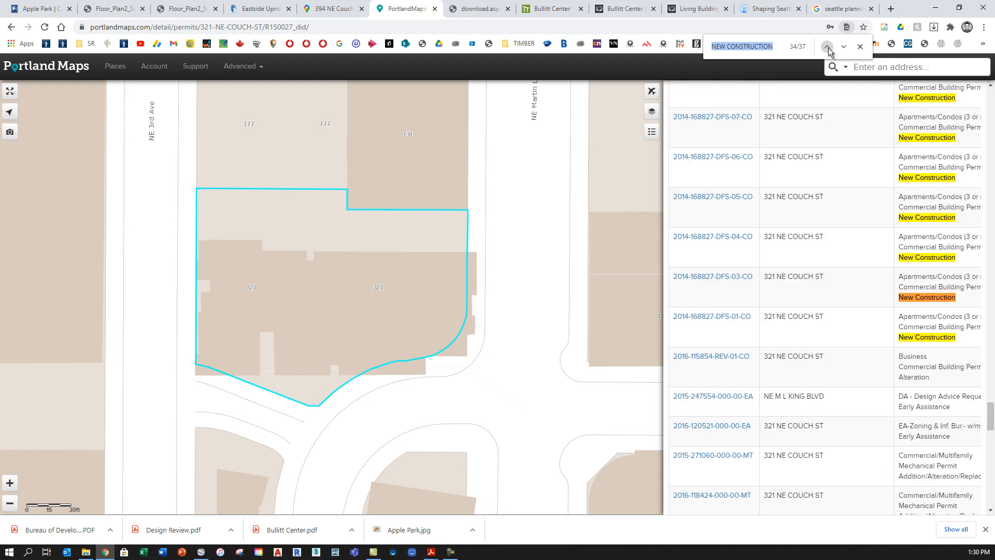
{"action": "left_click", "coordinate": [827, 46]}
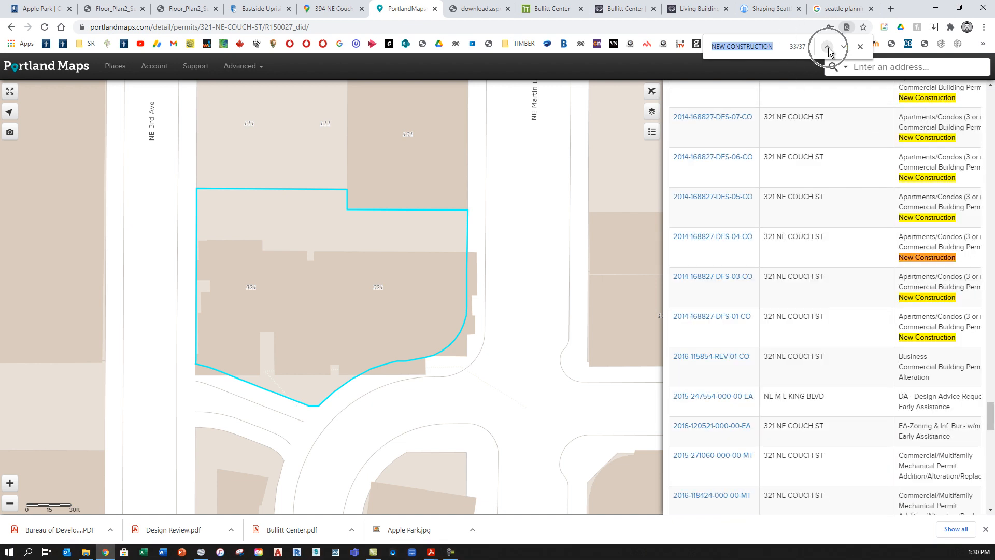
{"action": "left_click", "coordinate": [828, 46]}
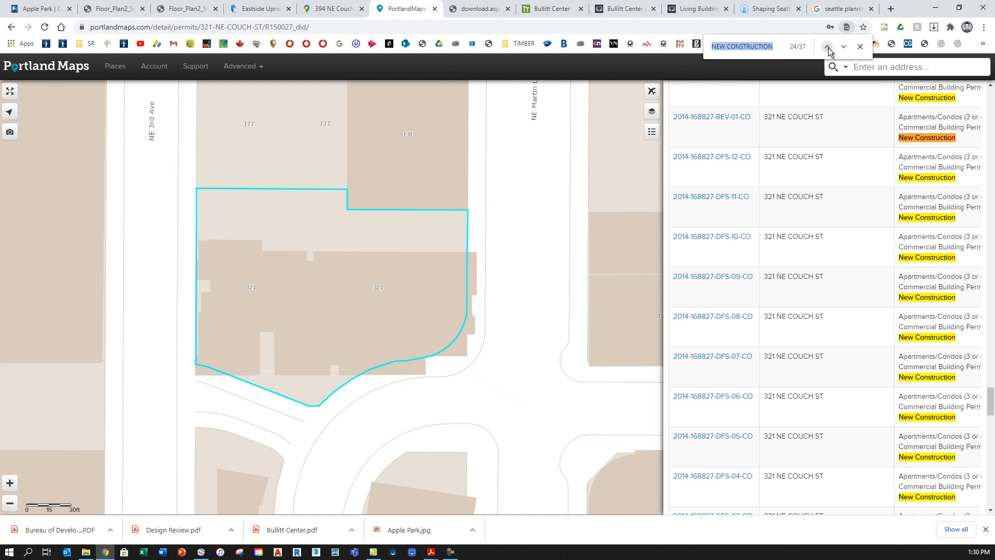
{"action": "left_click", "coordinate": [828, 47]}
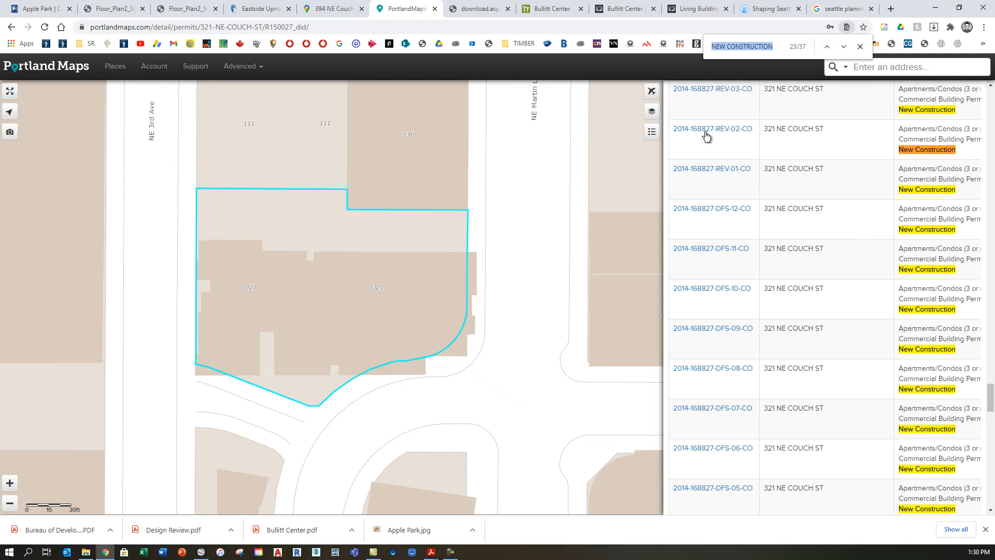
{"action": "mouse_move", "coordinate": [712, 128]}
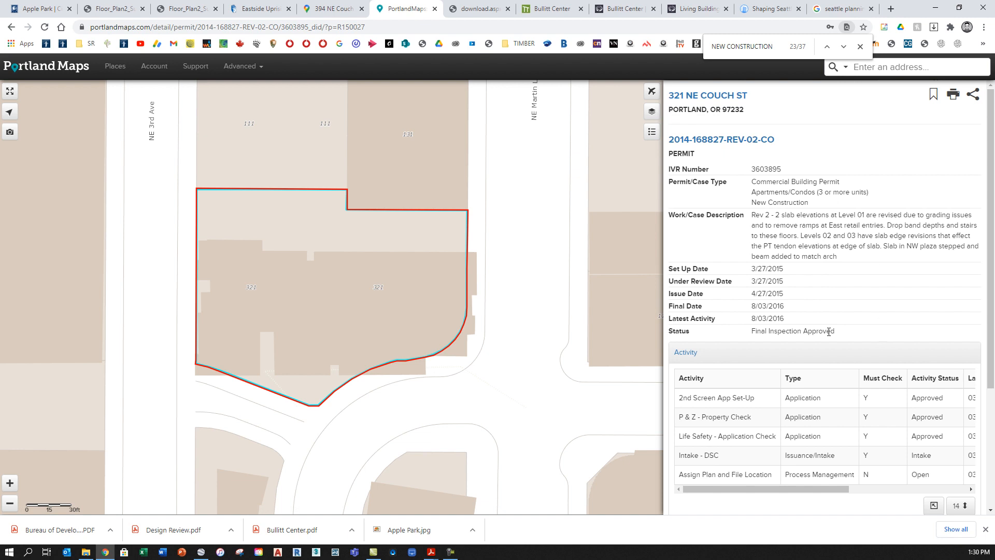
Scroll to the Documents table and sideways to see the calculations, miscellaneous and plans file sizes.
{"action": "scroll", "scroll_direction": "down", "scroll_amount": 3}
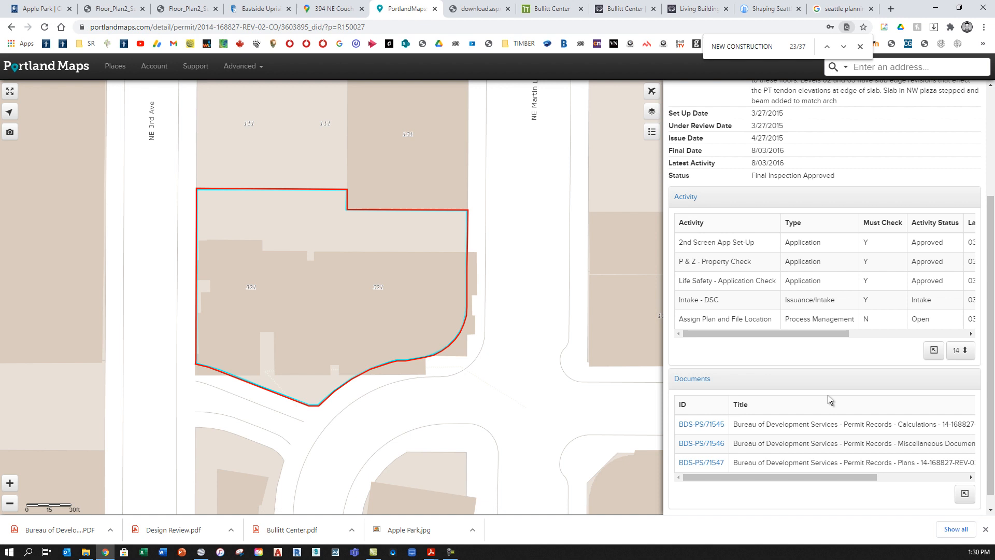
{"action": "mouse_move", "coordinate": [692, 379]}
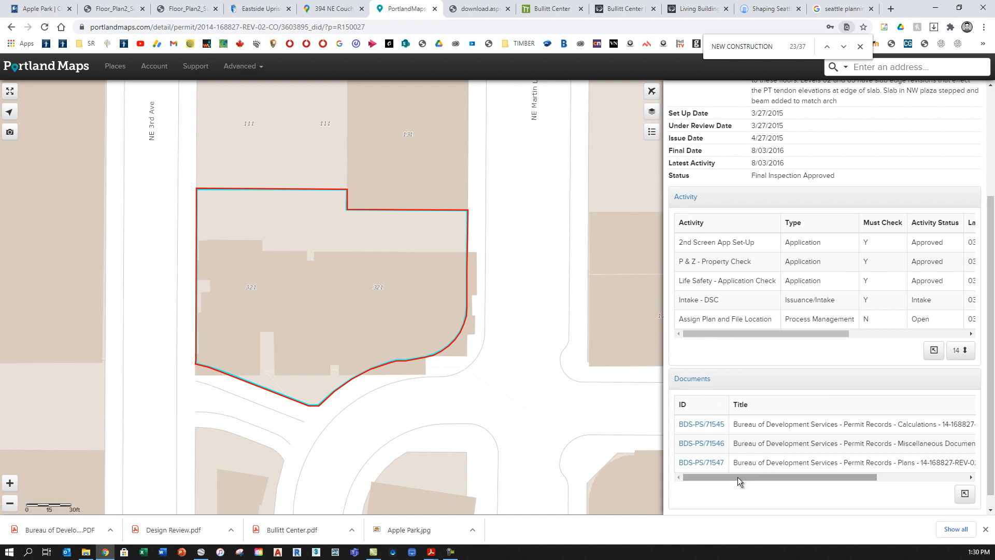
{"action": "scroll", "scroll_direction": "right", "scroll_amount": 3}
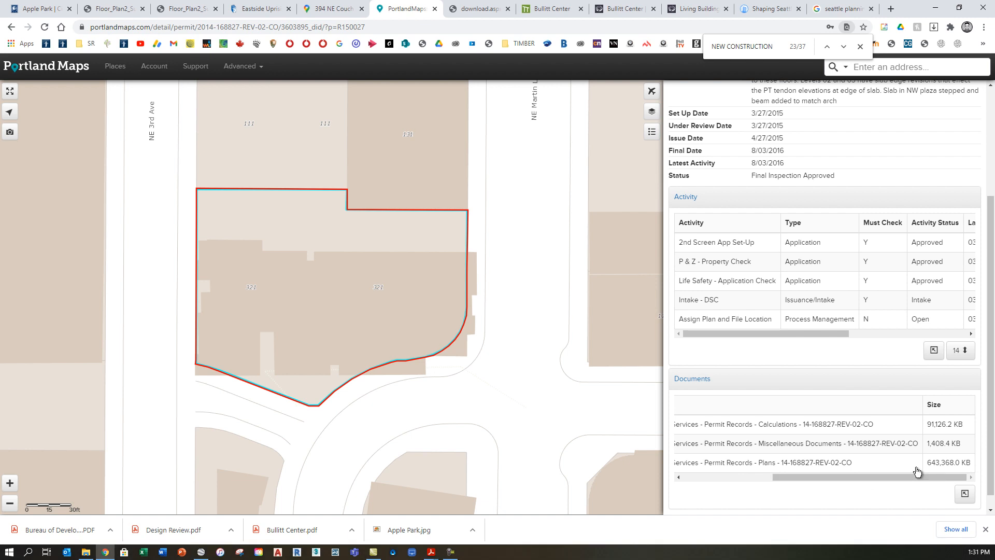
{"action": "mouse_move", "coordinate": [939, 466]}
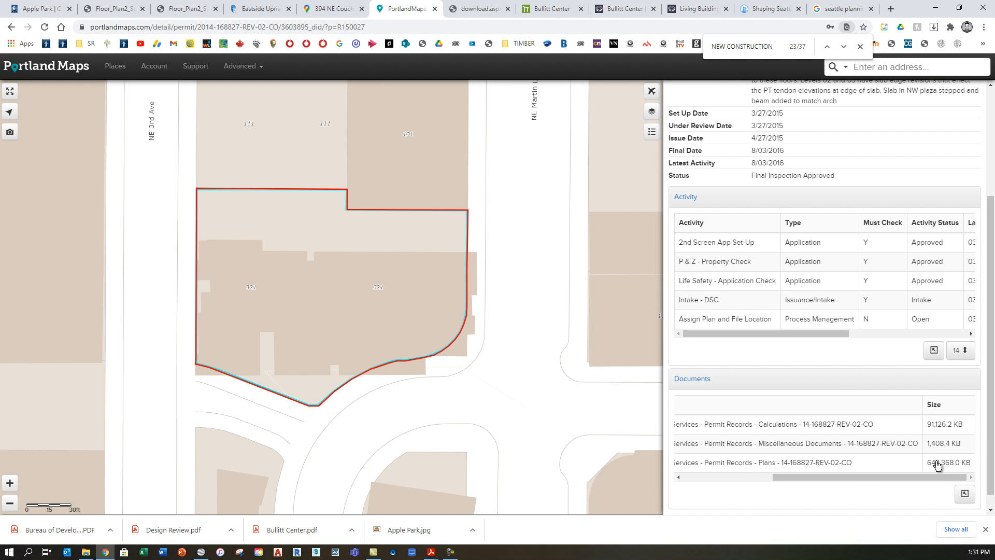
{"action": "mouse_move", "coordinate": [949, 467]}
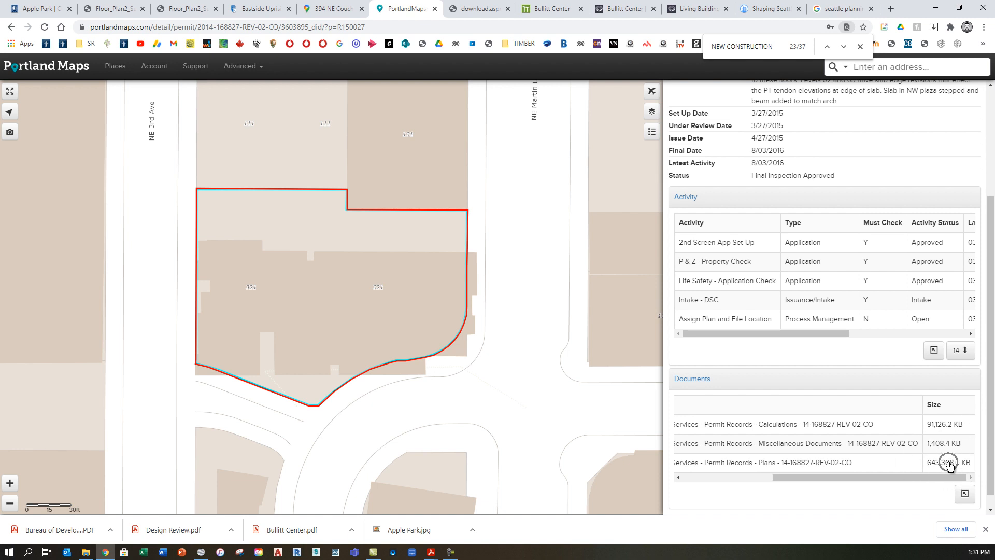
{"action": "mouse_move", "coordinate": [941, 470]}
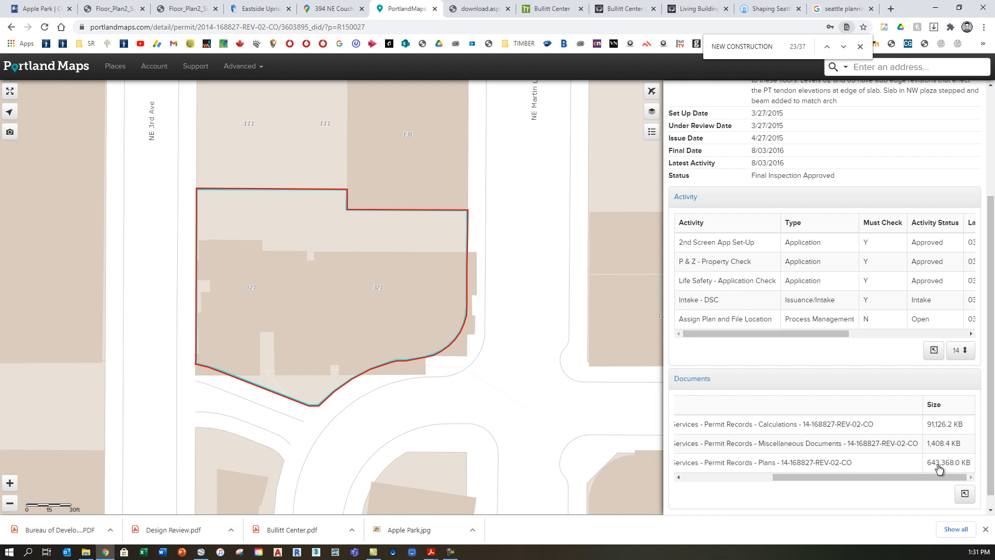
{"action": "mouse_move", "coordinate": [944, 427]}
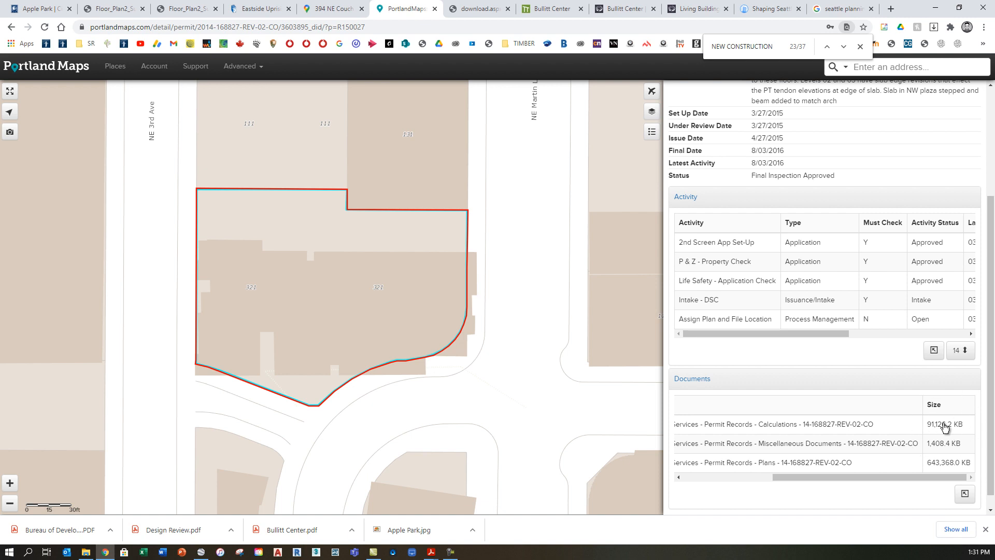
{"action": "mouse_move", "coordinate": [948, 466]}
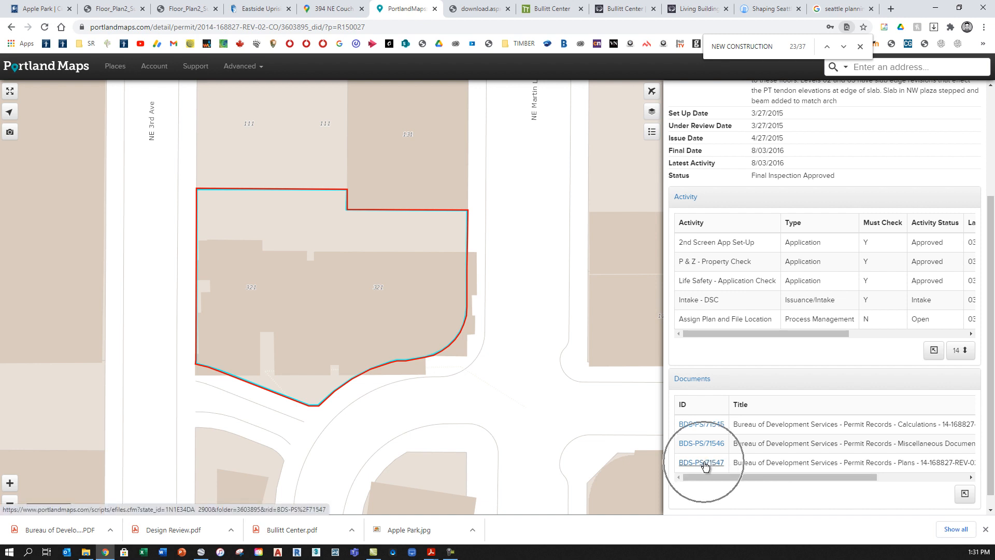
Open the download page for plans document BDS-PS/71547.
{"action": "left_click", "coordinate": [701, 462]}
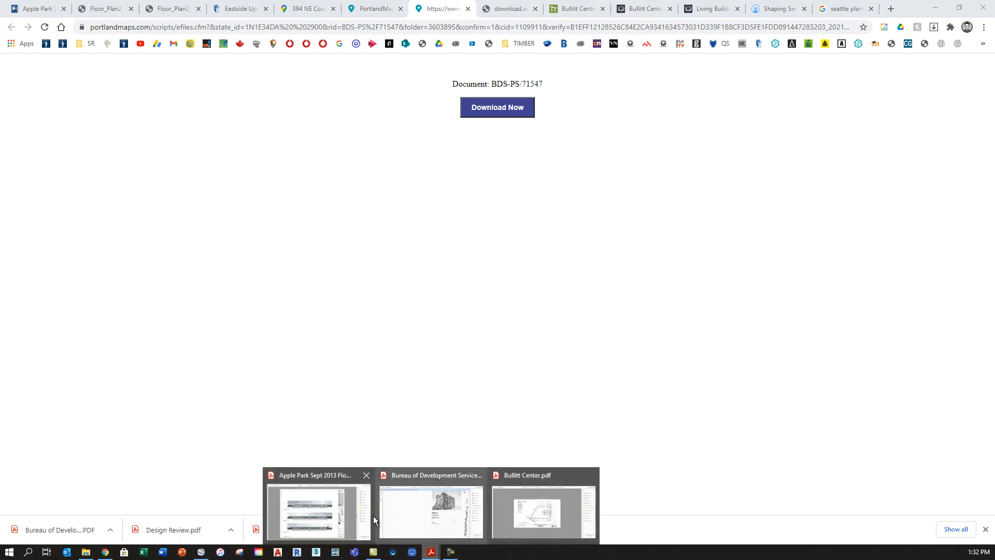
Open the downloaded Block 75 plans PDF and page forward to the 1st Floor Plan on page 6.
{"action": "left_click", "coordinate": [319, 511]}
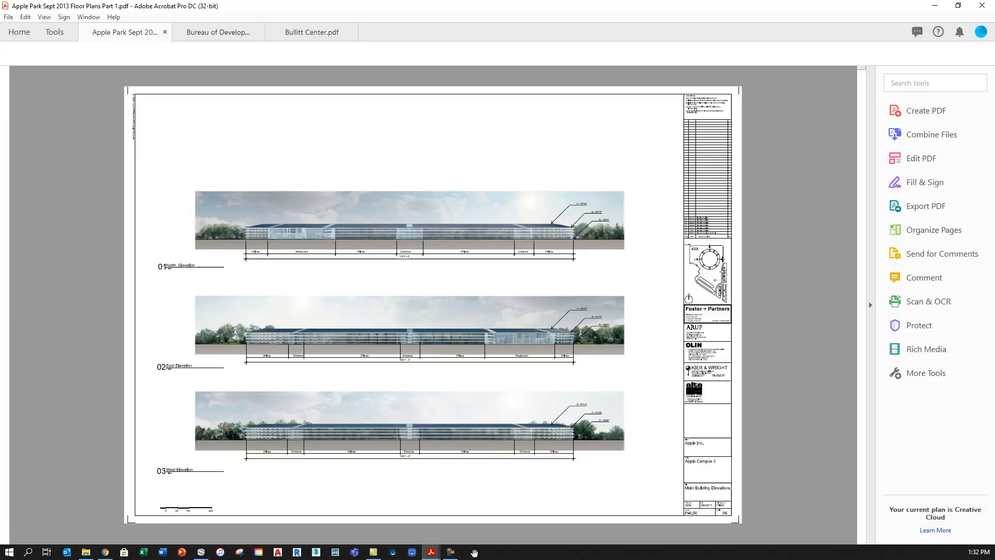
{"action": "mouse_move", "coordinate": [448, 552]}
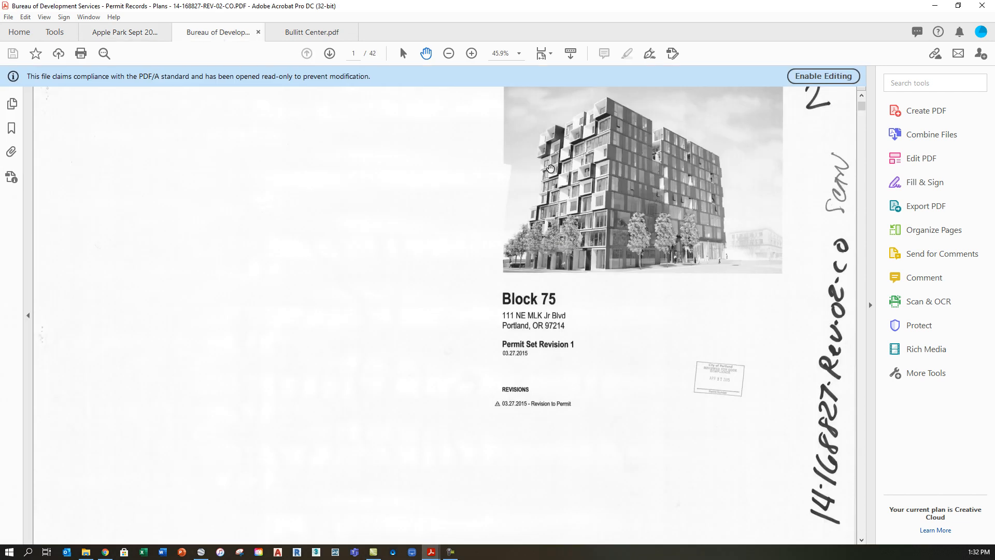
{"action": "mouse_move", "coordinate": [582, 267]}
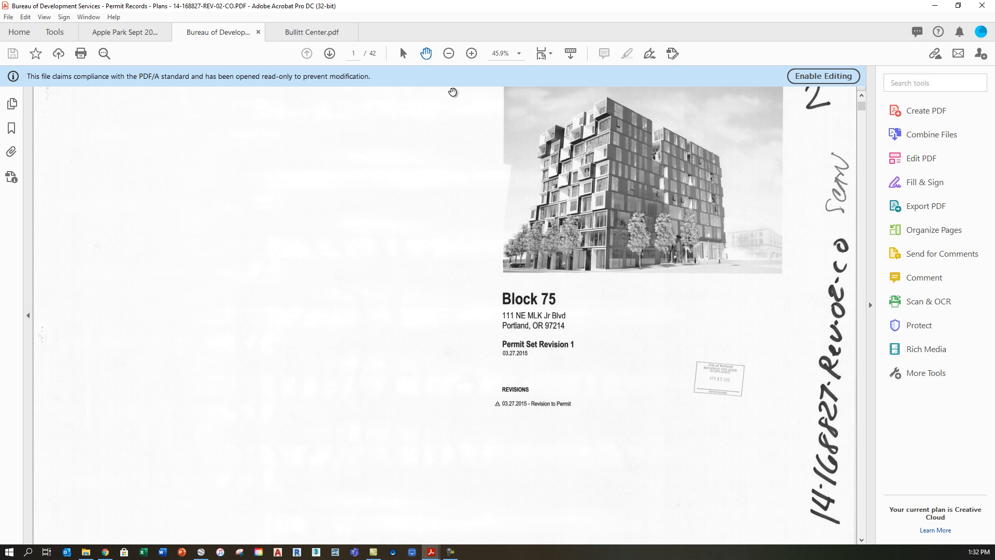
{"action": "mouse_move", "coordinate": [676, 274]}
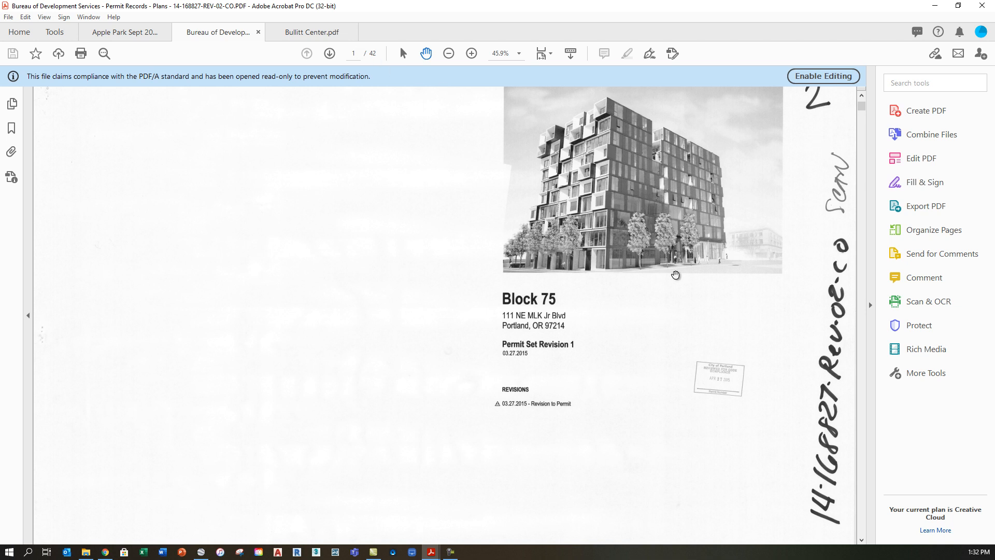
{"action": "left_click", "coordinate": [330, 54]}
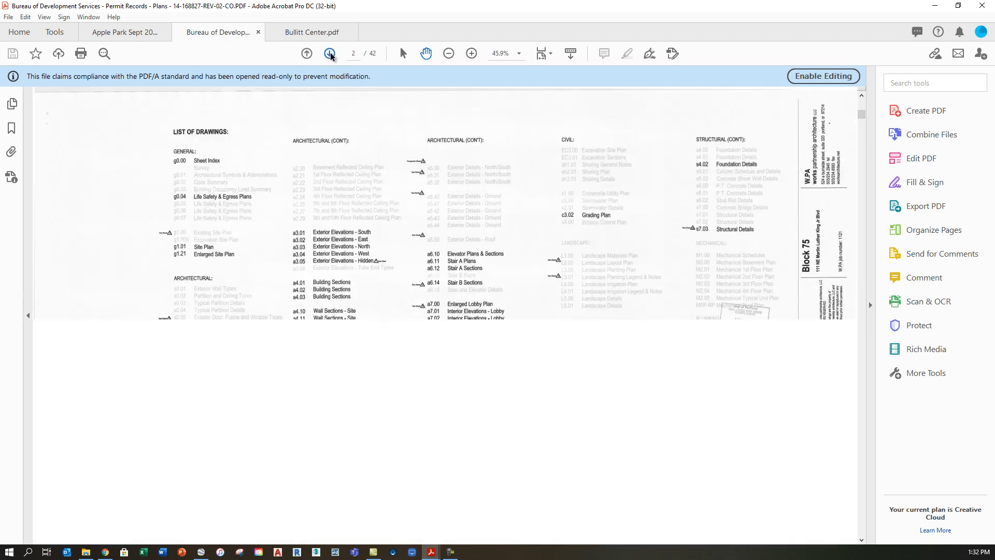
{"action": "left_click", "coordinate": [329, 53]}
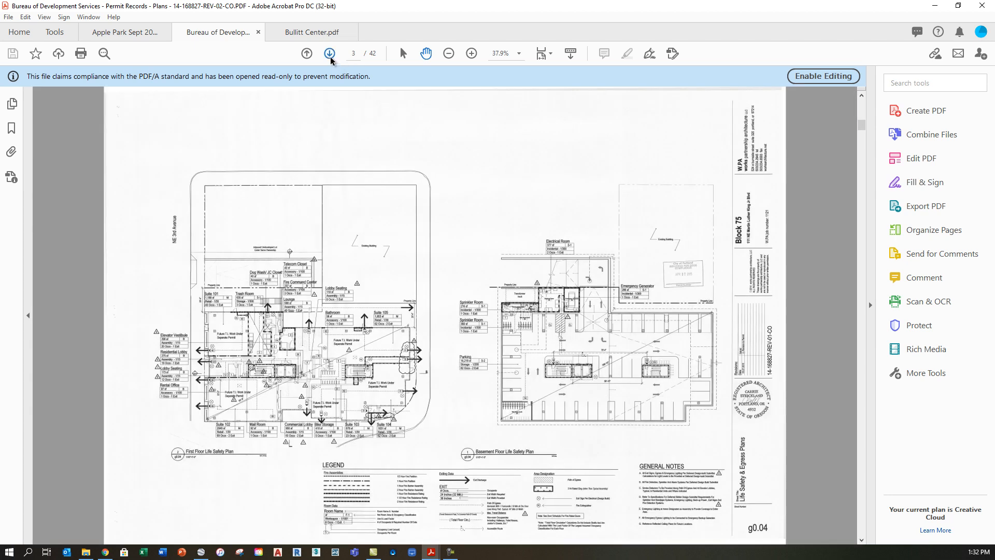
{"action": "left_click", "coordinate": [330, 54]}
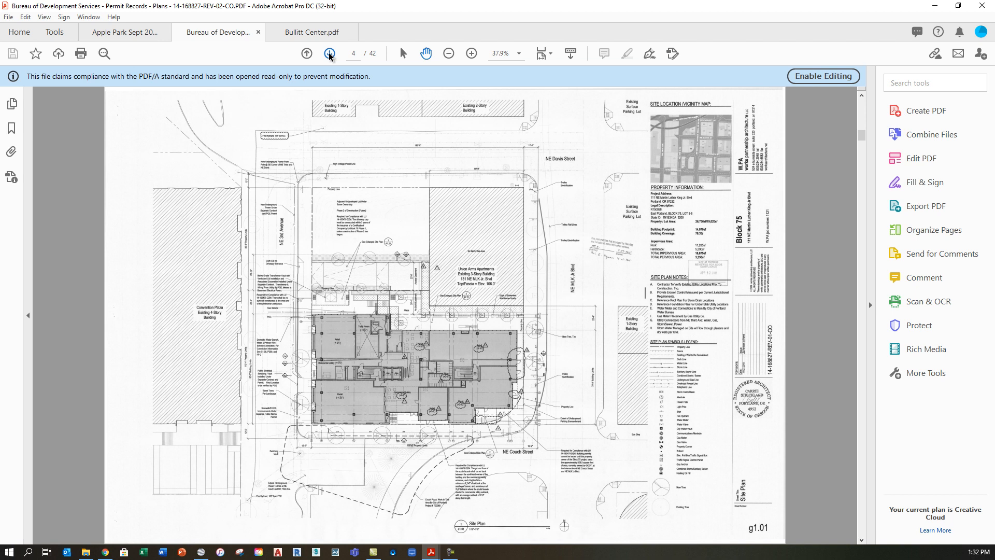
{"action": "left_click", "coordinate": [330, 54]}
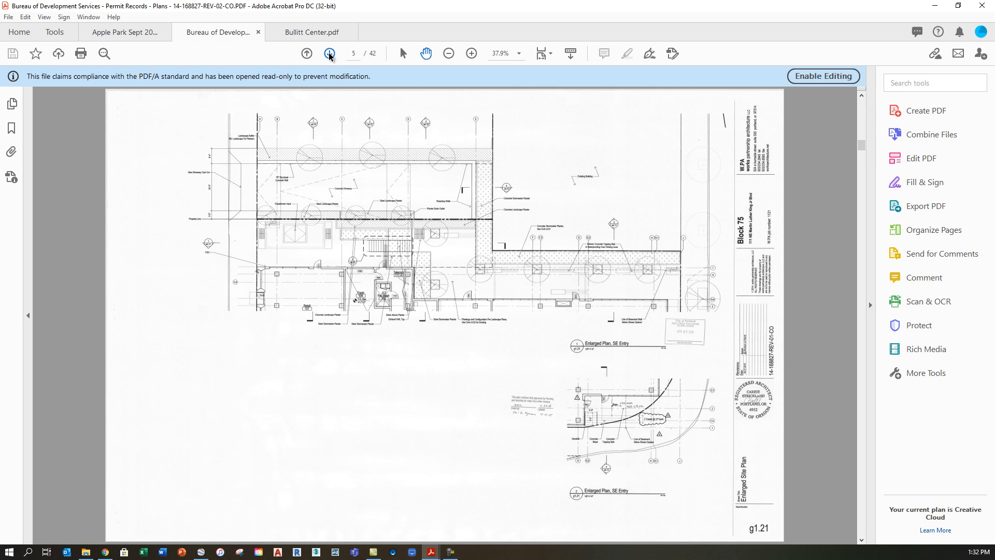
{"action": "left_click", "coordinate": [329, 54]}
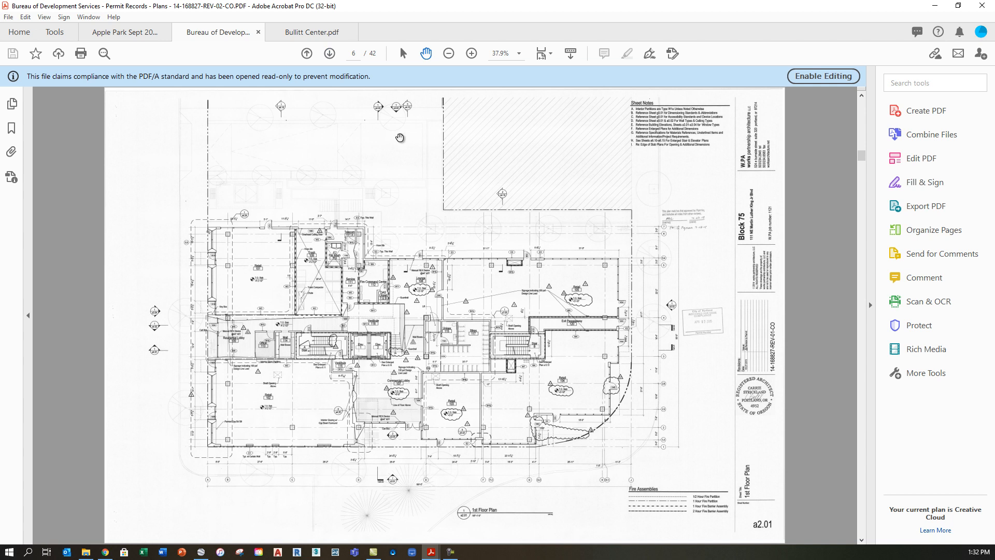
{"action": "mouse_move", "coordinate": [517, 145]}
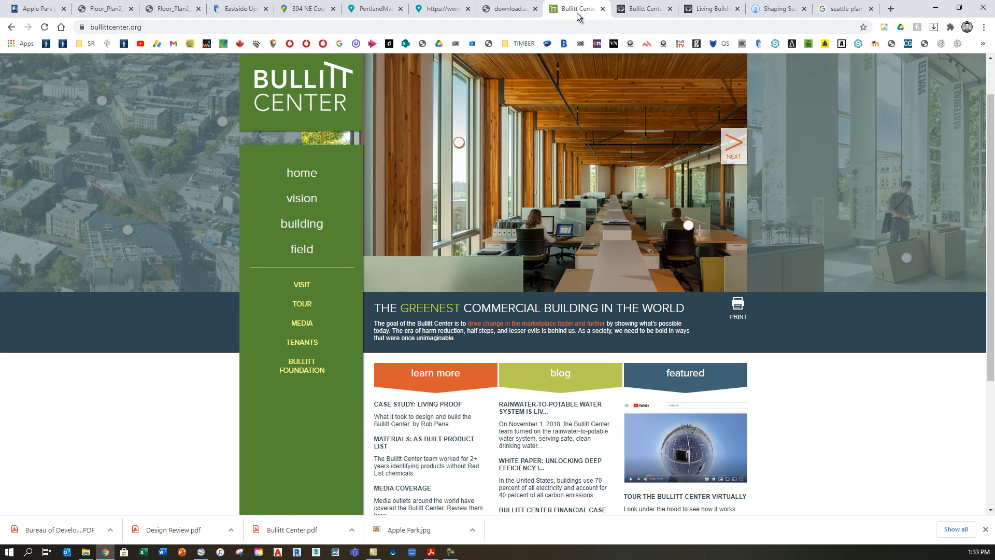
{"action": "mouse_move", "coordinate": [436, 324]}
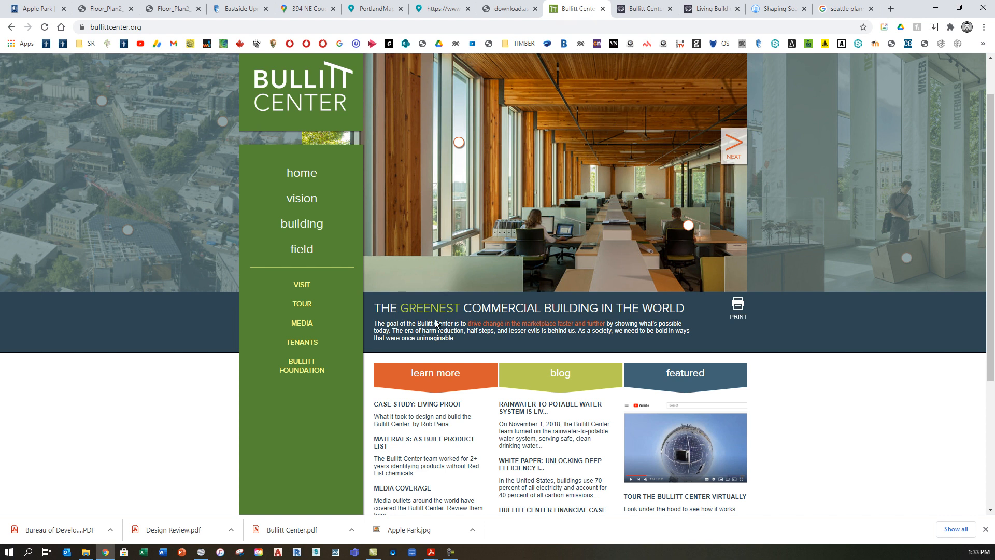
{"action": "mouse_move", "coordinate": [667, 16]}
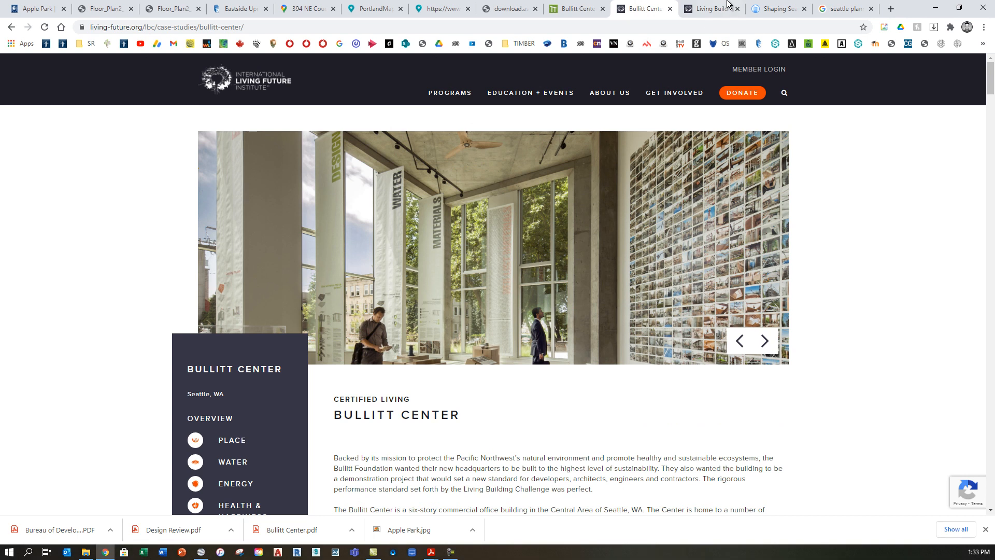
View the Living Building Challenge tab, then bring up the Shaping Seattle property map.
{"action": "left_click", "coordinate": [711, 8]}
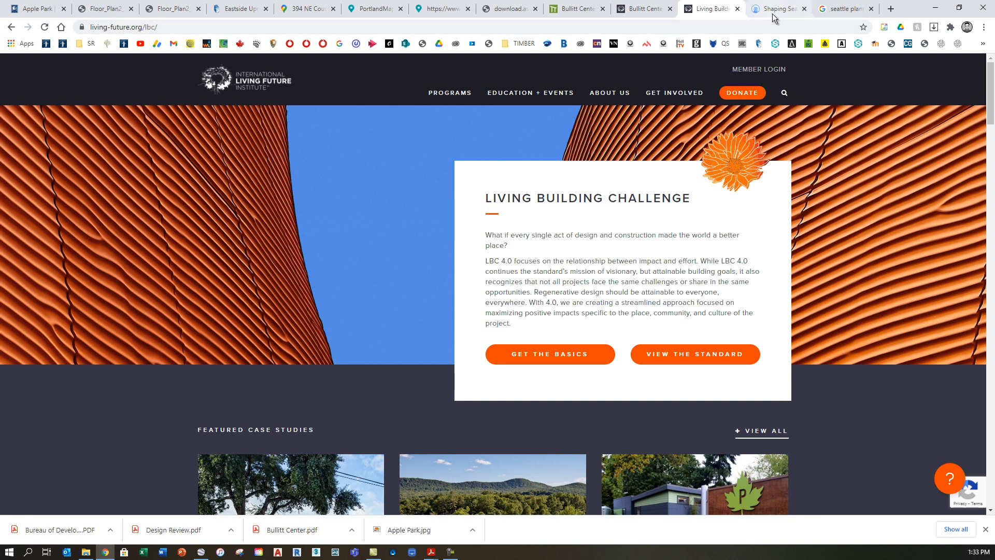
{"action": "mouse_move", "coordinate": [774, 8]}
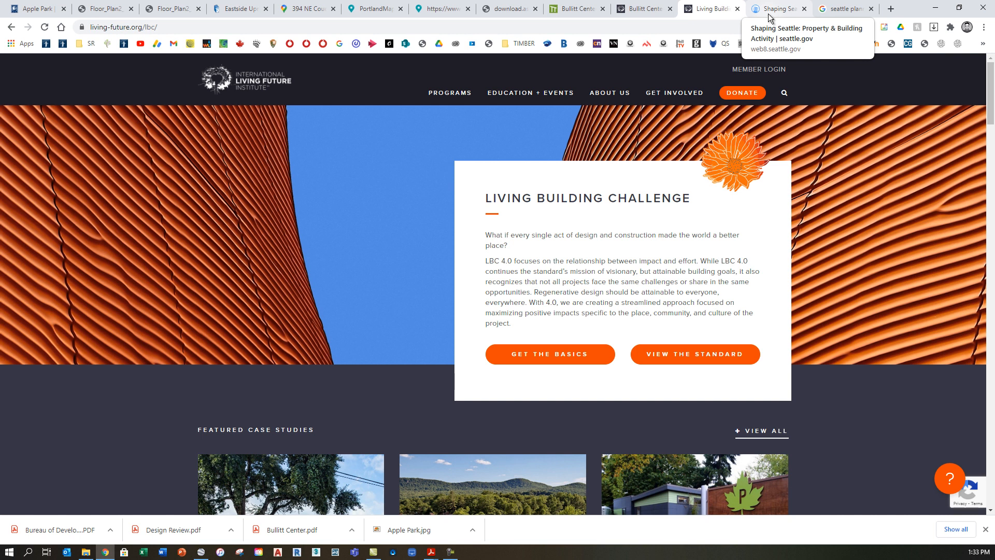
{"action": "left_click", "coordinate": [777, 8]}
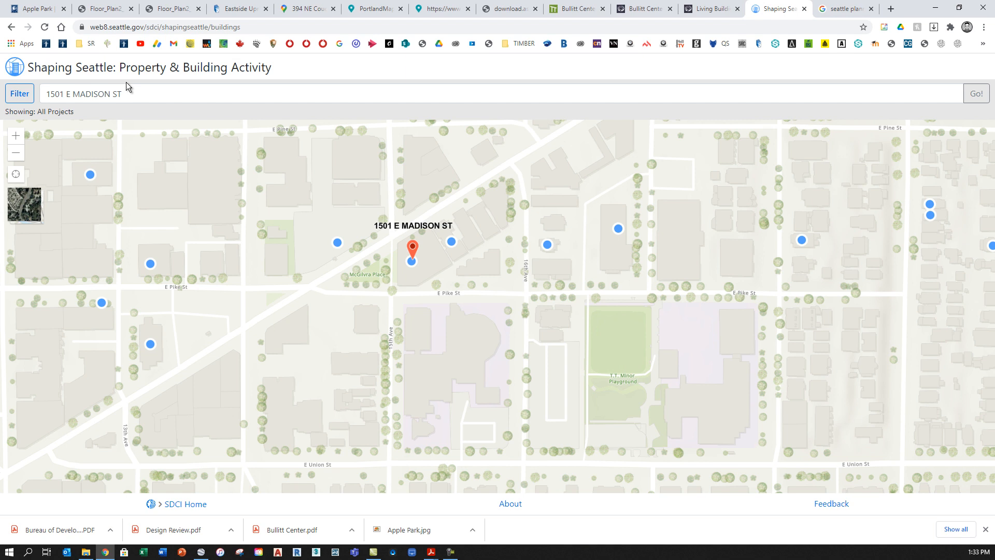
{"action": "mouse_move", "coordinate": [159, 100]}
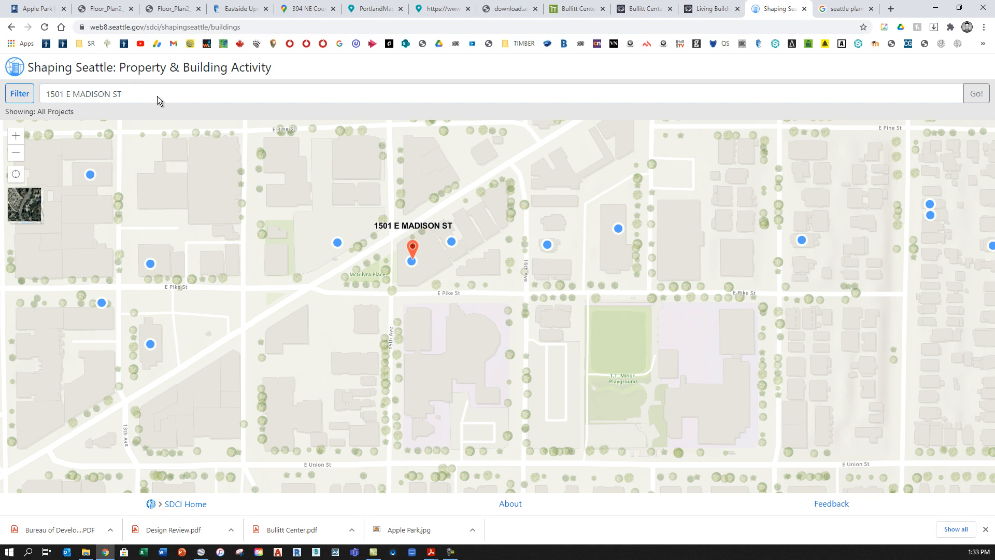
{"action": "mouse_move", "coordinate": [266, 230]}
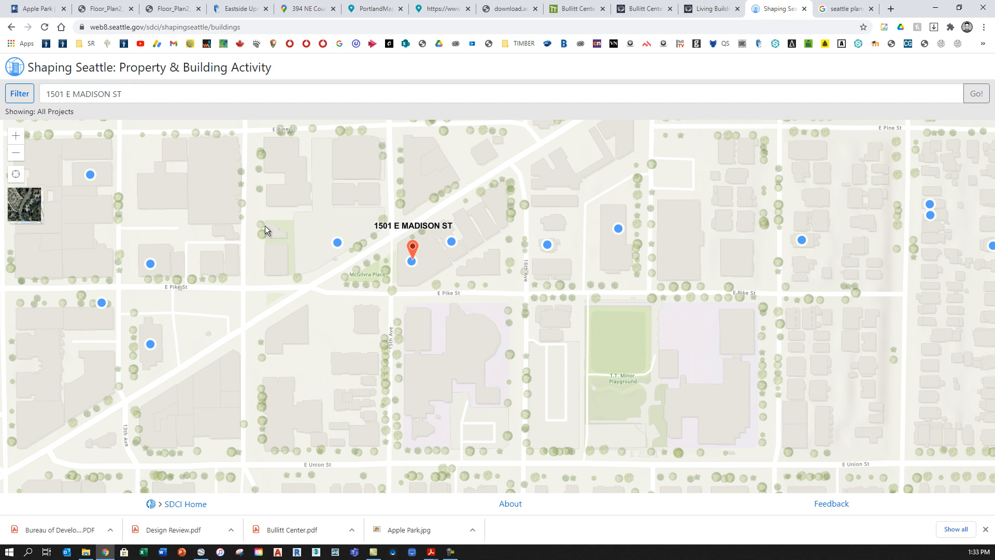
{"action": "mouse_move", "coordinate": [378, 195]}
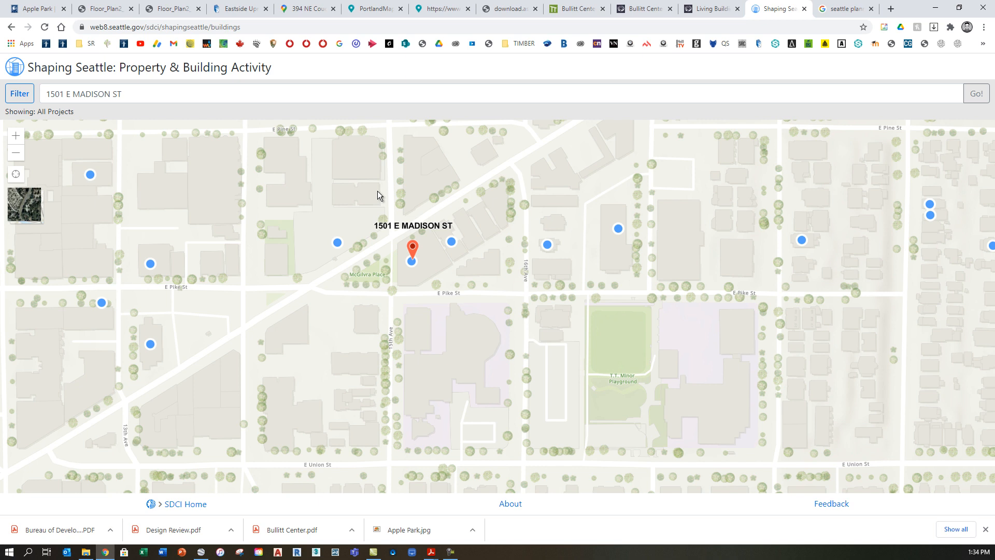
{"action": "mouse_move", "coordinate": [405, 205]}
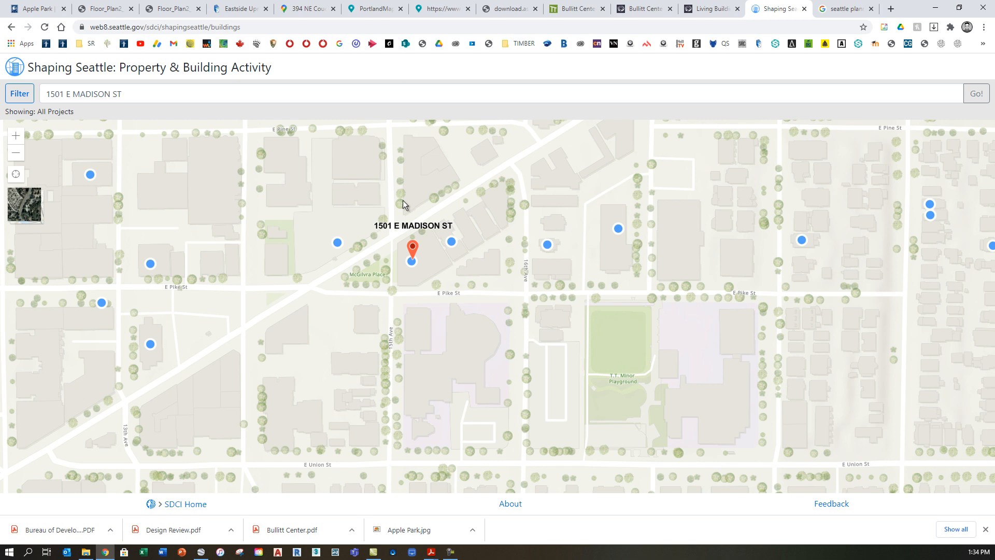
{"action": "mouse_move", "coordinate": [391, 236]}
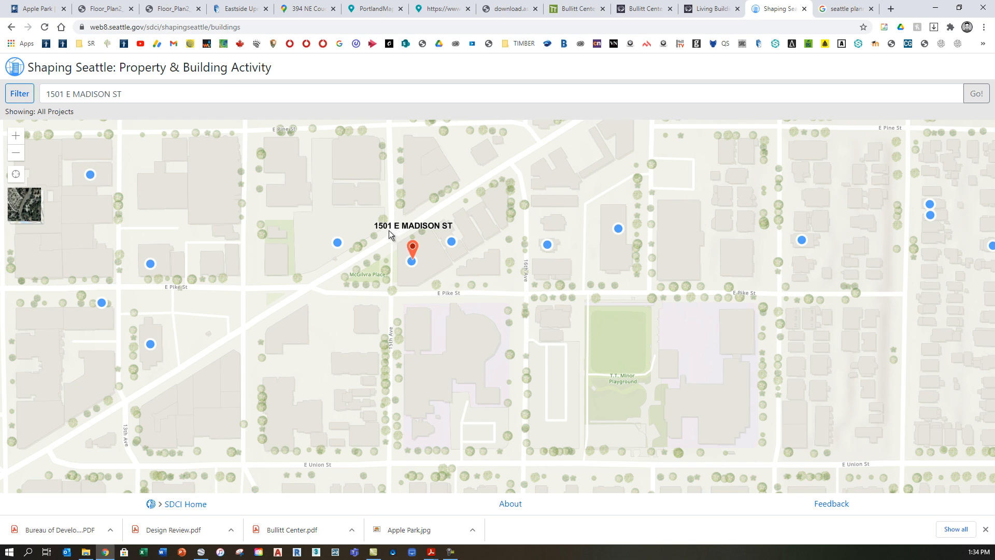
{"action": "mouse_move", "coordinate": [412, 271]}
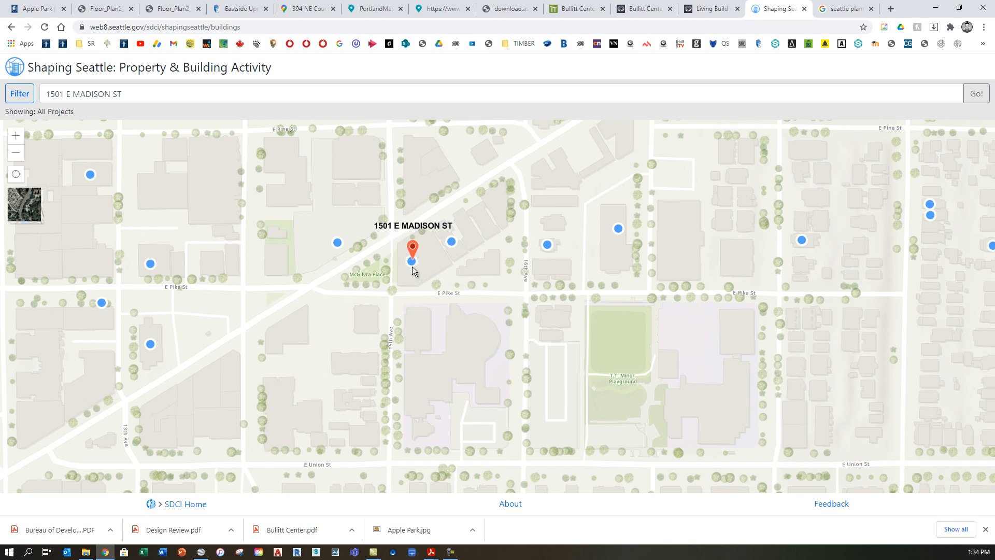
Open the 1501 E Madison St marker and expand its Project Records and Documents.
{"action": "left_click", "coordinate": [411, 261]}
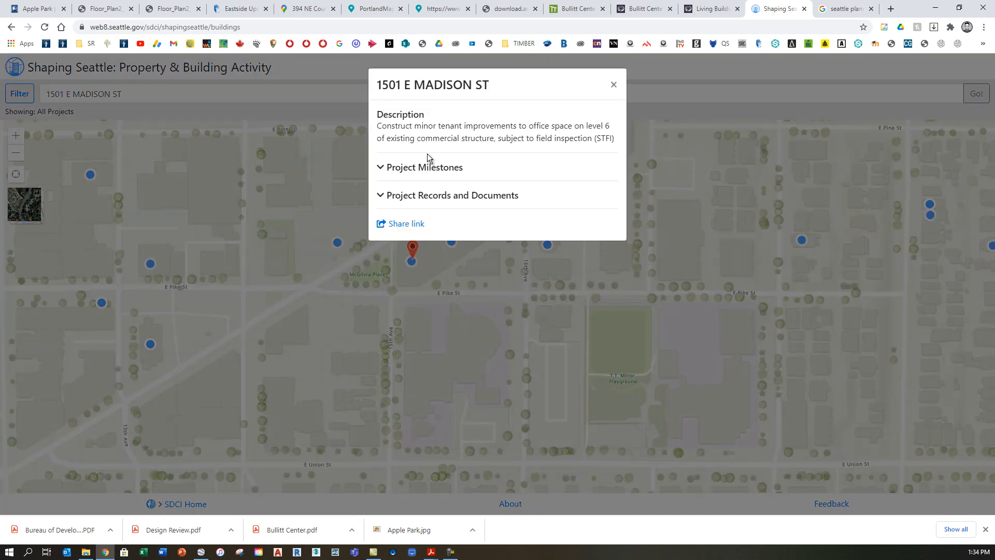
{"action": "mouse_move", "coordinate": [424, 200]}
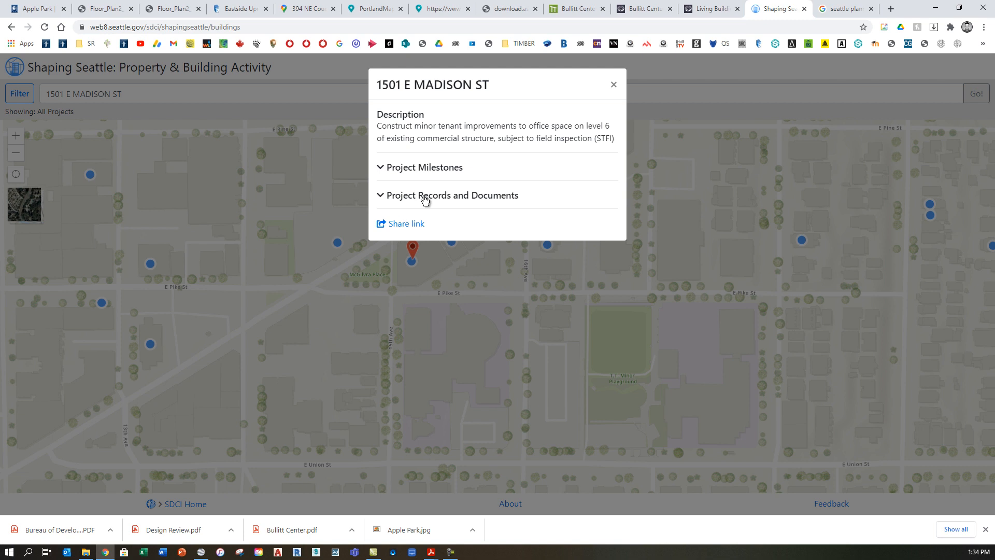
{"action": "left_click", "coordinate": [453, 195]}
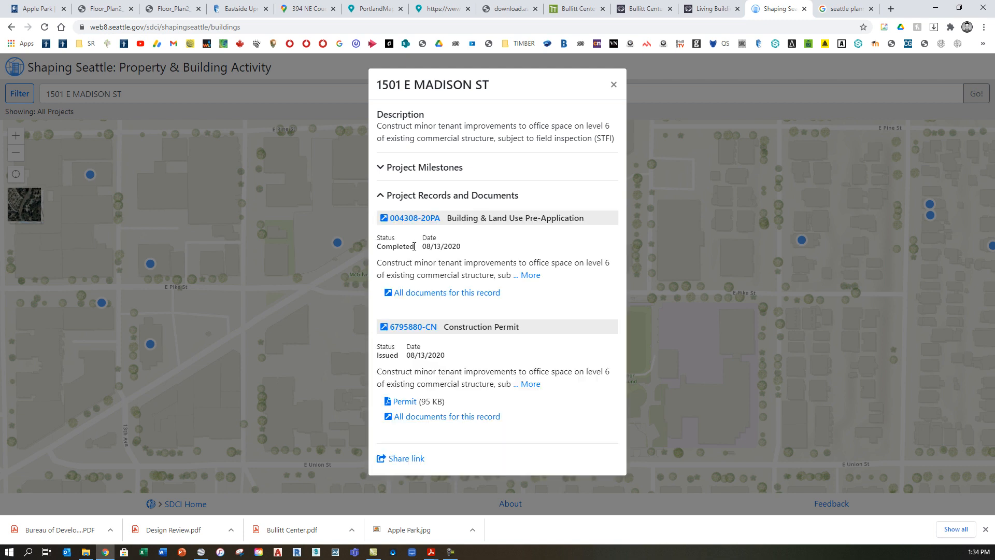
{"action": "mouse_move", "coordinate": [424, 416]}
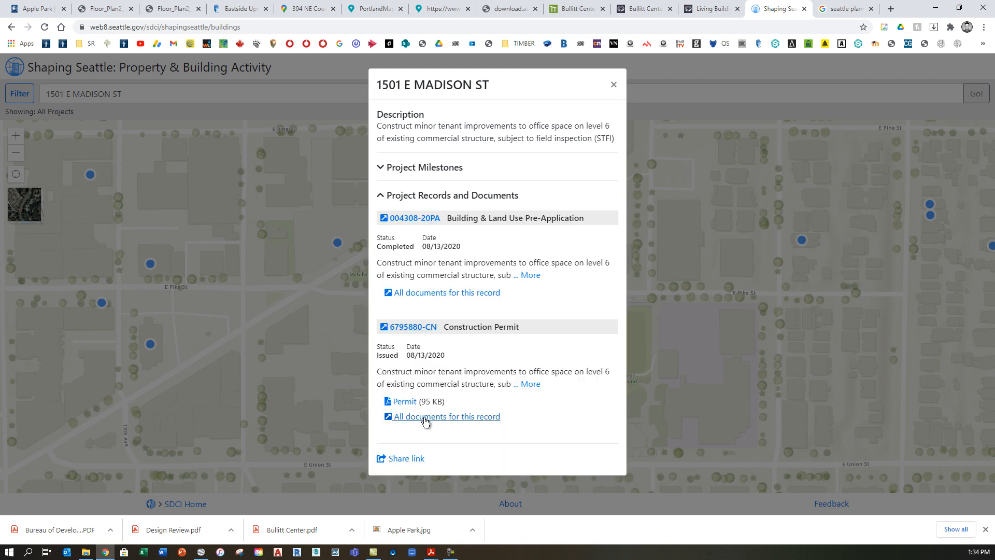
{"action": "mouse_move", "coordinate": [442, 416]}
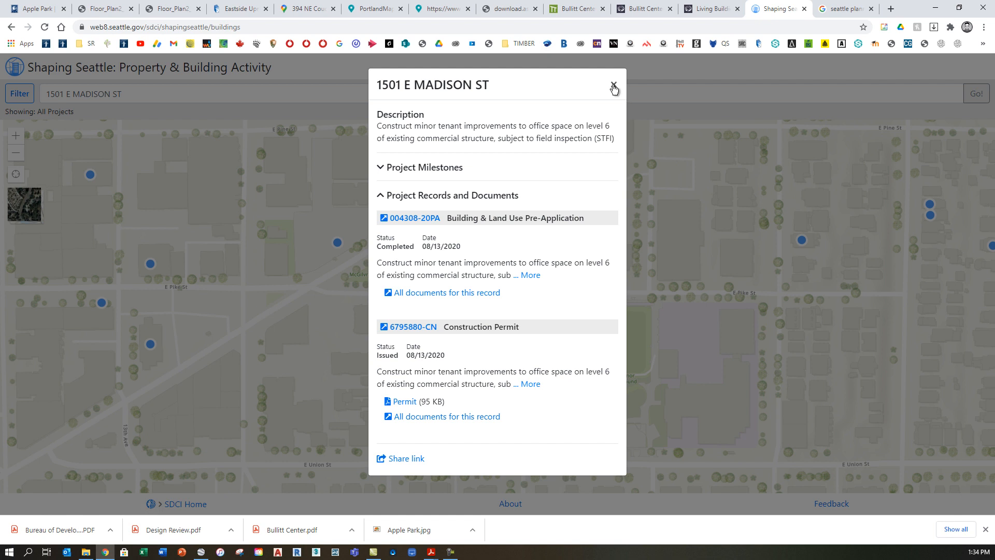
Close the 1501 E Madison St project popup.
{"action": "left_click", "coordinate": [614, 87]}
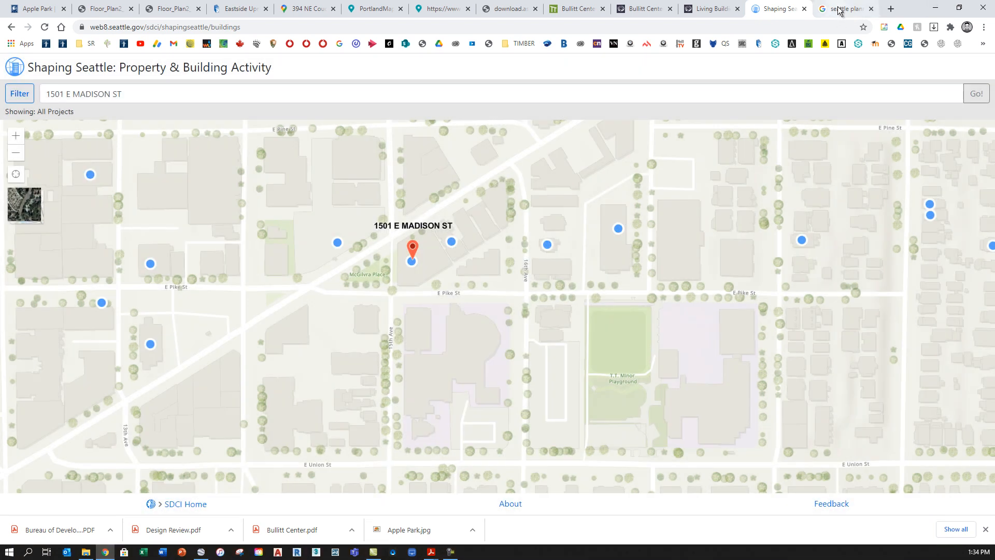
Return to the seattle planning department results and scroll to the SDCI link.
{"action": "left_click", "coordinate": [844, 9]}
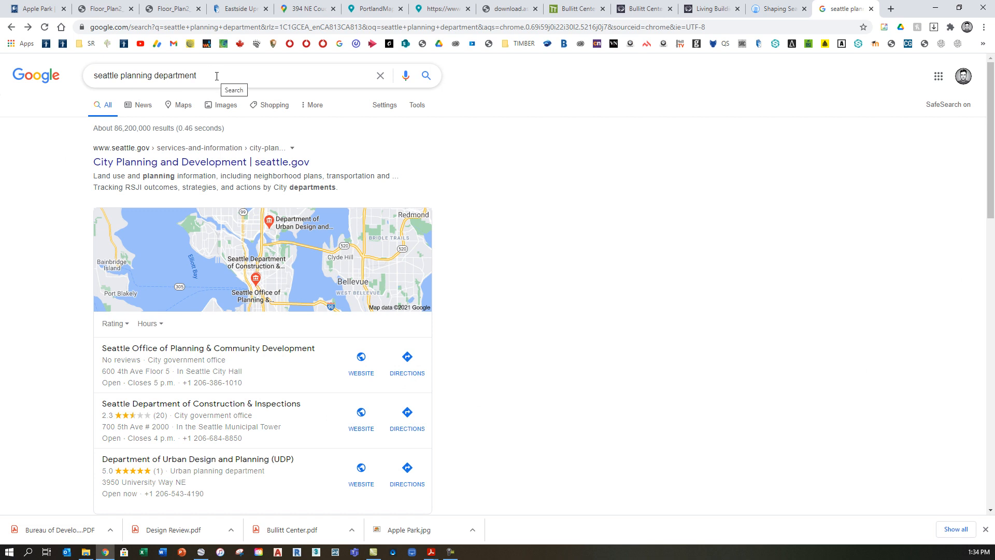
{"action": "mouse_move", "coordinate": [161, 162]}
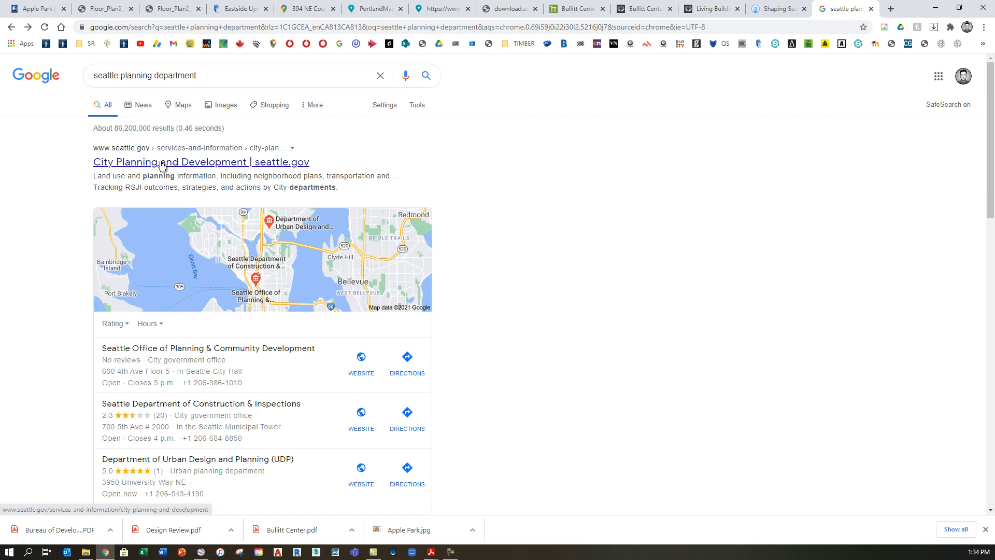
{"action": "scroll", "scroll_direction": "down", "scroll_amount": 3}
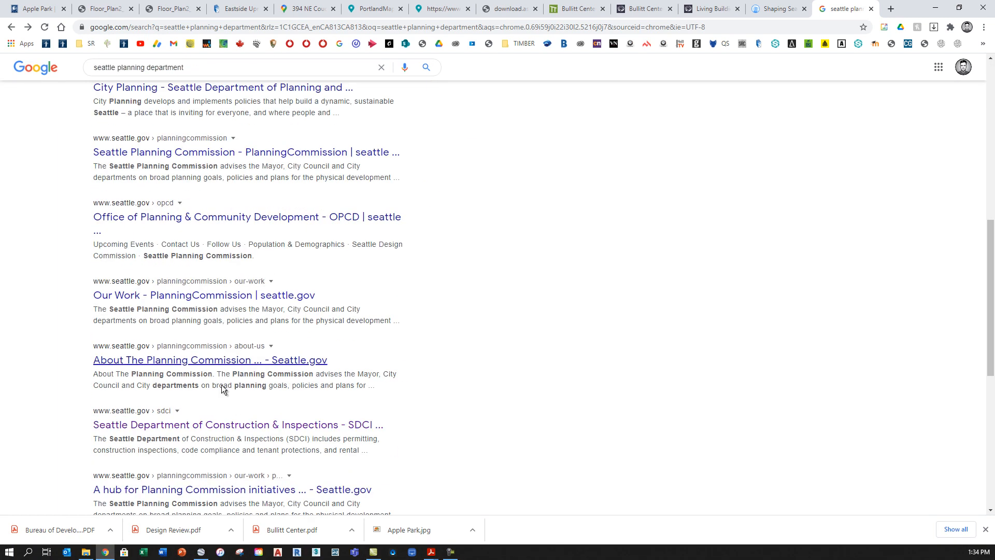
{"action": "scroll", "scroll_direction": "down", "scroll_amount": 3}
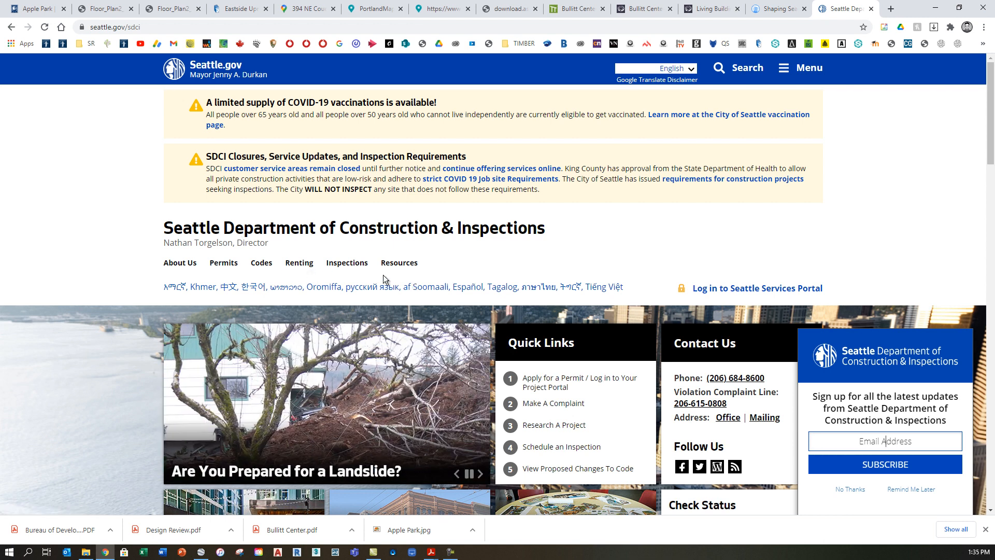
Go through the SDCI Permits section to Search Permit & Property Records.
{"action": "scroll", "scroll_direction": "down", "scroll_amount": 3}
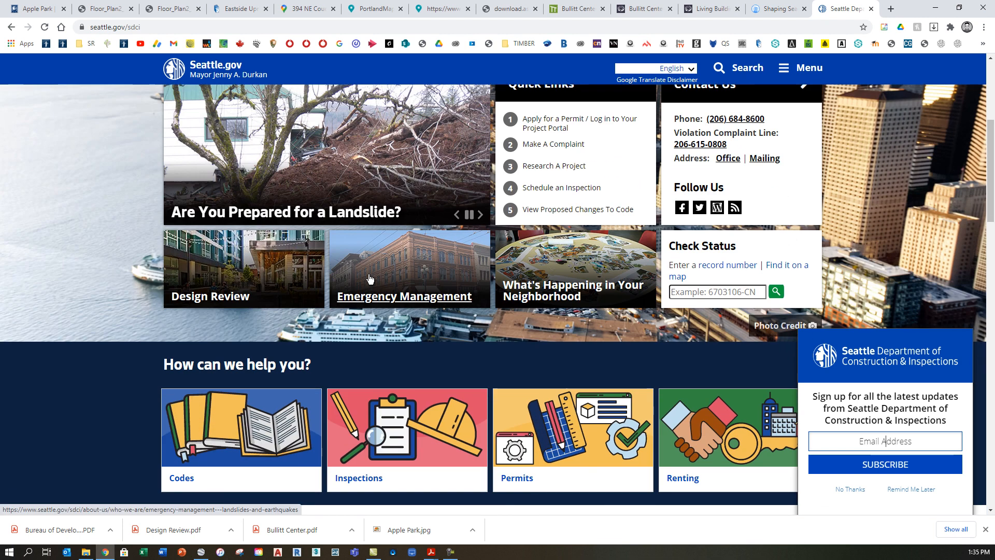
{"action": "scroll", "scroll_direction": "down", "scroll_amount": 3}
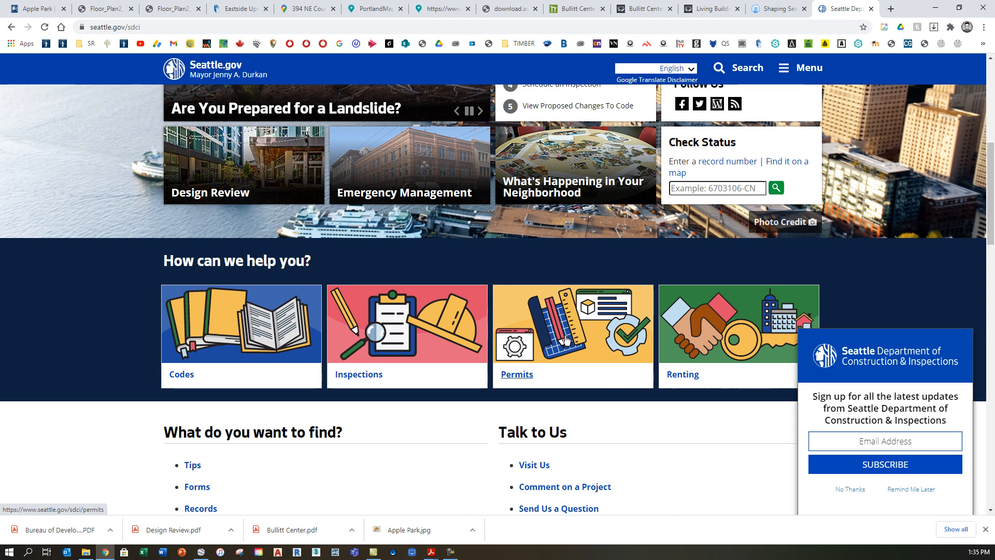
{"action": "left_click", "coordinate": [517, 373]}
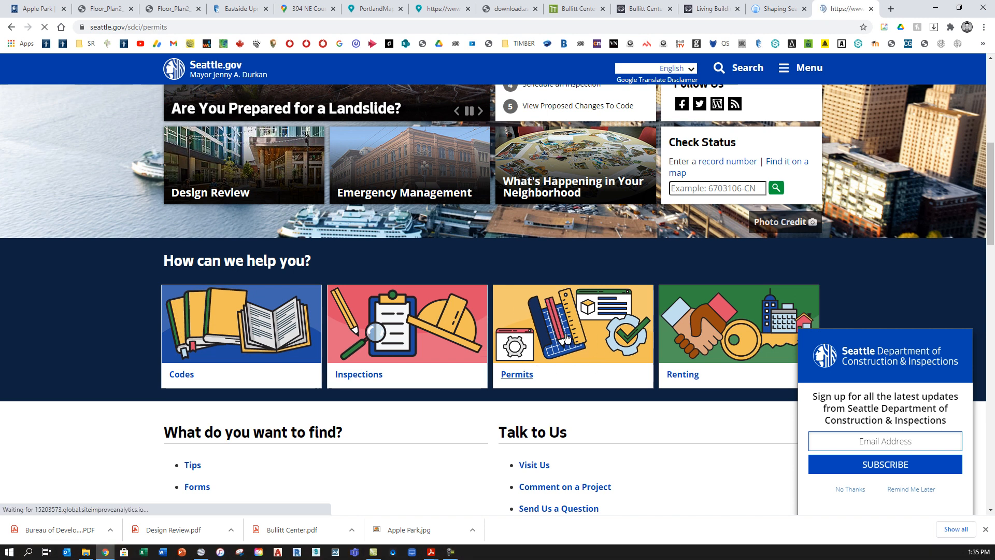
{"action": "left_click", "coordinate": [516, 374]}
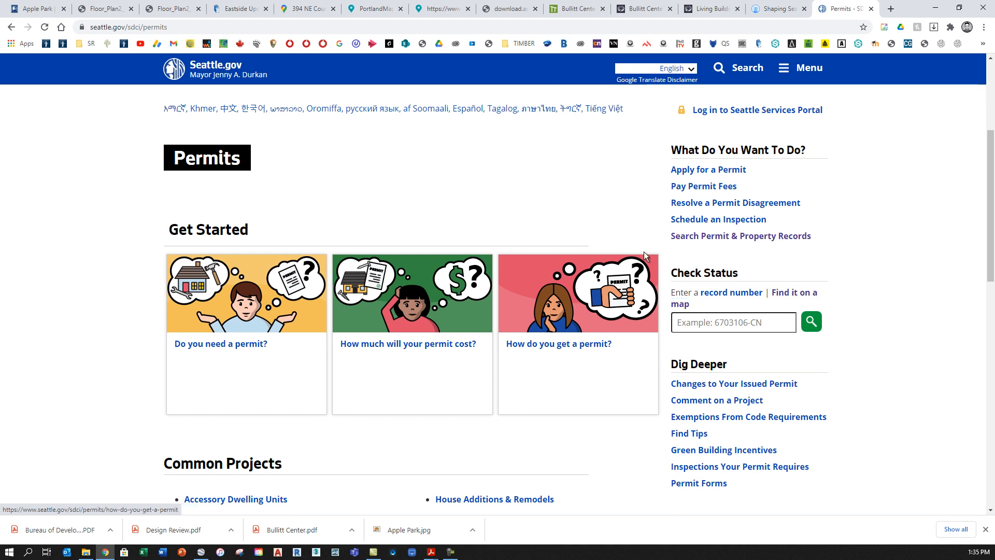
{"action": "mouse_move", "coordinate": [740, 235]}
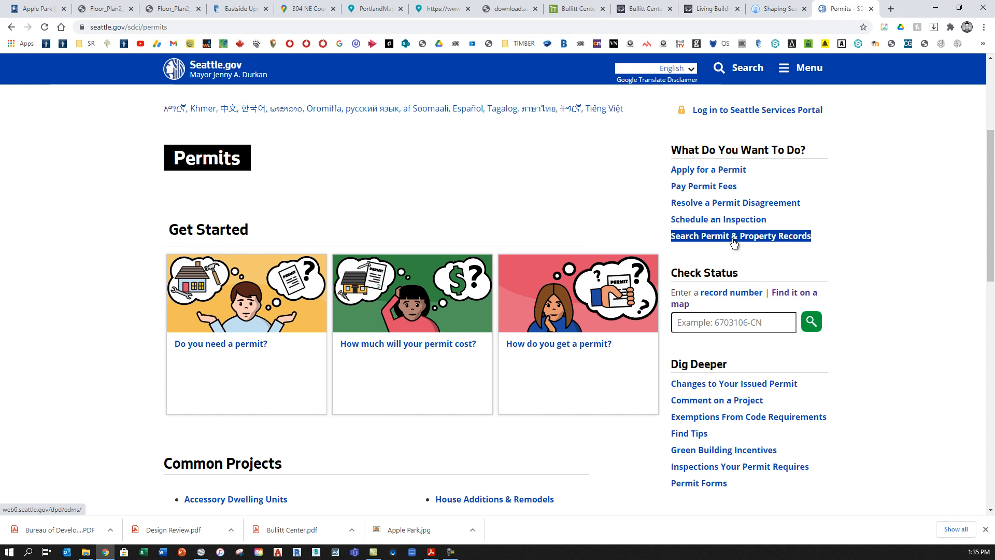
{"action": "left_click", "coordinate": [741, 236]}
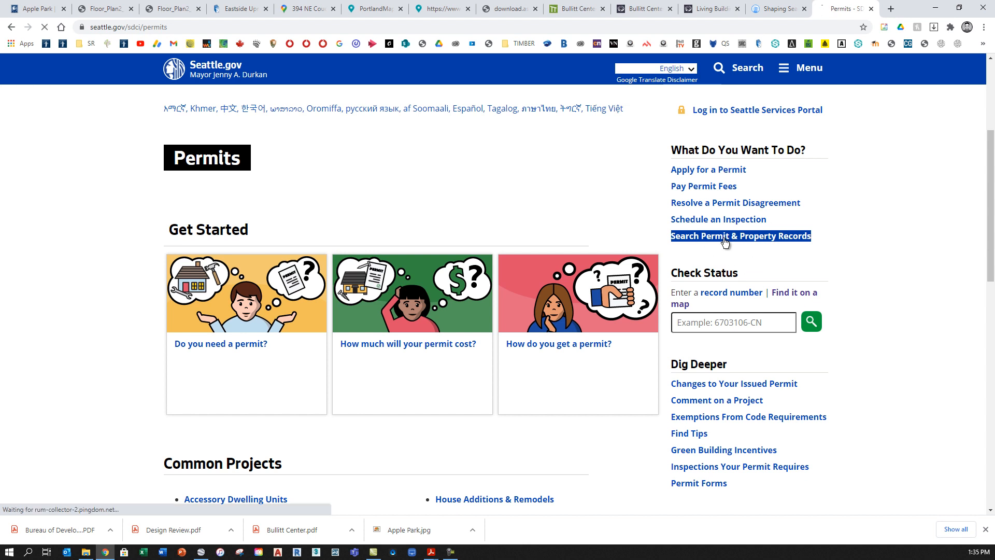
{"action": "left_click", "coordinate": [740, 236]}
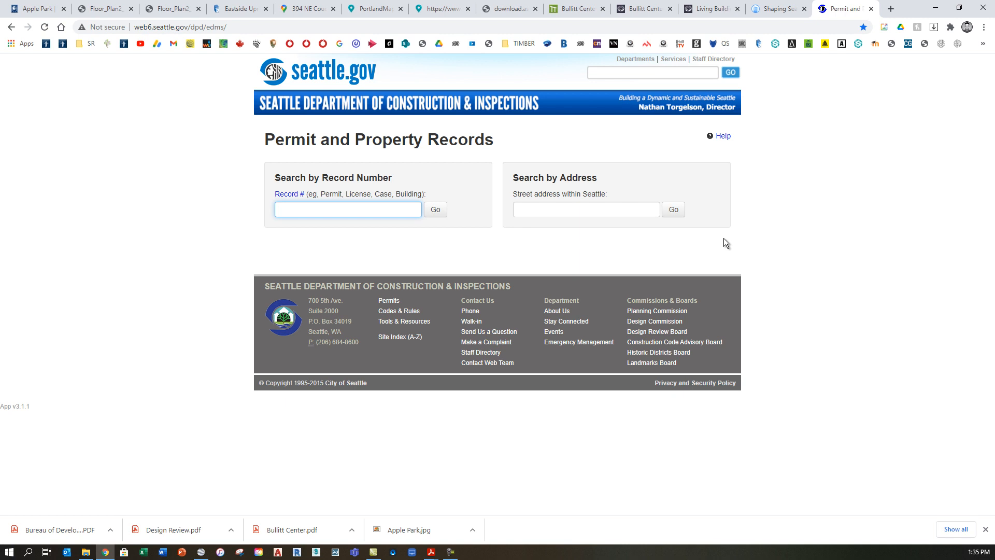
{"action": "left_click", "coordinate": [585, 210]}
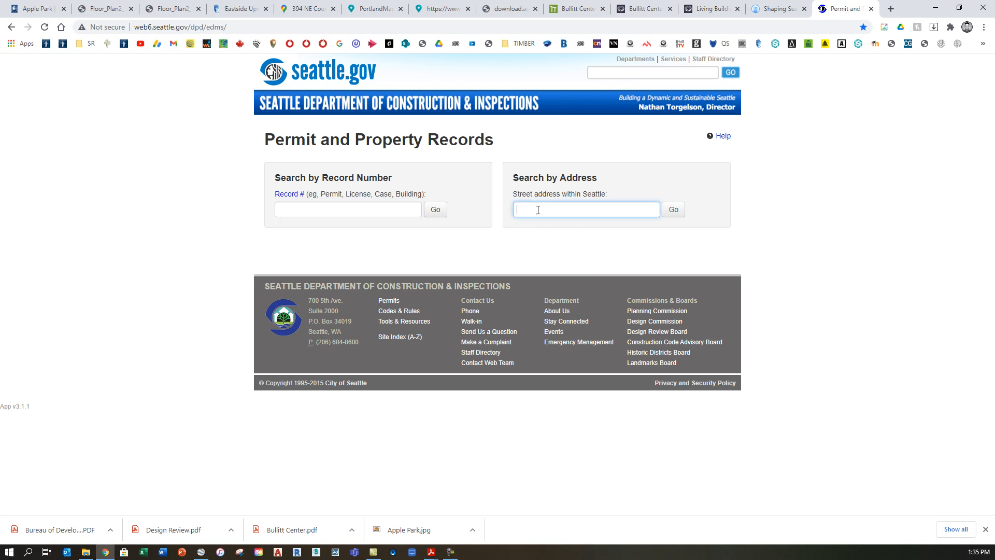
{"action": "type", "text": "1501 e"}
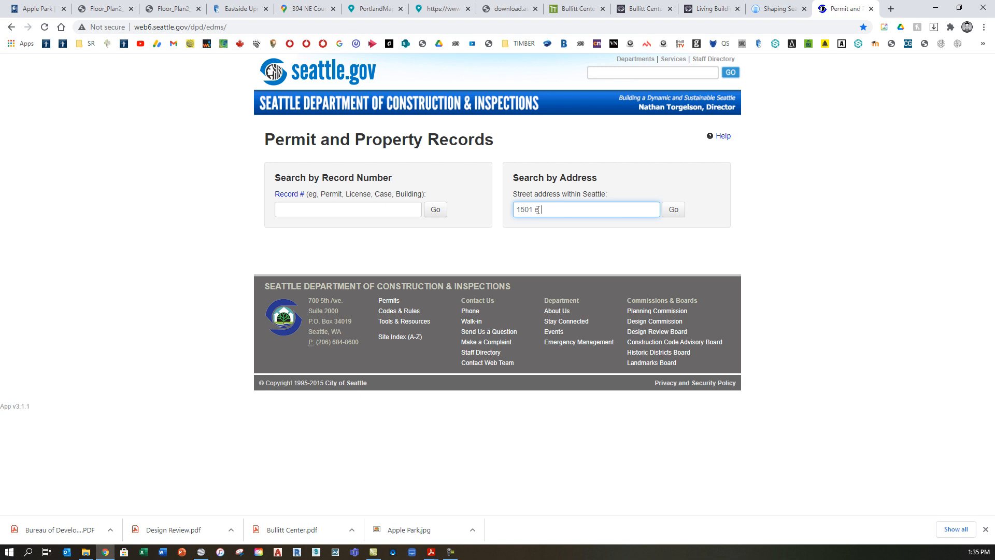
{"action": "type", "text": "madison"}
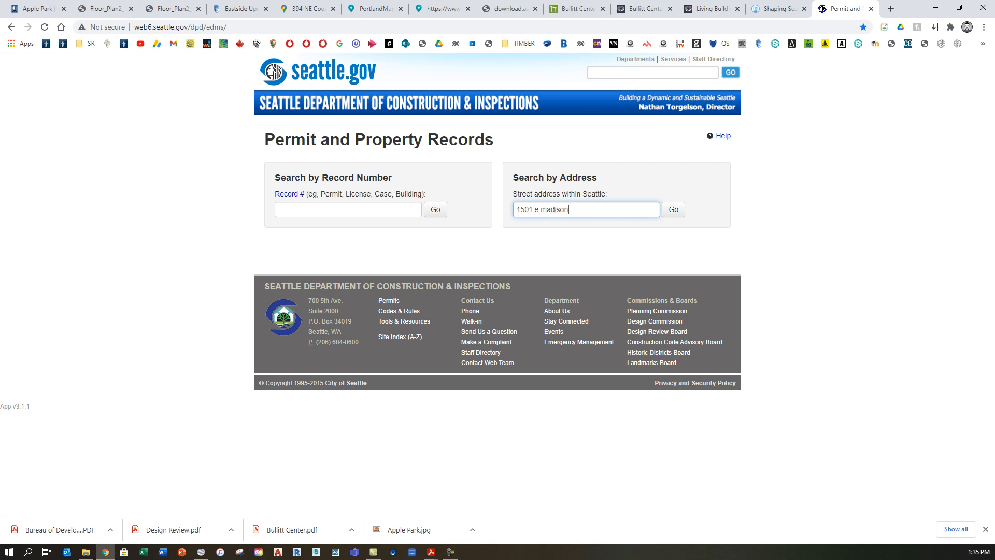
{"action": "left_click", "coordinate": [672, 209]}
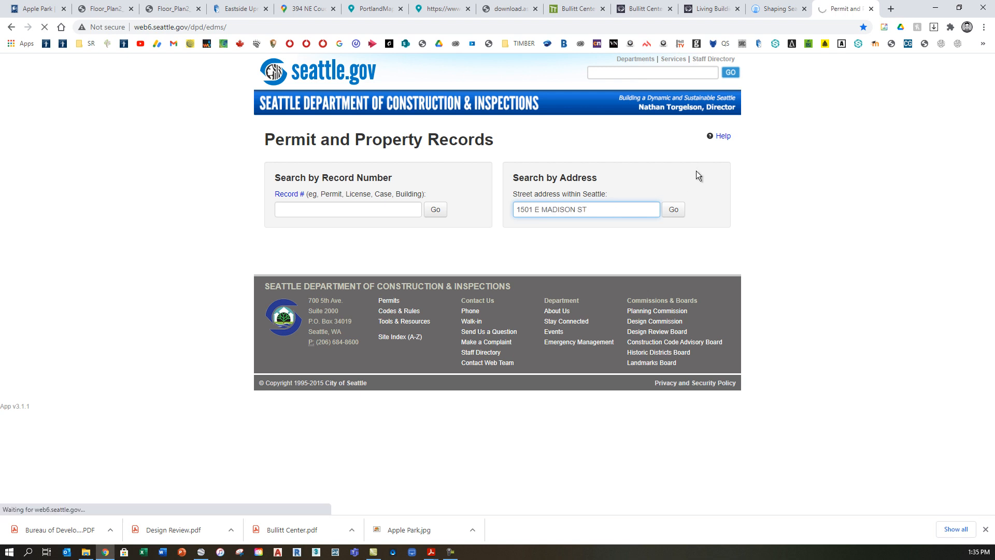
{"action": "mouse_move", "coordinate": [601, 224]}
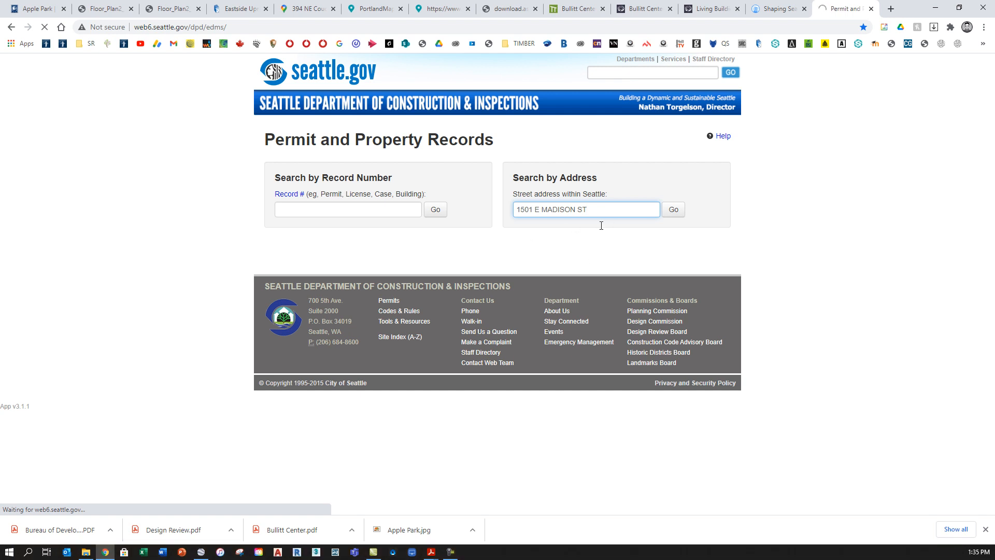
{"action": "left_click", "coordinate": [673, 210]}
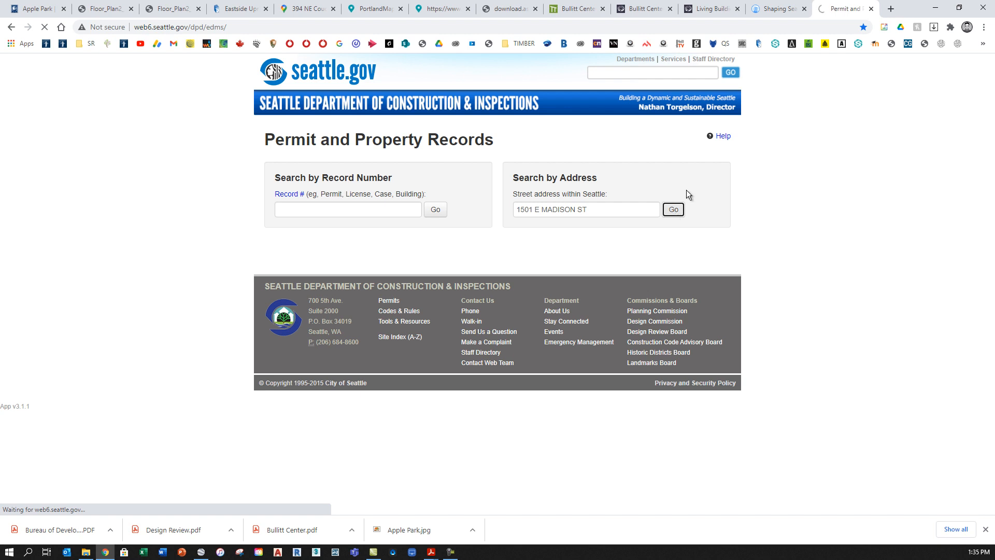
{"action": "left_click", "coordinate": [673, 210]}
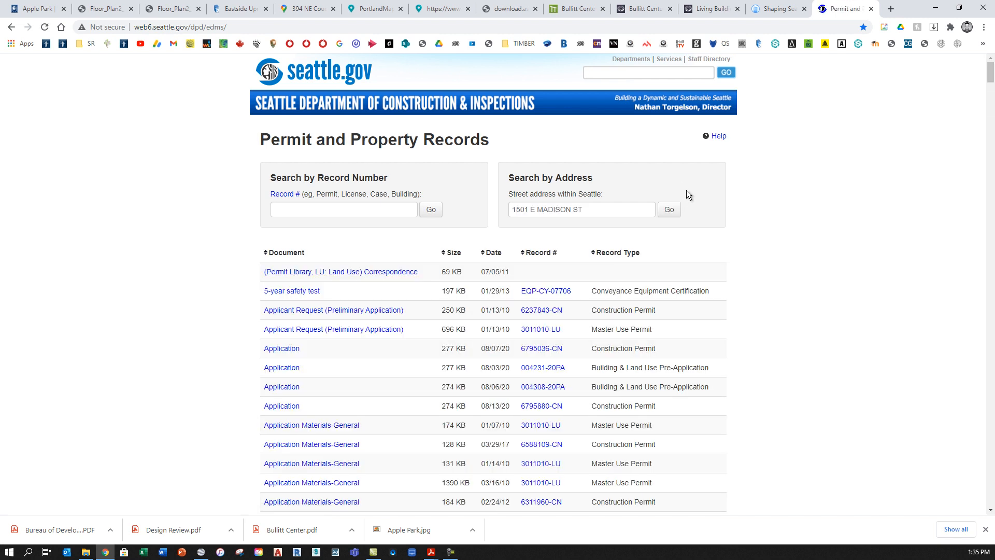
{"action": "mouse_move", "coordinate": [391, 295]}
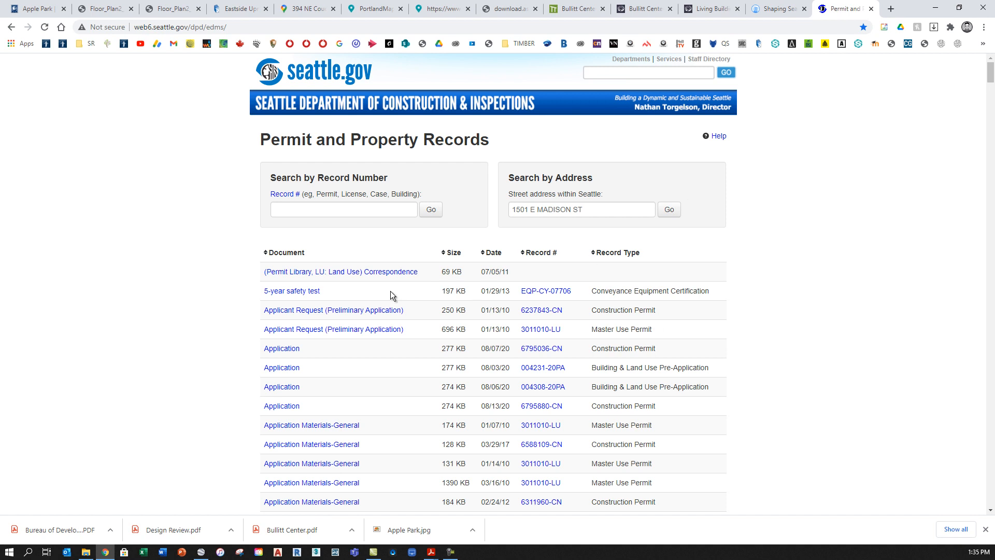
{"action": "scroll", "scroll_direction": "down", "scroll_amount": 3}
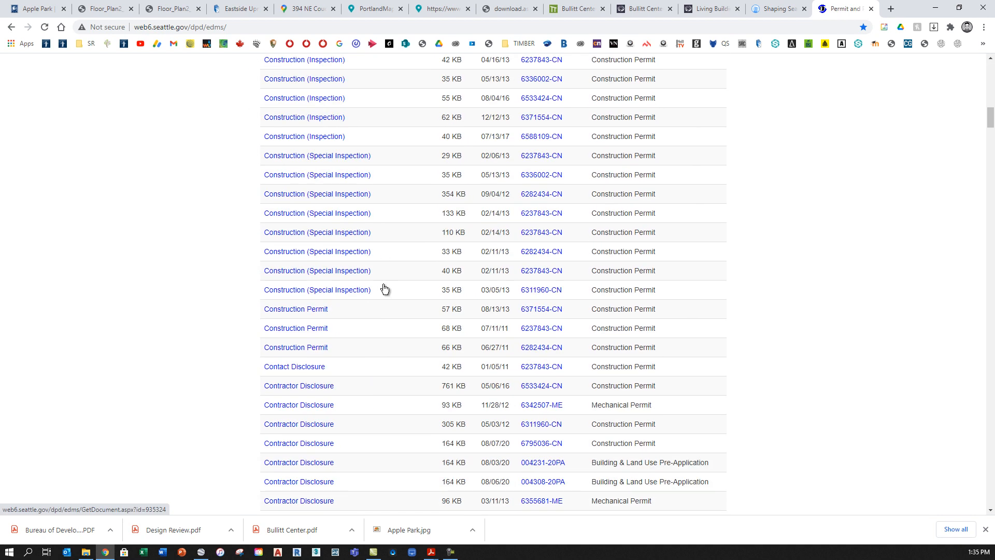
{"action": "scroll", "scroll_direction": "up", "scroll_amount": 3}
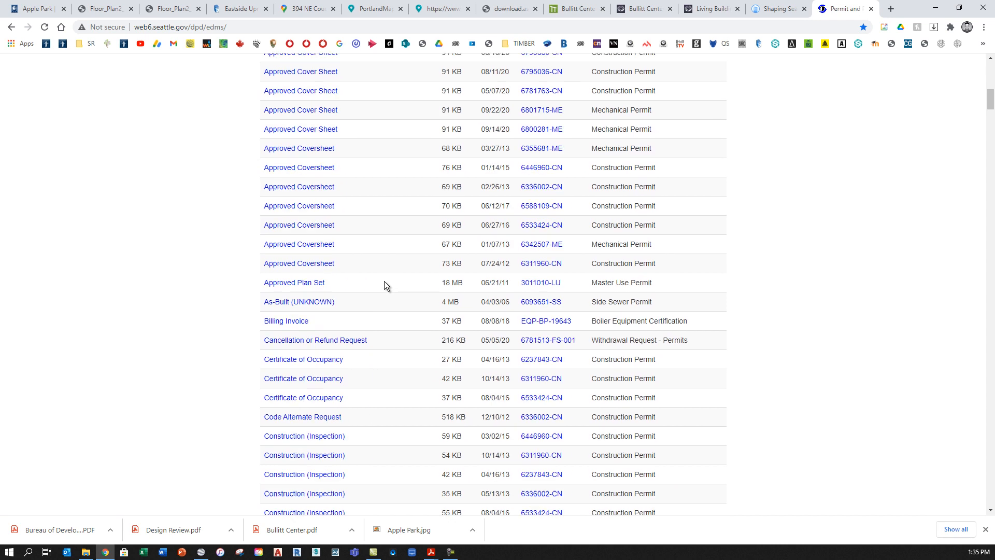
{"action": "scroll", "scroll_direction": "up", "scroll_amount": 3}
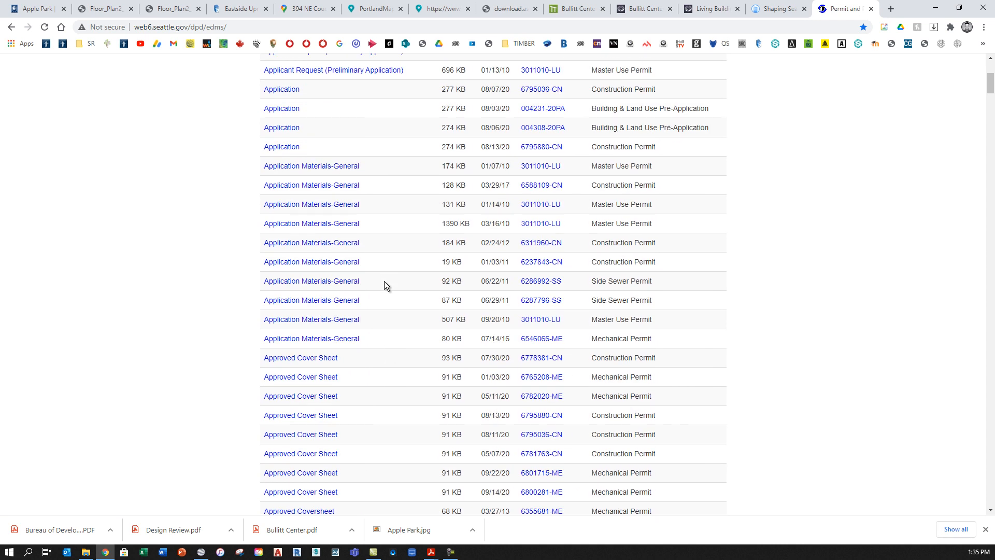
{"action": "scroll", "scroll_direction": "up", "scroll_amount": 3}
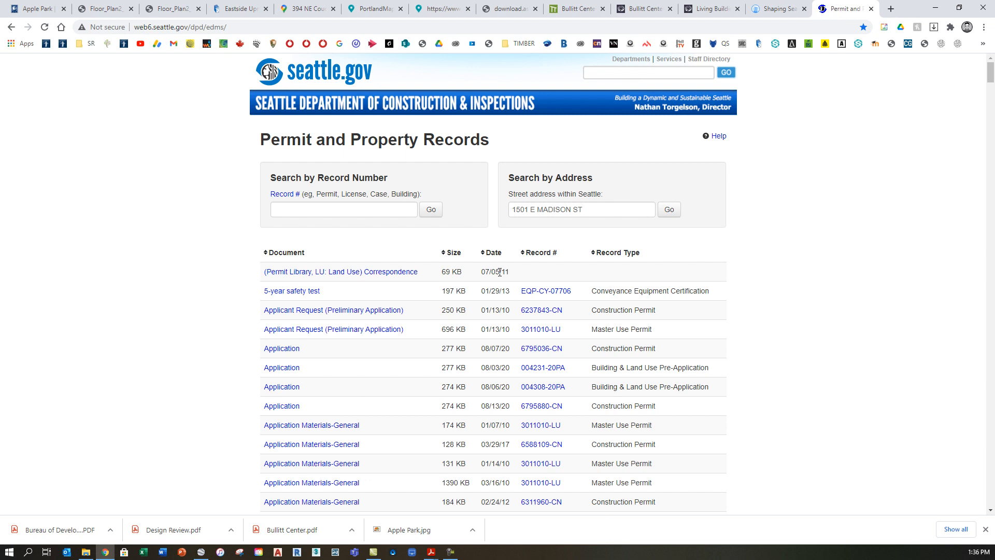
{"action": "mouse_move", "coordinate": [497, 262]}
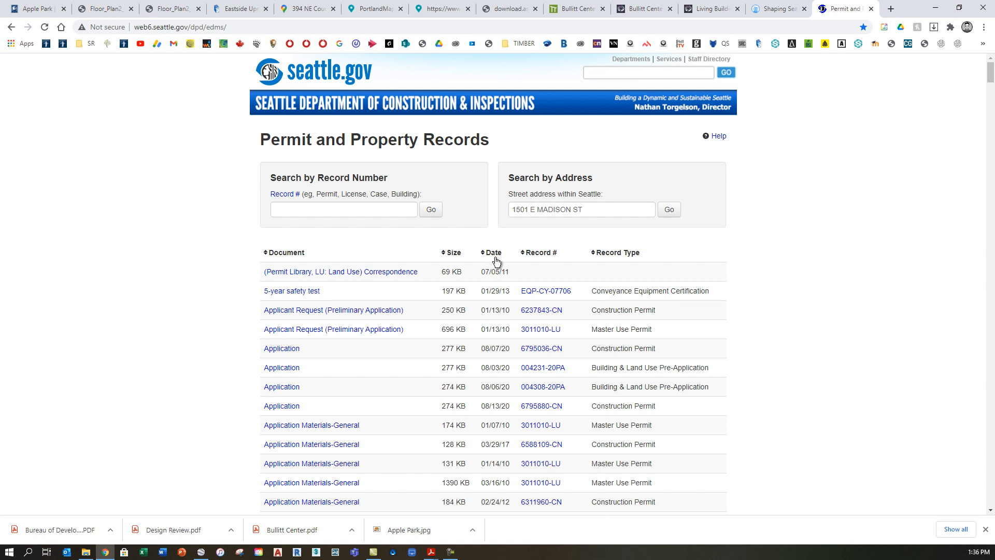
{"action": "mouse_move", "coordinate": [444, 263]}
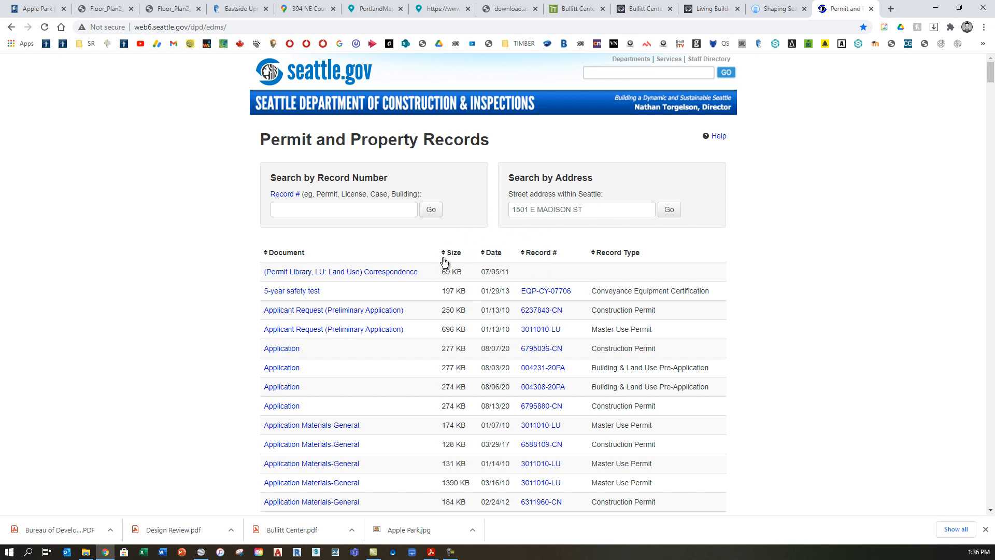
{"action": "left_click", "coordinate": [452, 252]}
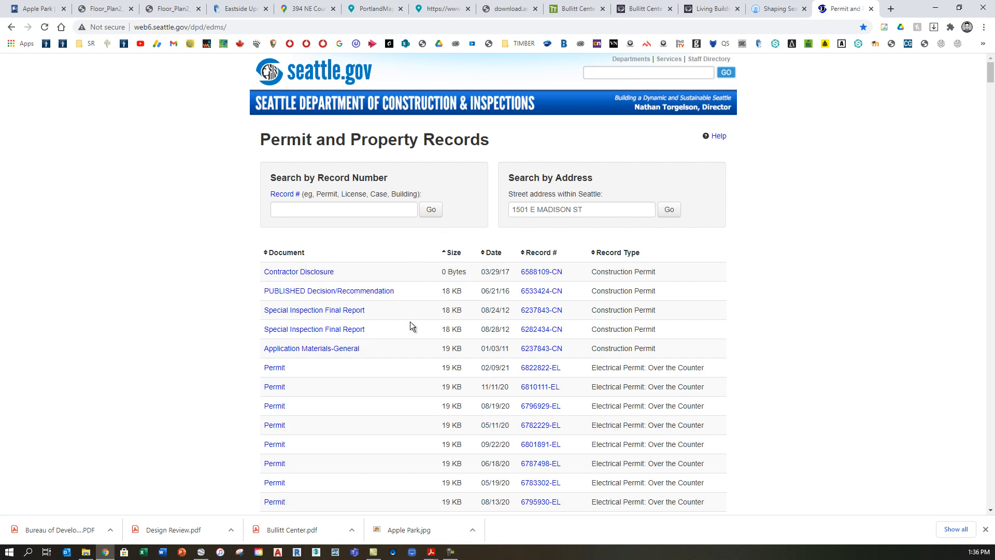
{"action": "mouse_move", "coordinate": [453, 253]}
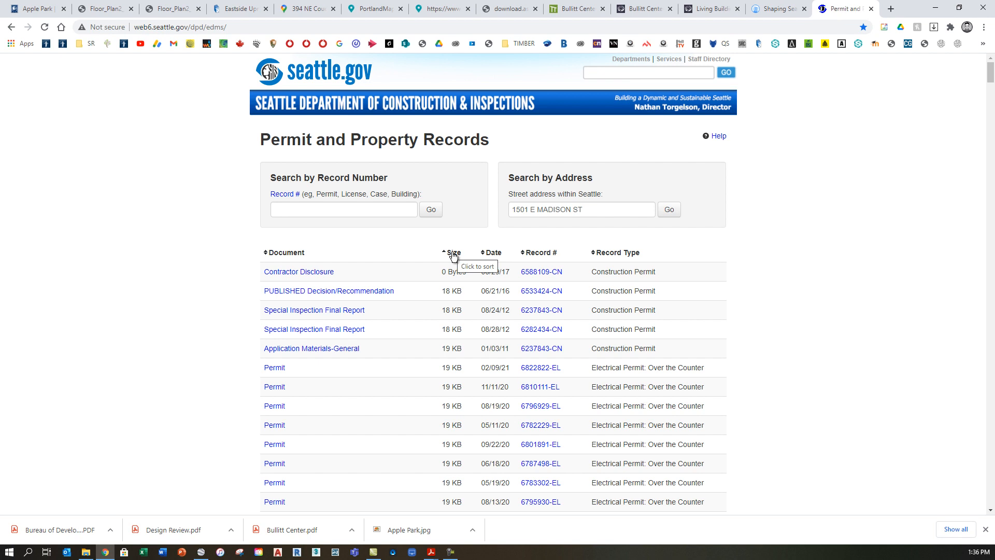
{"action": "left_click", "coordinate": [455, 252]}
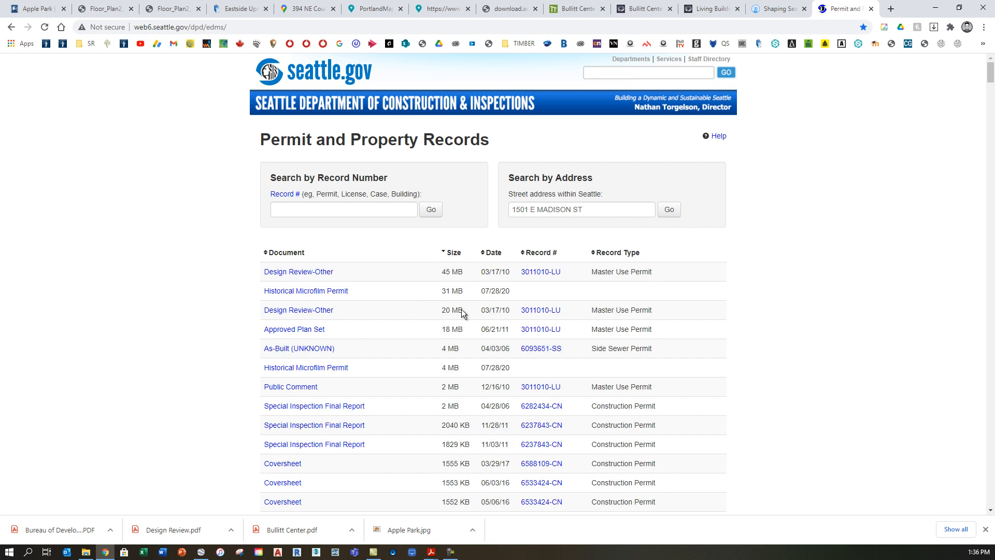
{"action": "mouse_move", "coordinate": [343, 343]}
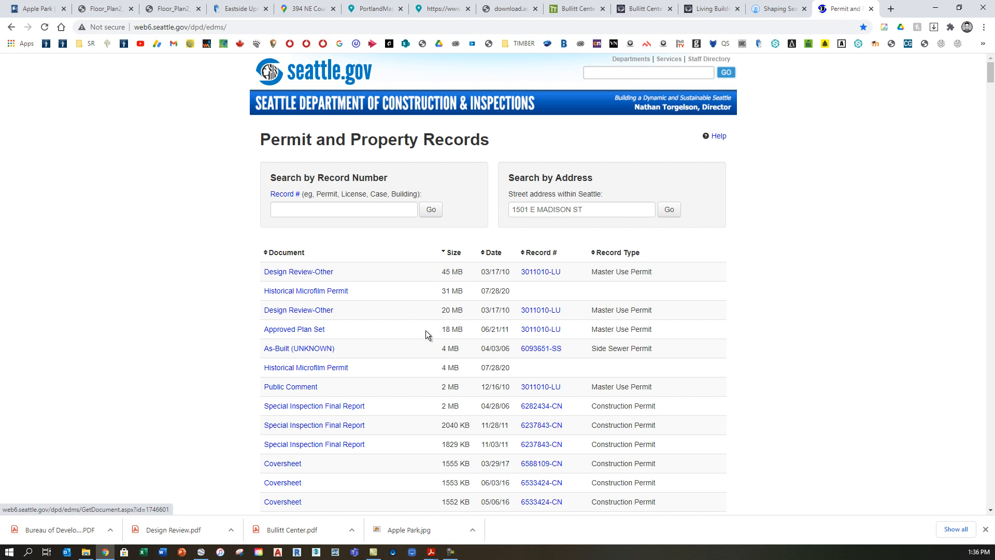
{"action": "mouse_move", "coordinate": [294, 329]}
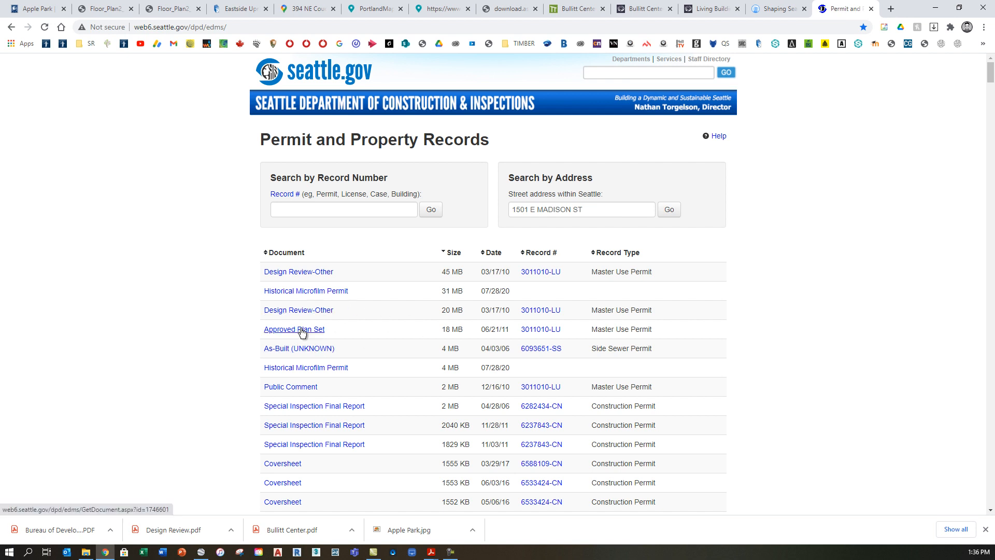
{"action": "mouse_move", "coordinate": [452, 330]}
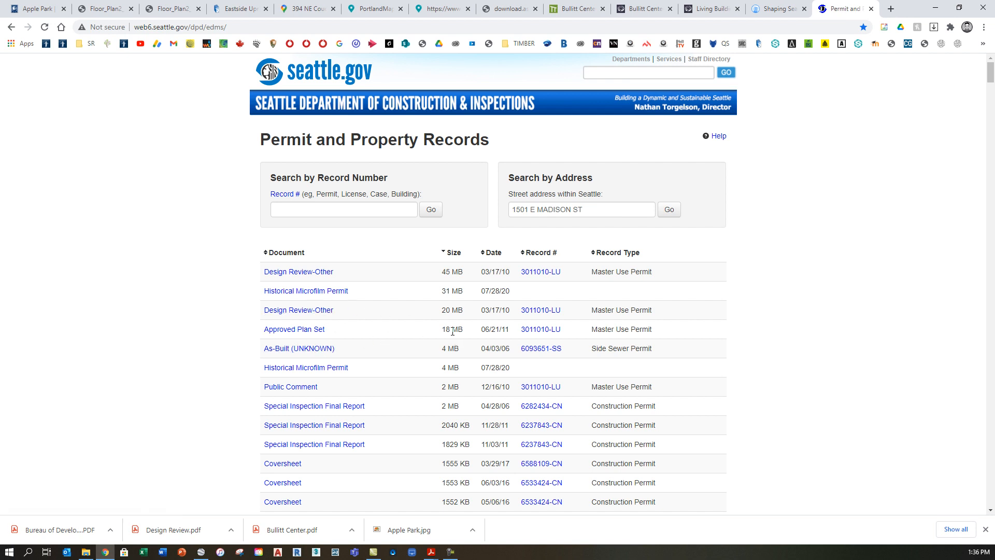
{"action": "mouse_move", "coordinate": [294, 329]}
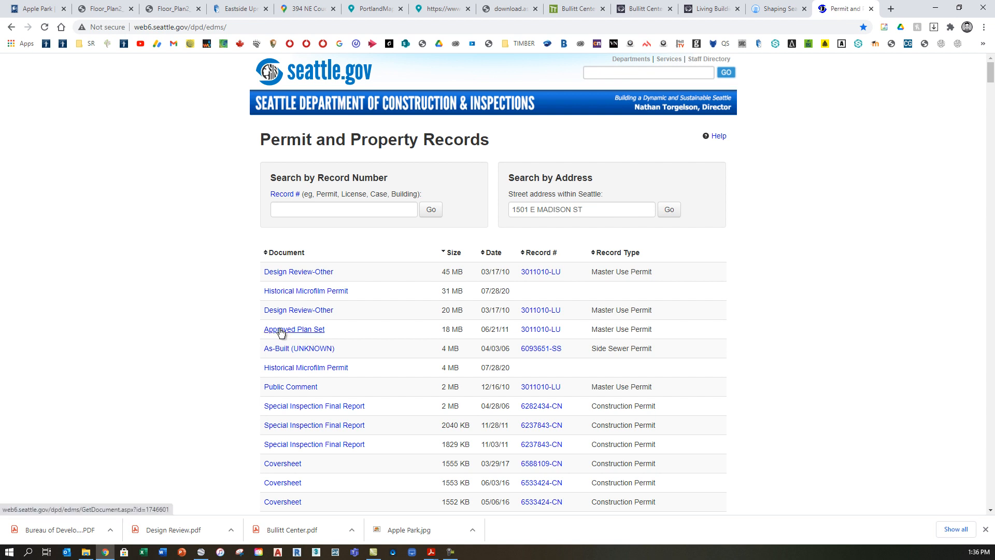
{"action": "mouse_move", "coordinate": [480, 338]}
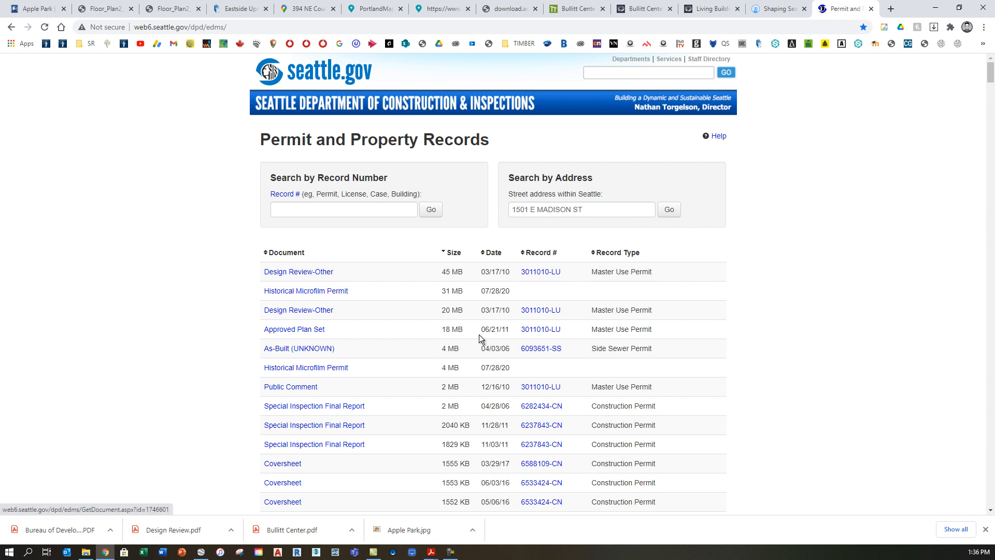
{"action": "mouse_move", "coordinate": [459, 331]}
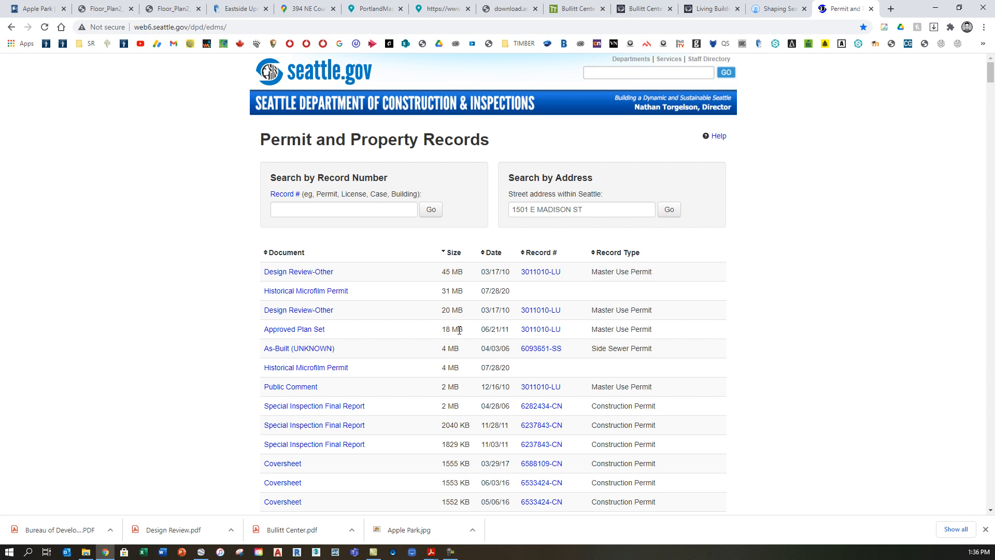
{"action": "mouse_move", "coordinate": [294, 329]}
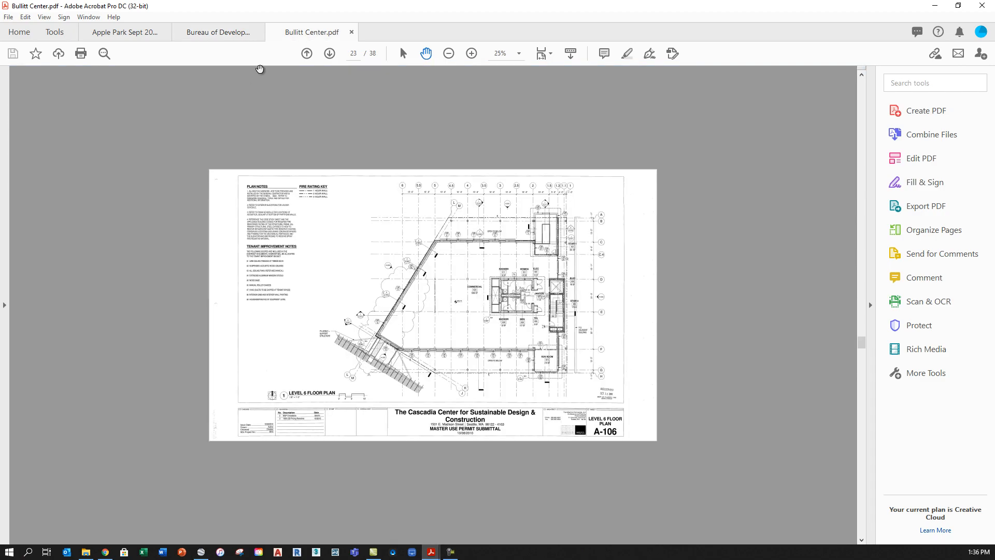
{"action": "mouse_move", "coordinate": [819, 131]}
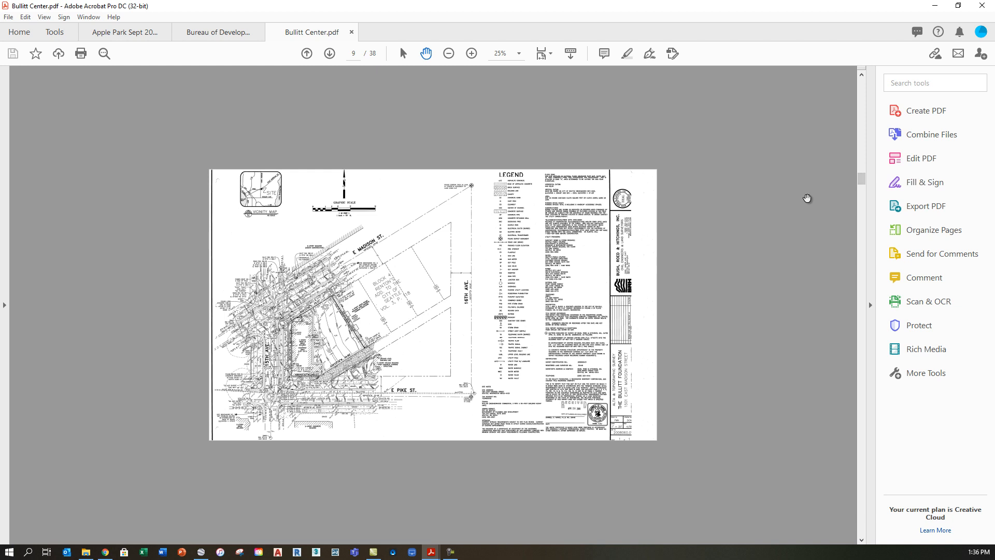
{"action": "mouse_move", "coordinate": [729, 189]}
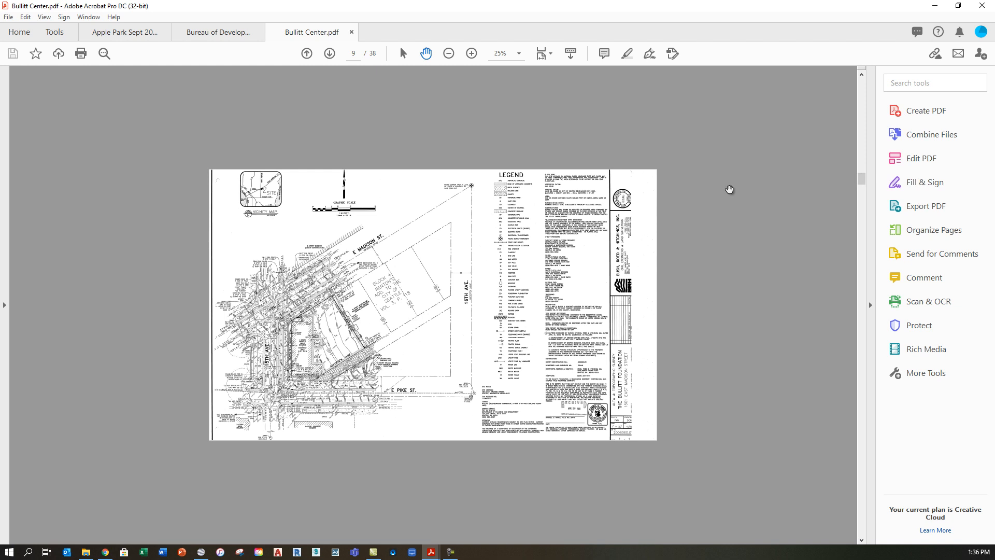
{"action": "mouse_move", "coordinate": [323, 361]}
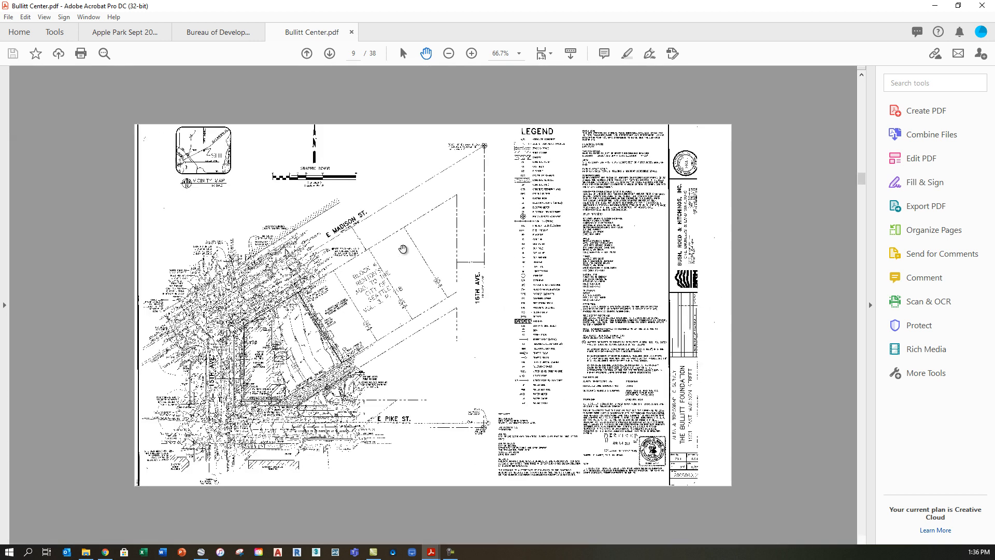
Zoom out on page 9's site survey sheet in Bullitt Center.pdf.
{"action": "left_click", "coordinate": [449, 54]}
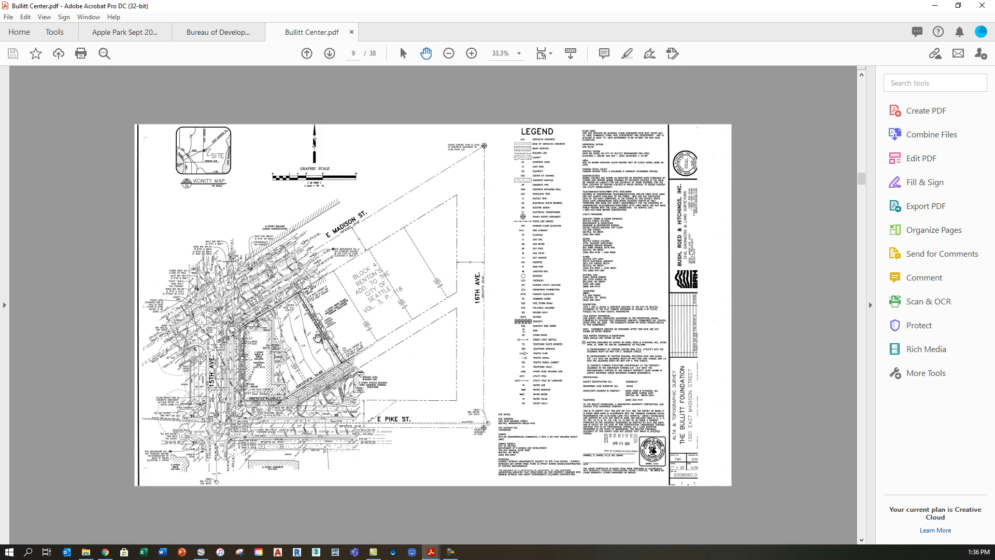